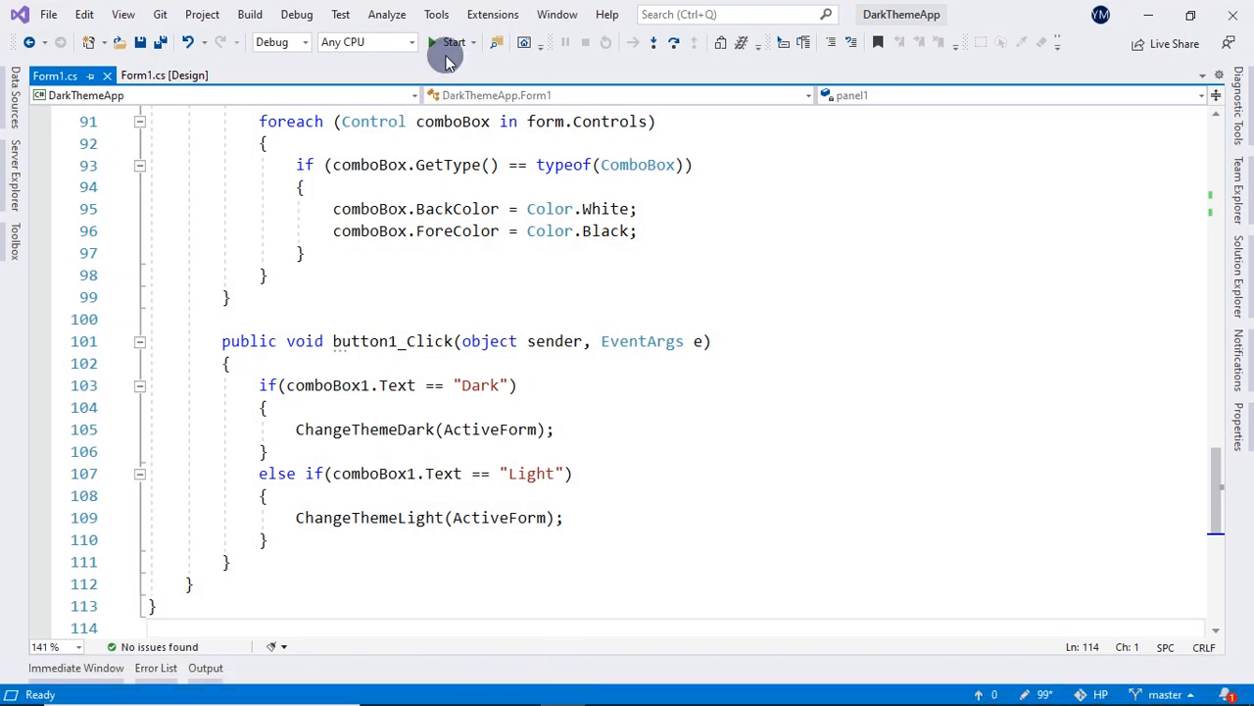
# Step: Run the app and preview switching its theme to Dark, then back to Light
pyautogui.click(447, 43)
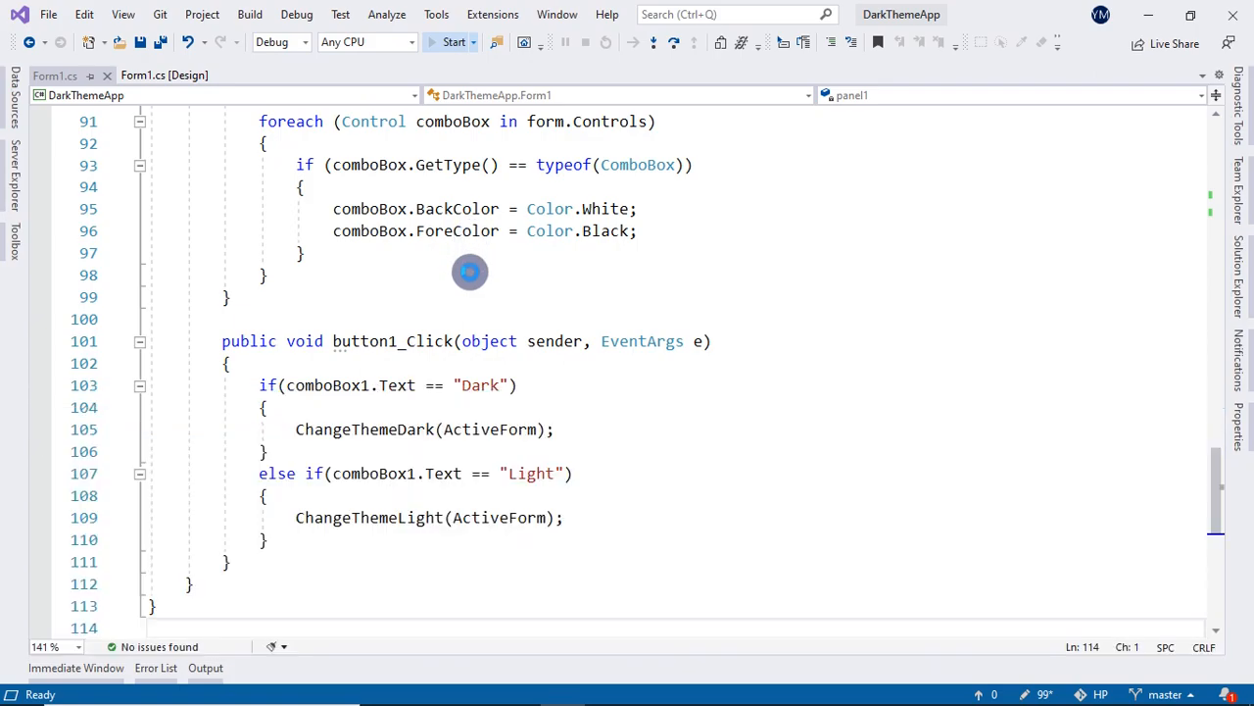
pyautogui.click(444, 42)
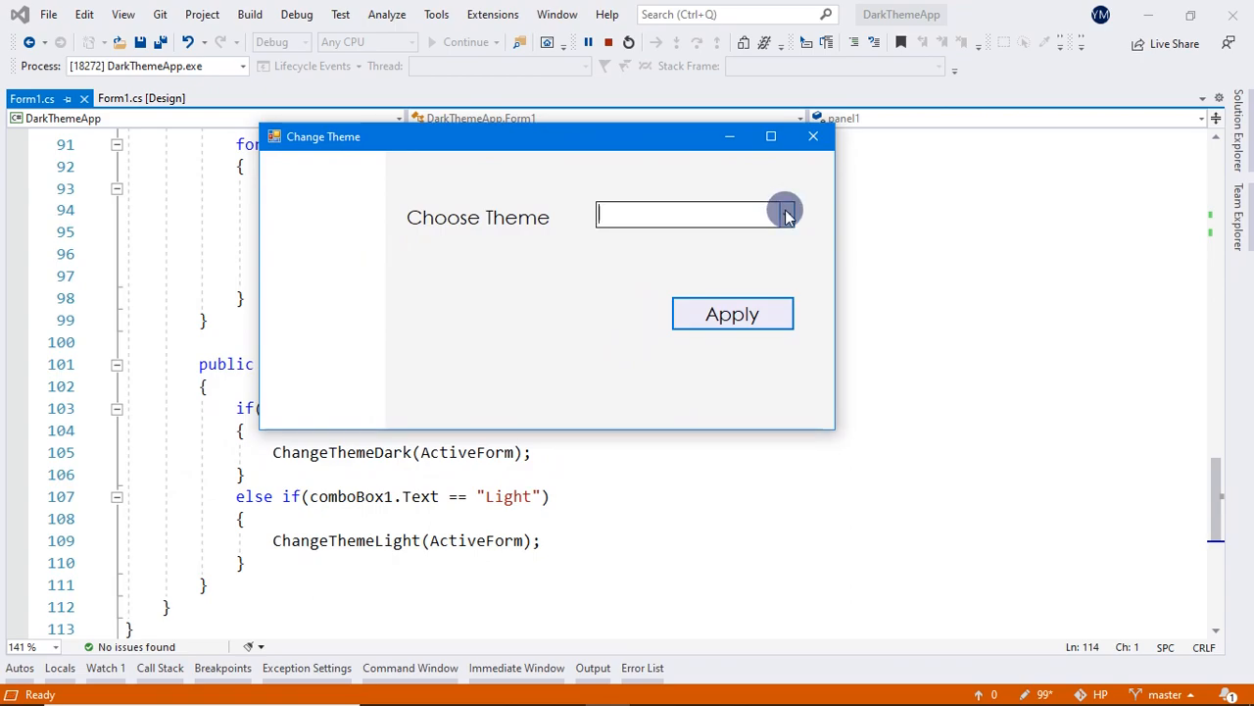
pyautogui.click(784, 214)
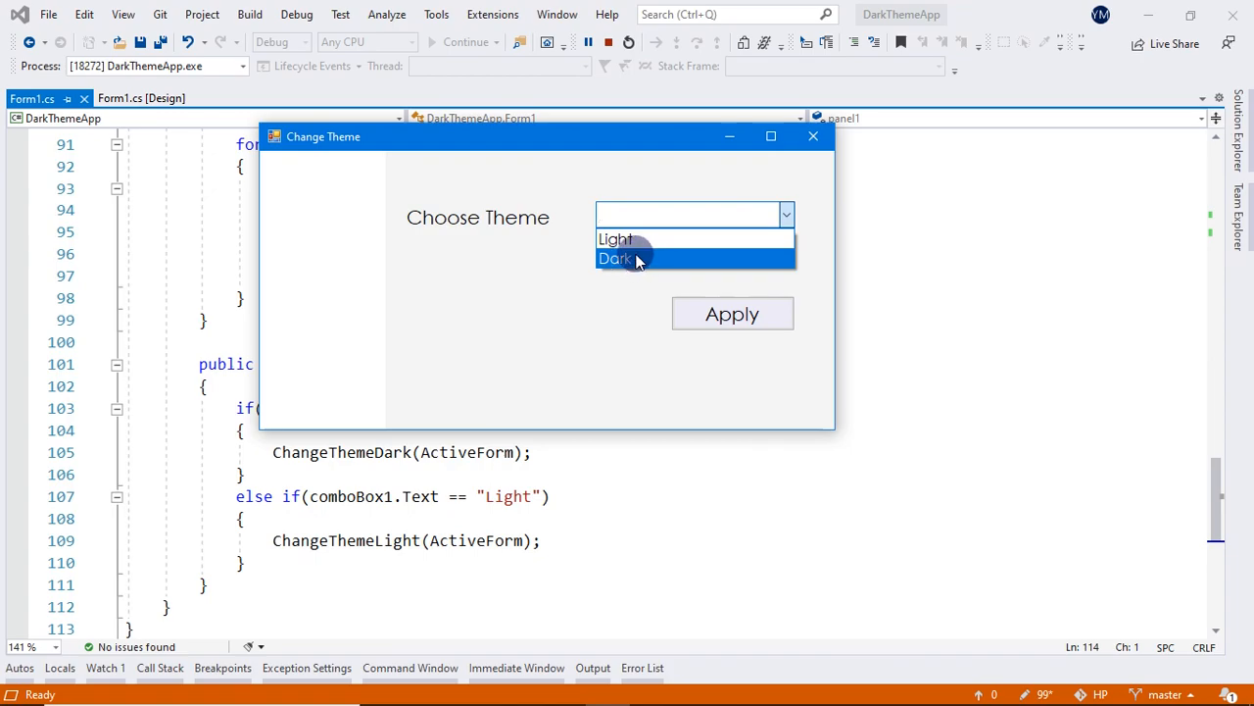
pyautogui.click(615, 259)
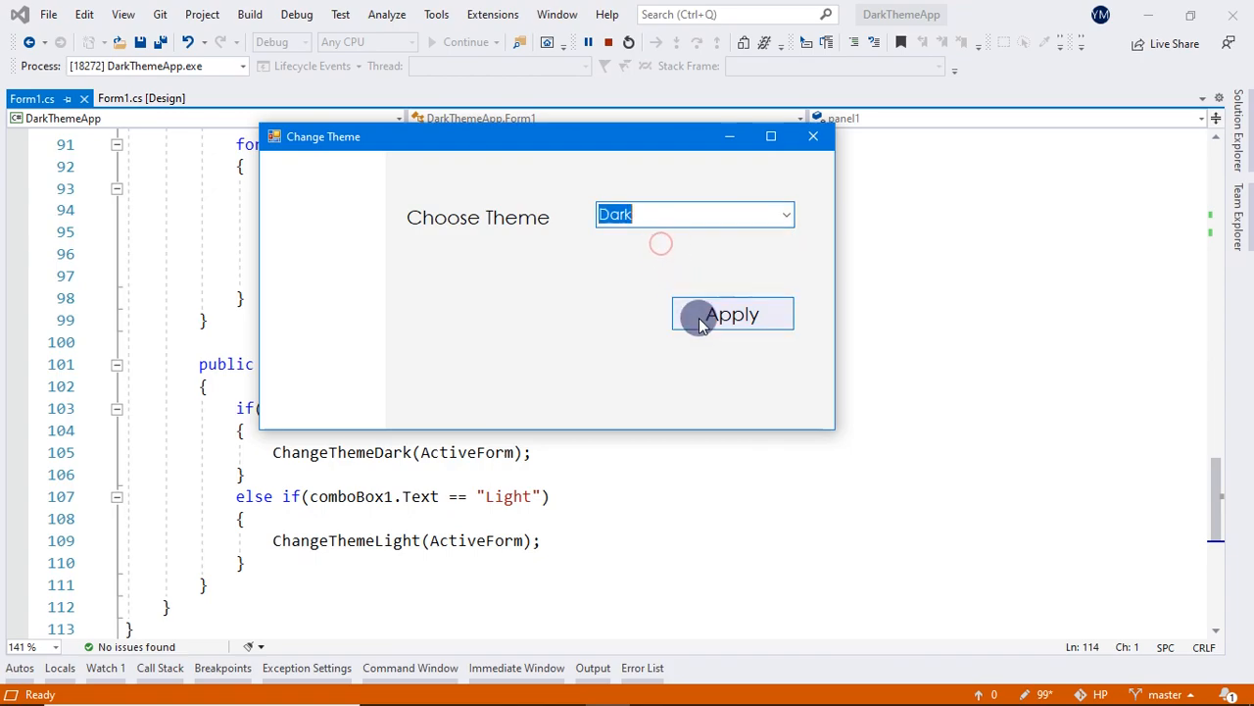
pyautogui.click(733, 313)
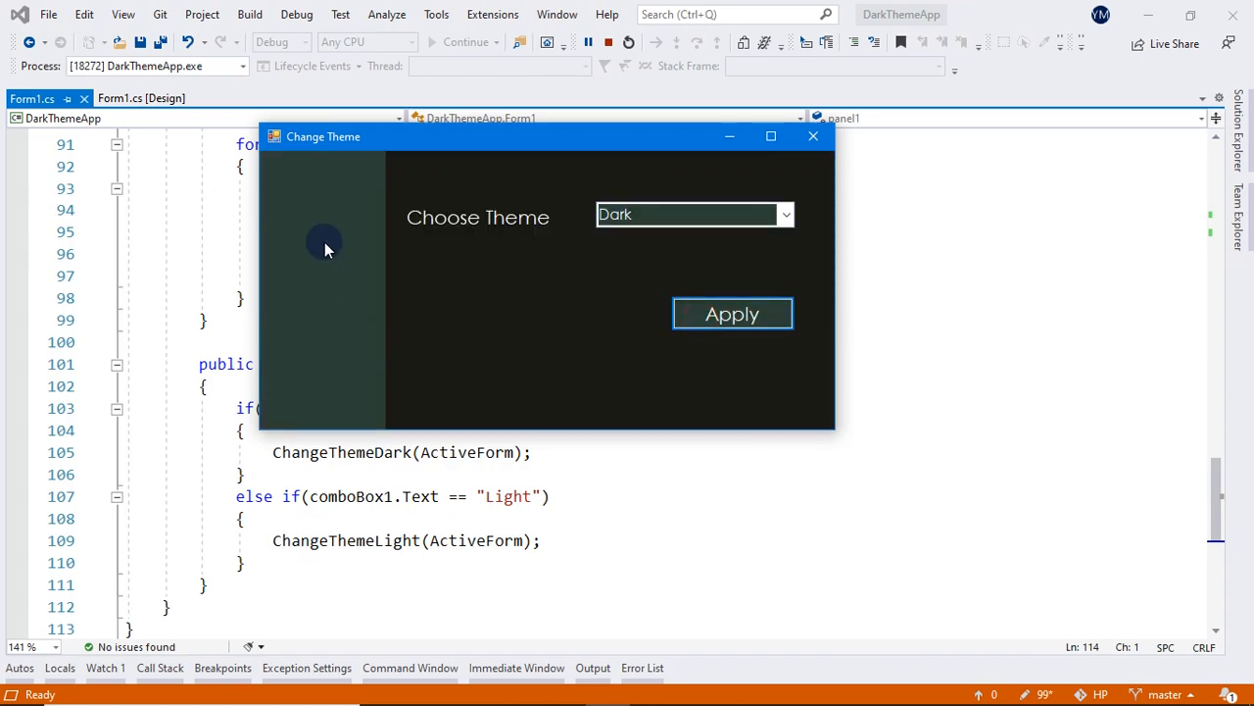
pyautogui.click(784, 214)
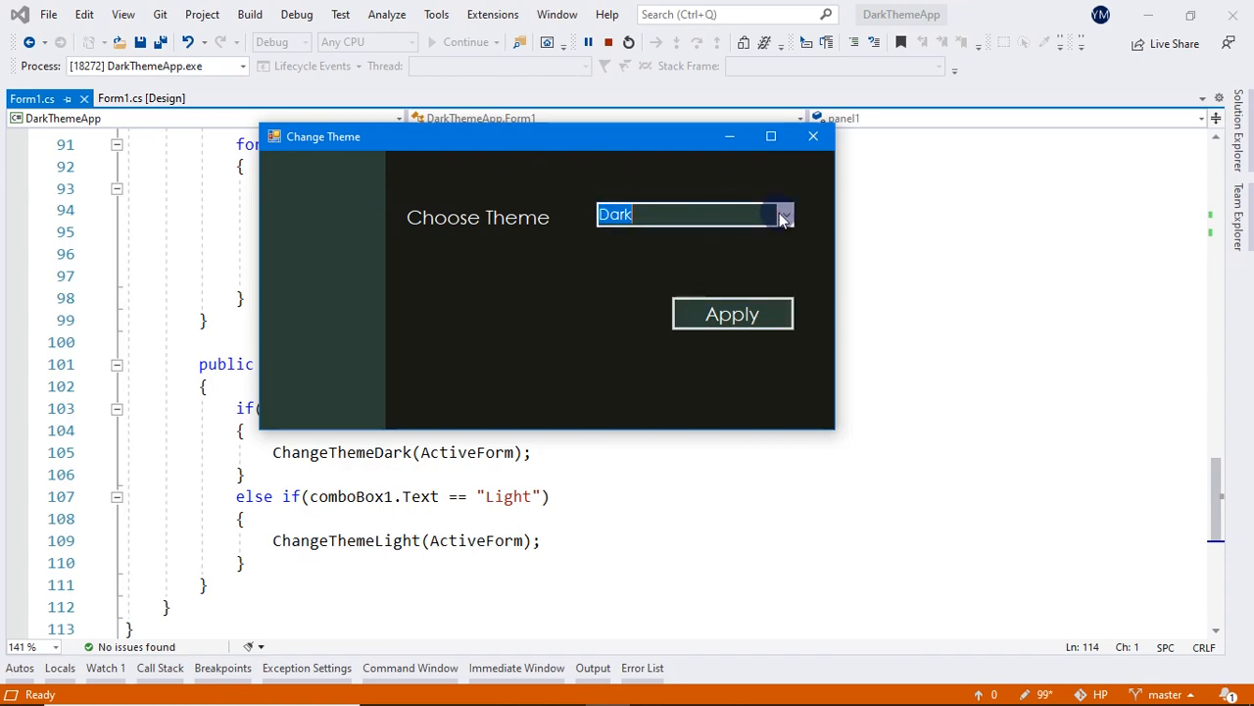
pyautogui.click(784, 214)
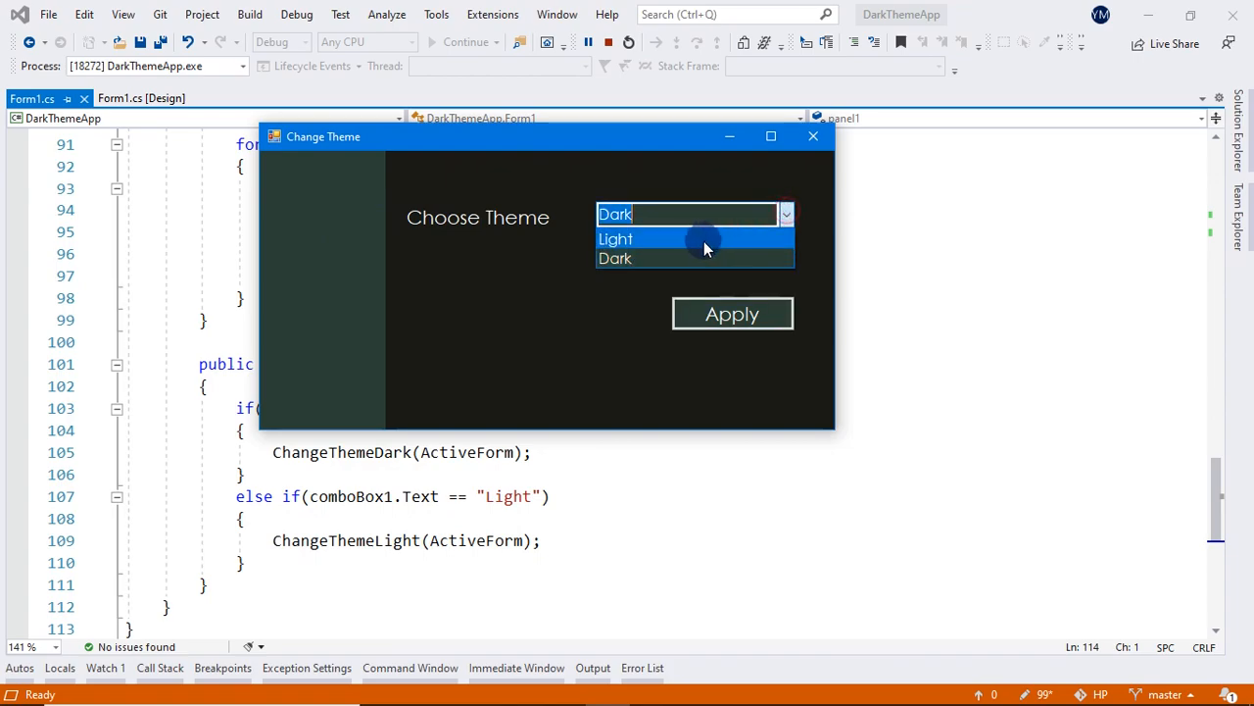
pyautogui.click(615, 239)
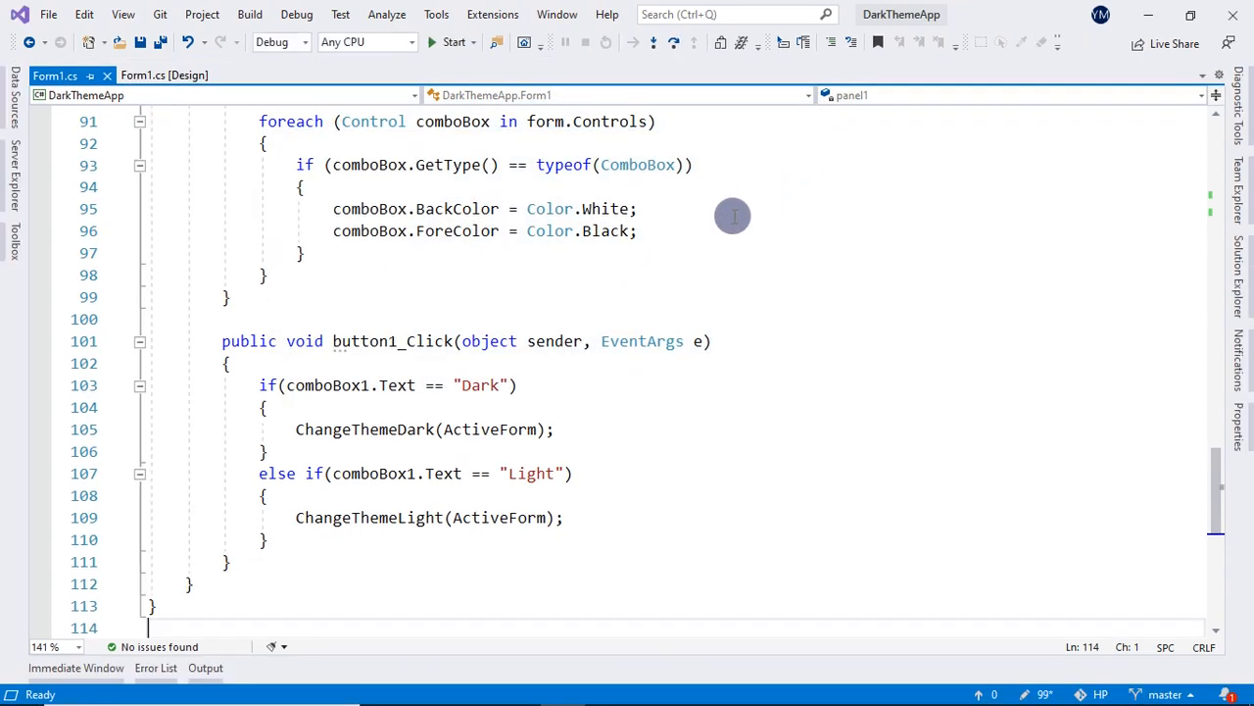
# Step: From the Form1 design view, open the Apply button's empty button1_Click handler
pyautogui.click(167, 75)
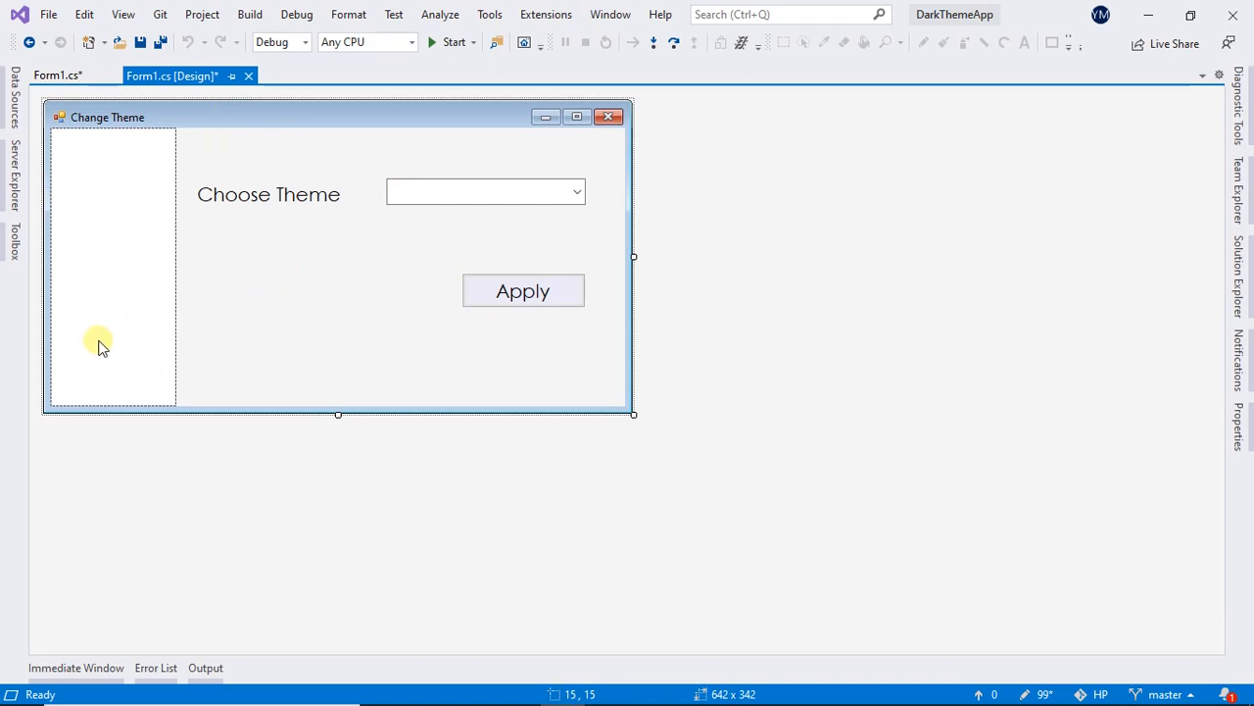
pyautogui.moveTo(281, 177)
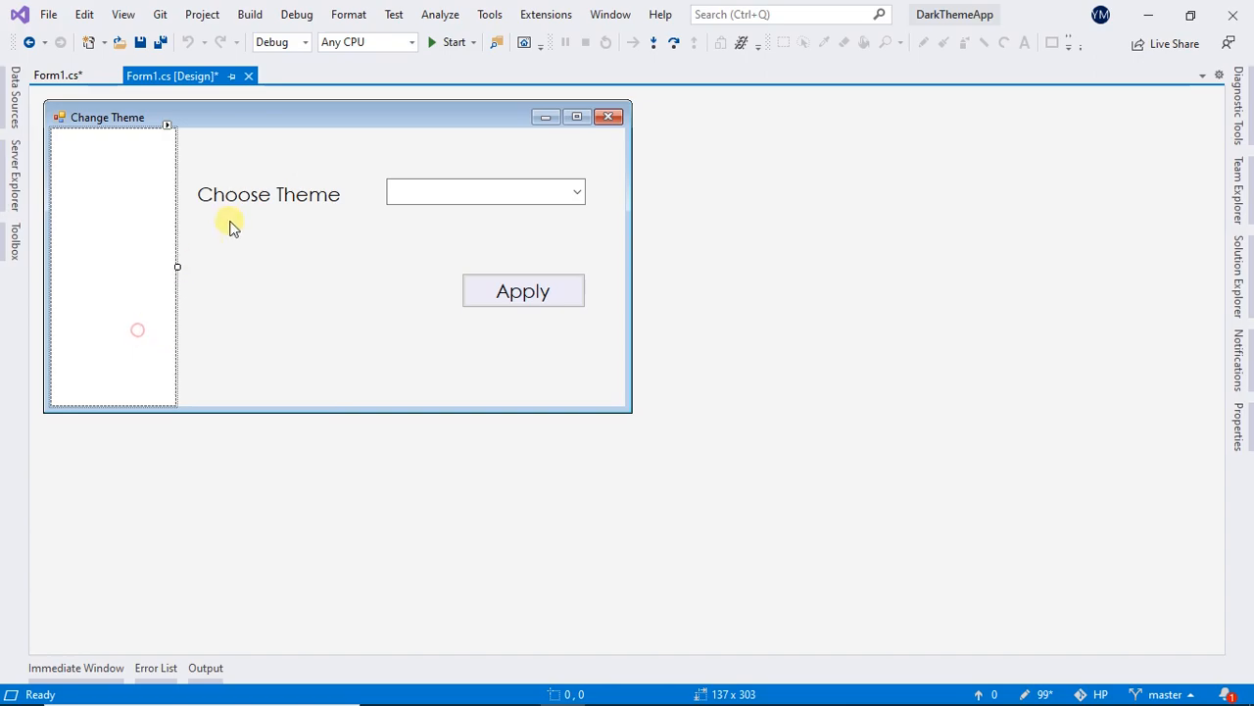
pyautogui.moveTo(256, 194)
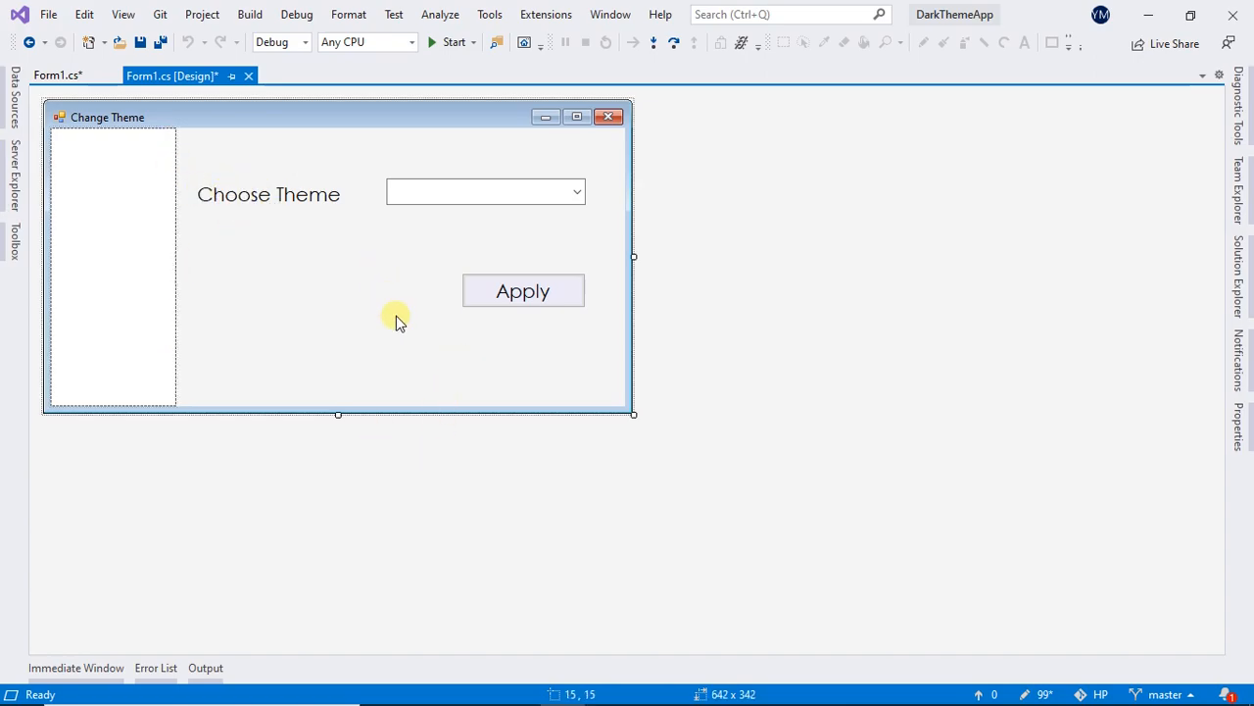
pyautogui.moveTo(513, 274)
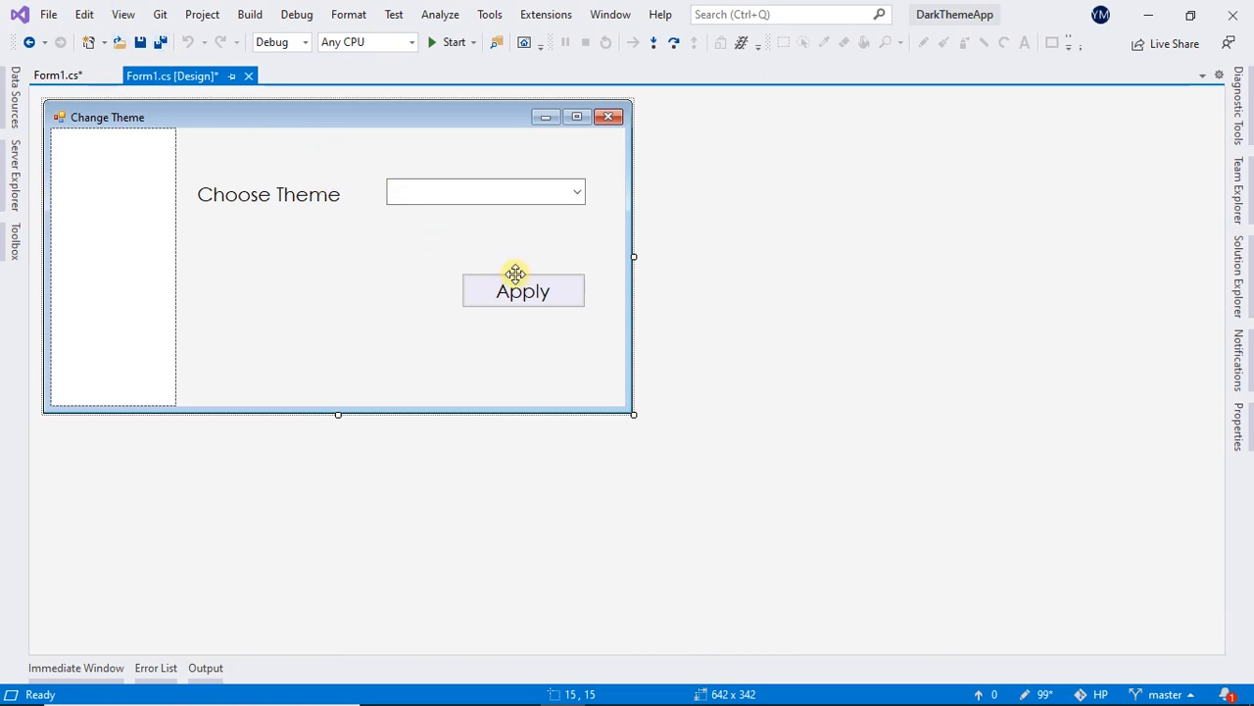
pyautogui.doubleClick(522, 290)
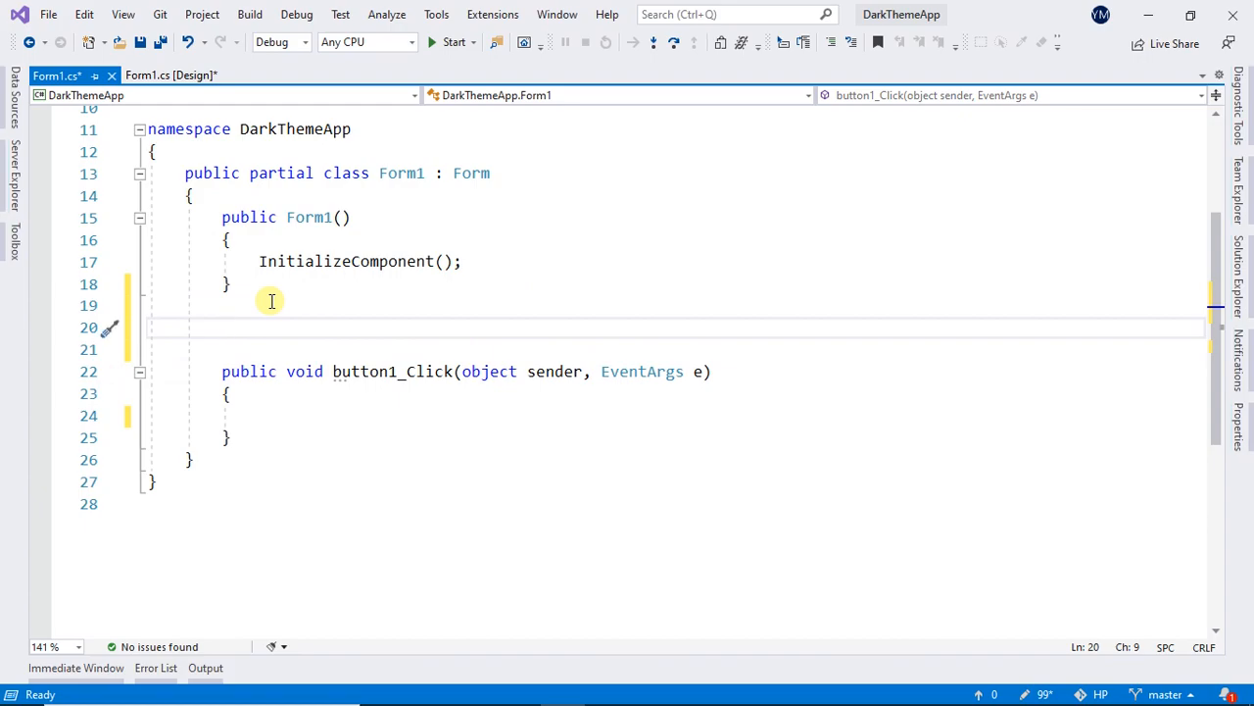
# Step: Declare public void ChangeThemeDark(Form form) above button1_Click
pyautogui.write('Pub')
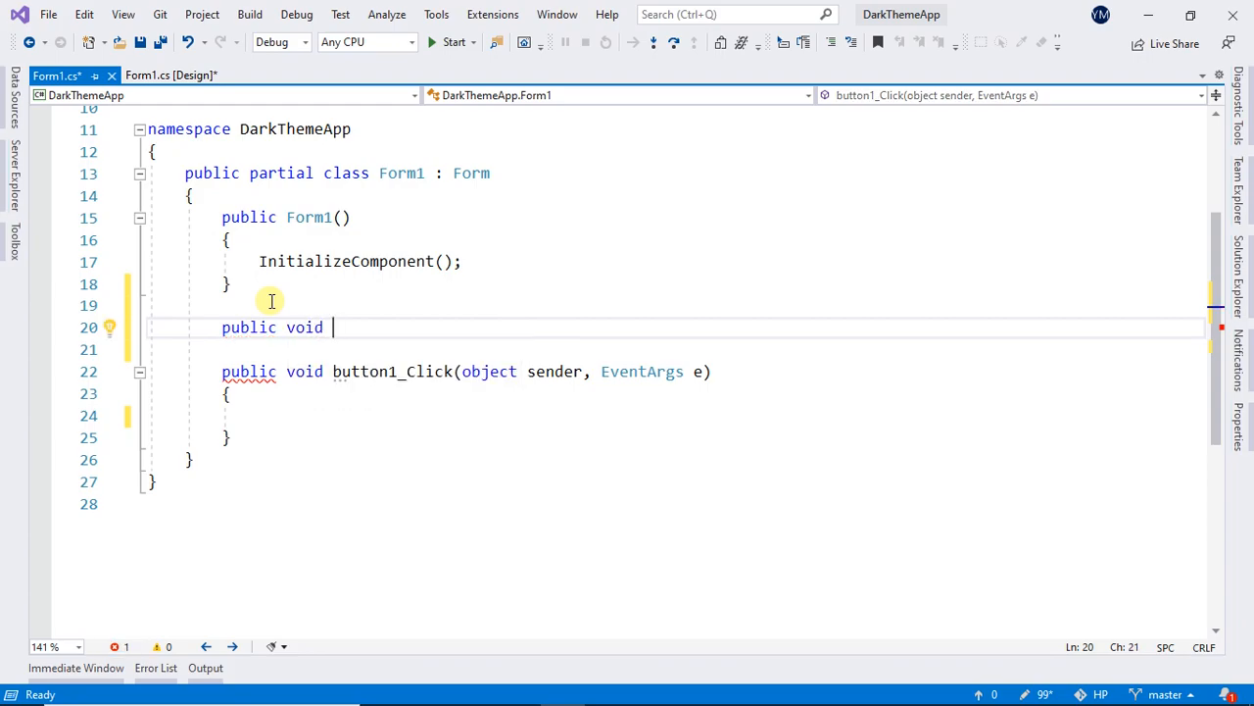
pyautogui.write('ChangeTHeme')
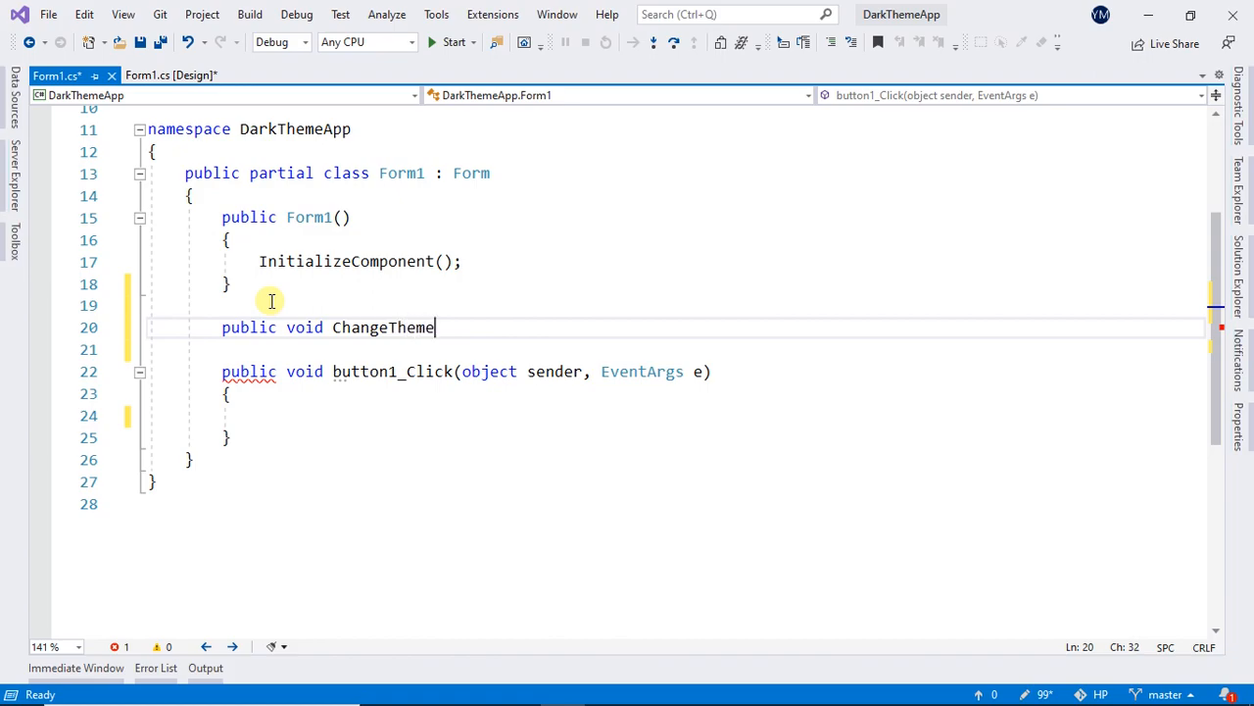
pyautogui.write('Dark')
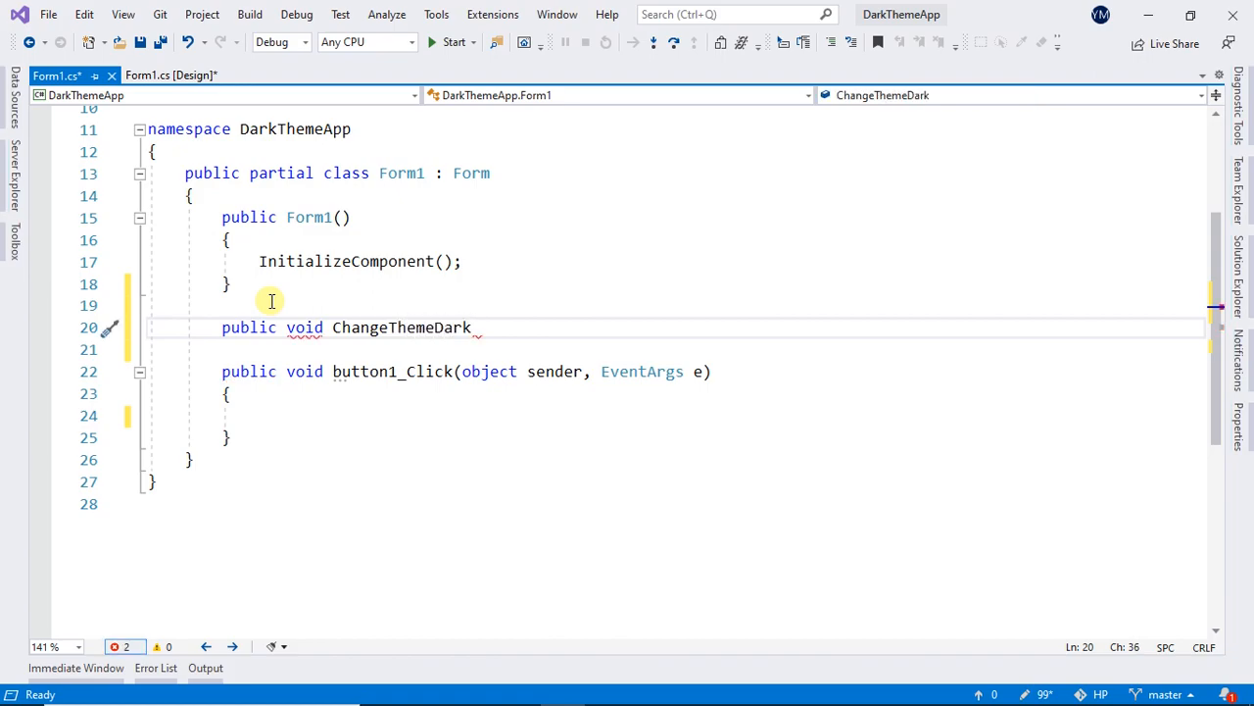
pyautogui.write('()')
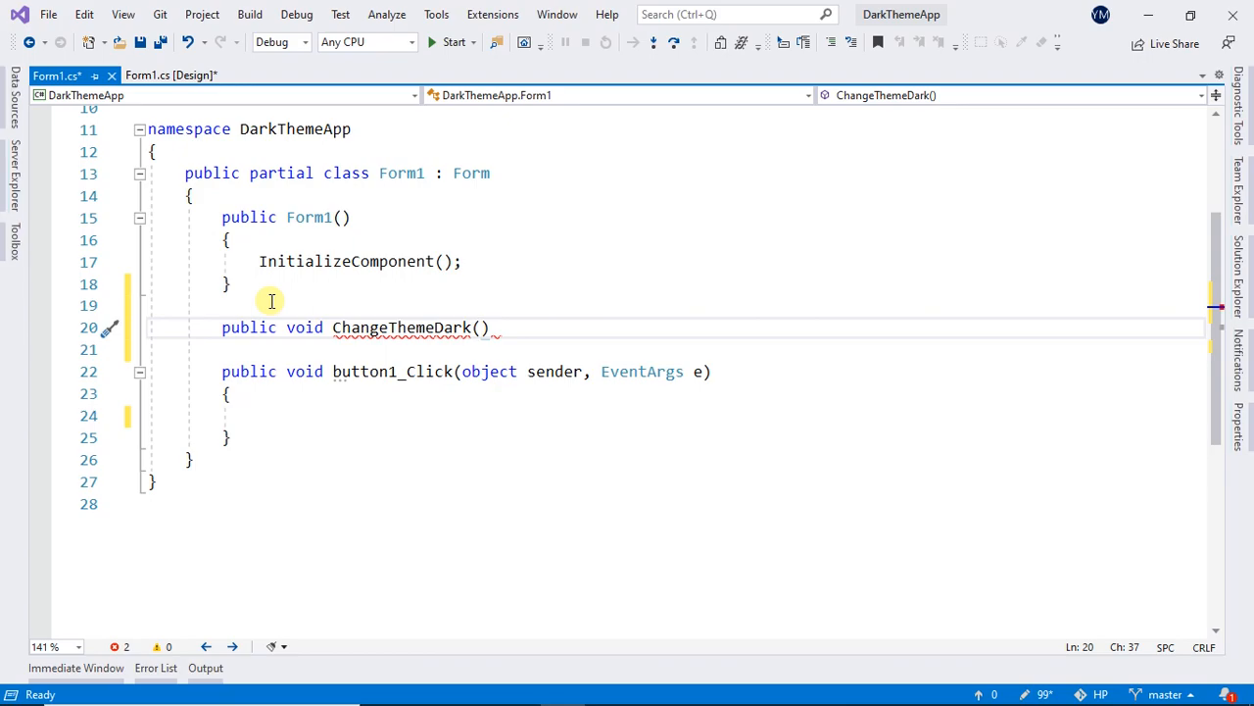
pyautogui.write('Form form')
pyautogui.click(676, 349)
pyautogui.write('{')
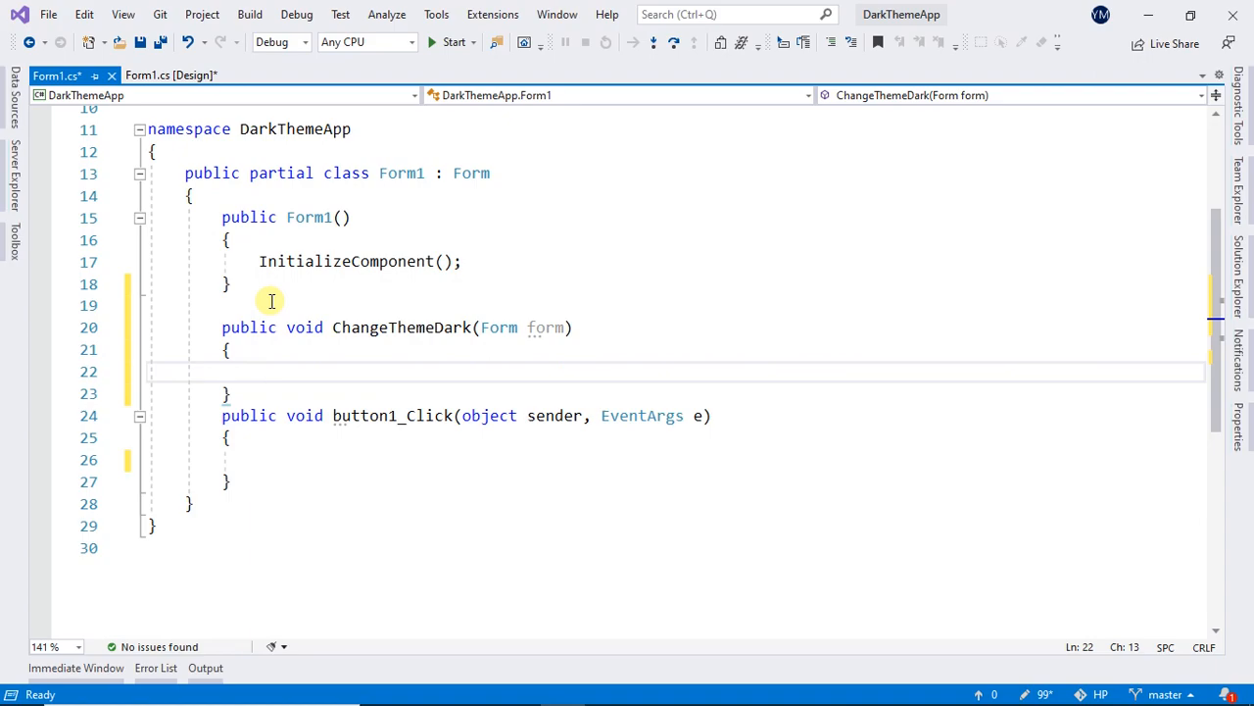
pyautogui.moveTo(352, 372)
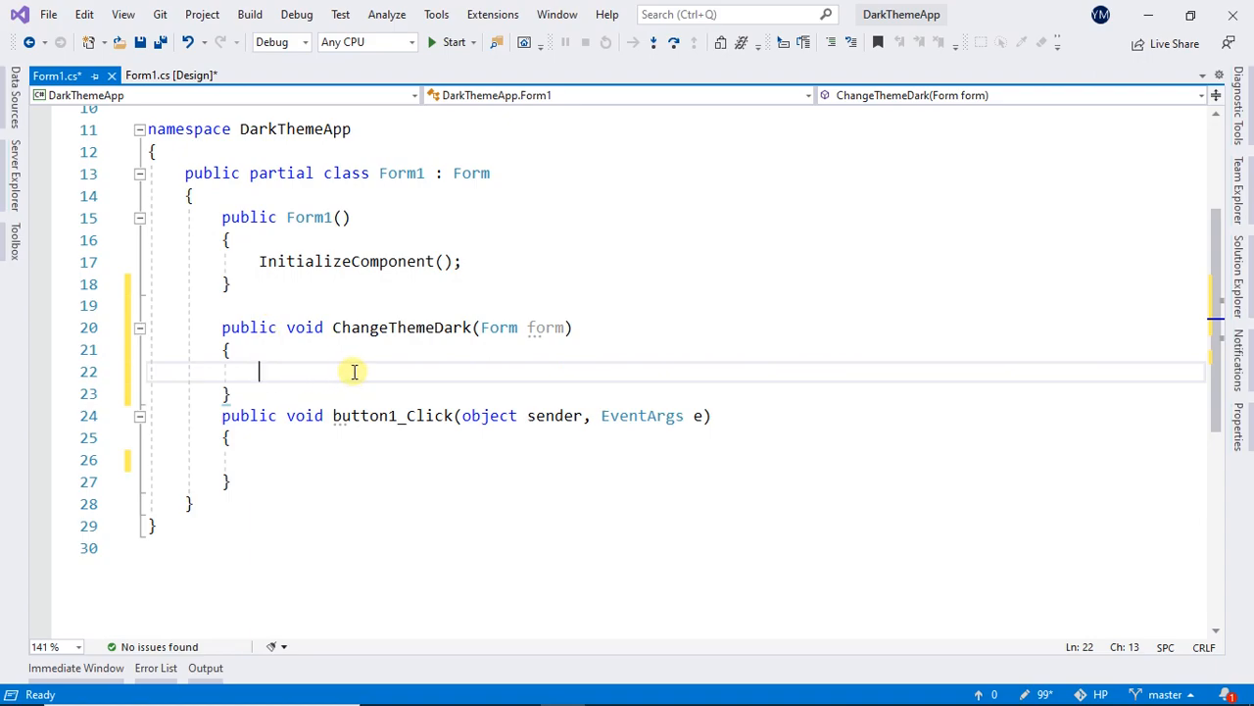
# Step: Inside it, set form.BackColor = Color.FromArgb(26, 27, 22);
pyautogui.write('f')
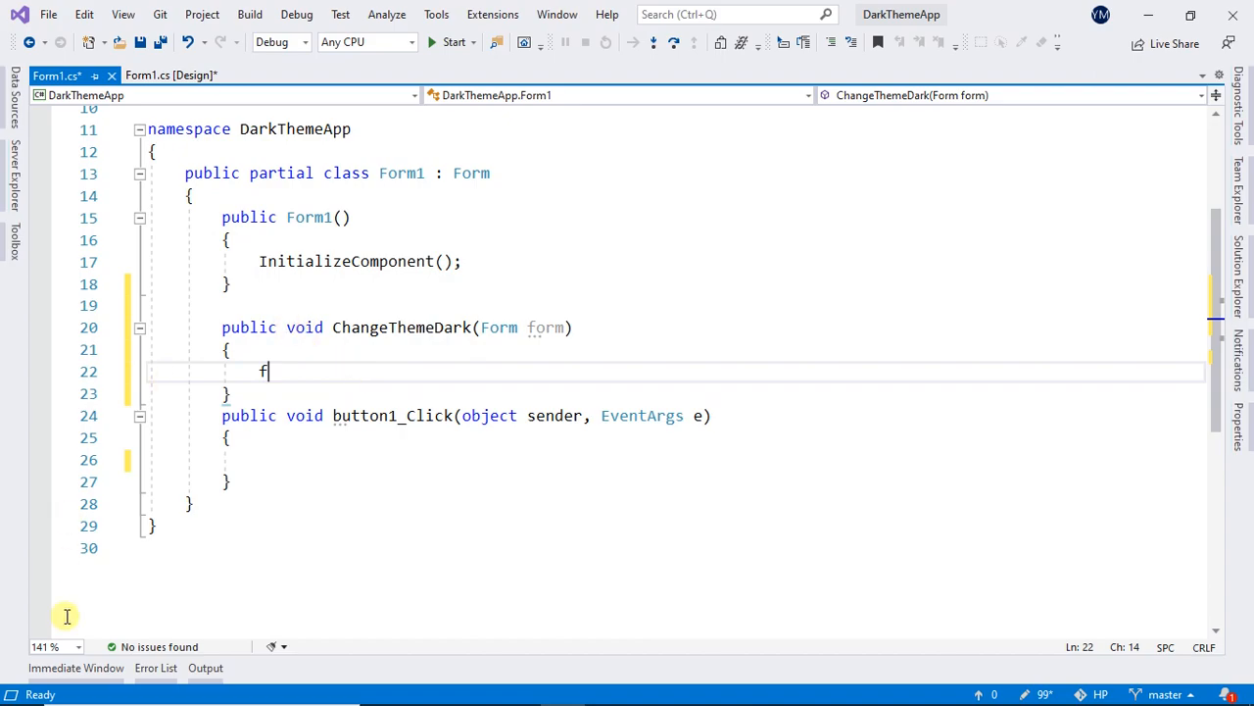
pyautogui.write('orm.ba')
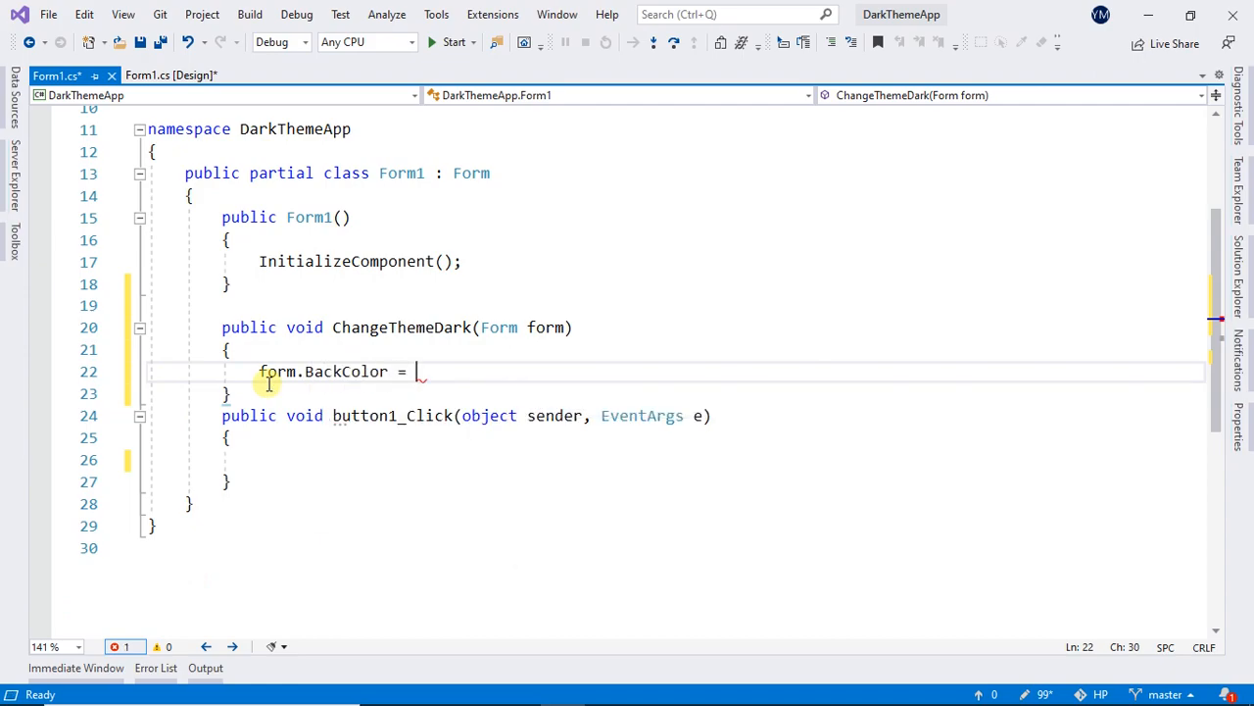
pyautogui.write('co')
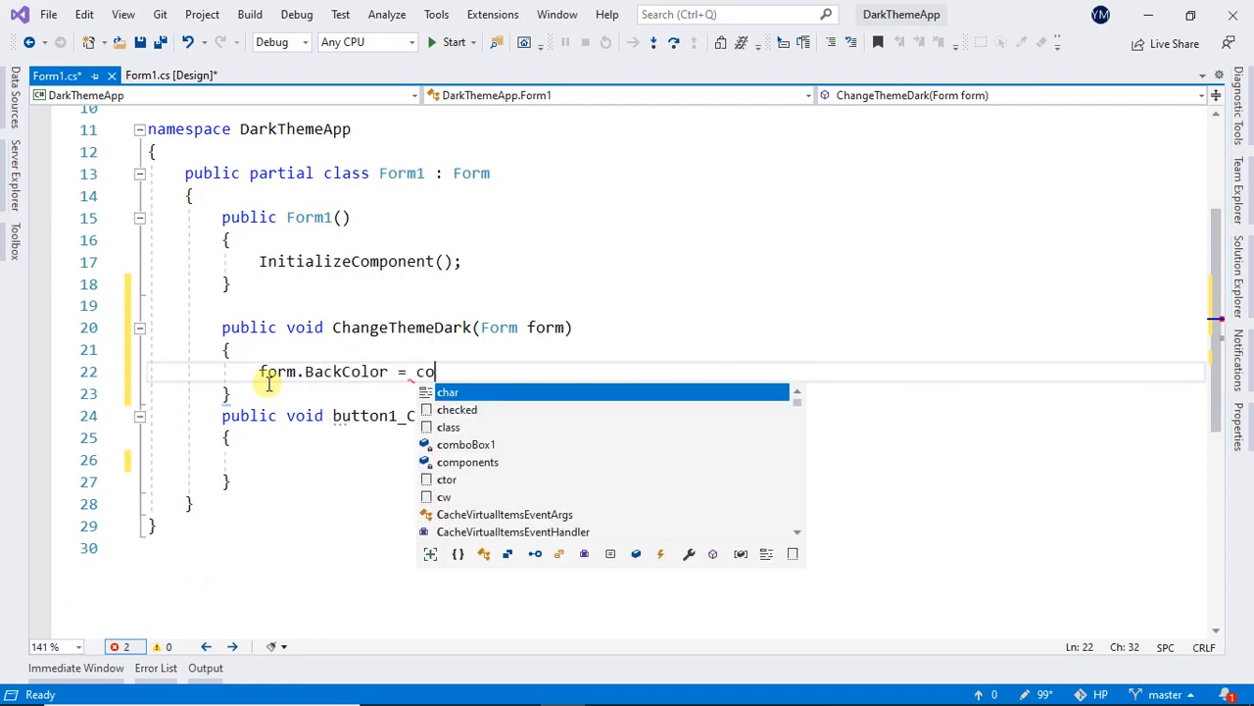
pyautogui.write('Color.')
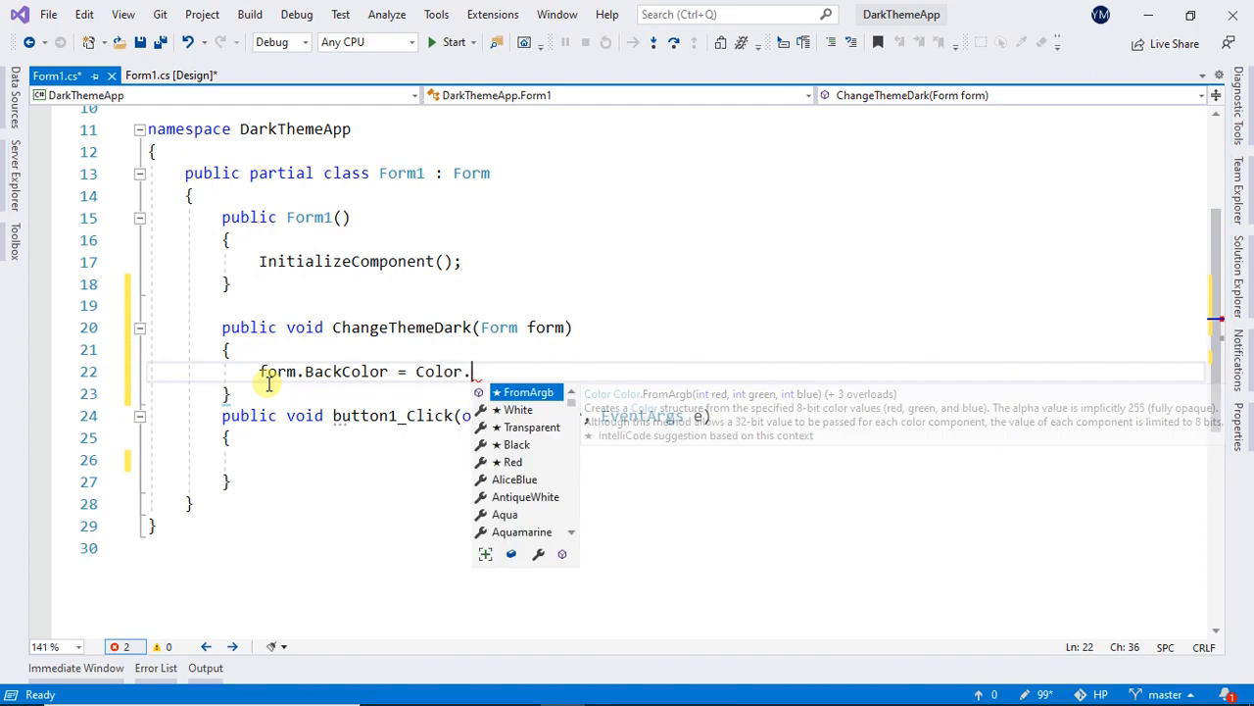
pyautogui.write('FromArgb')
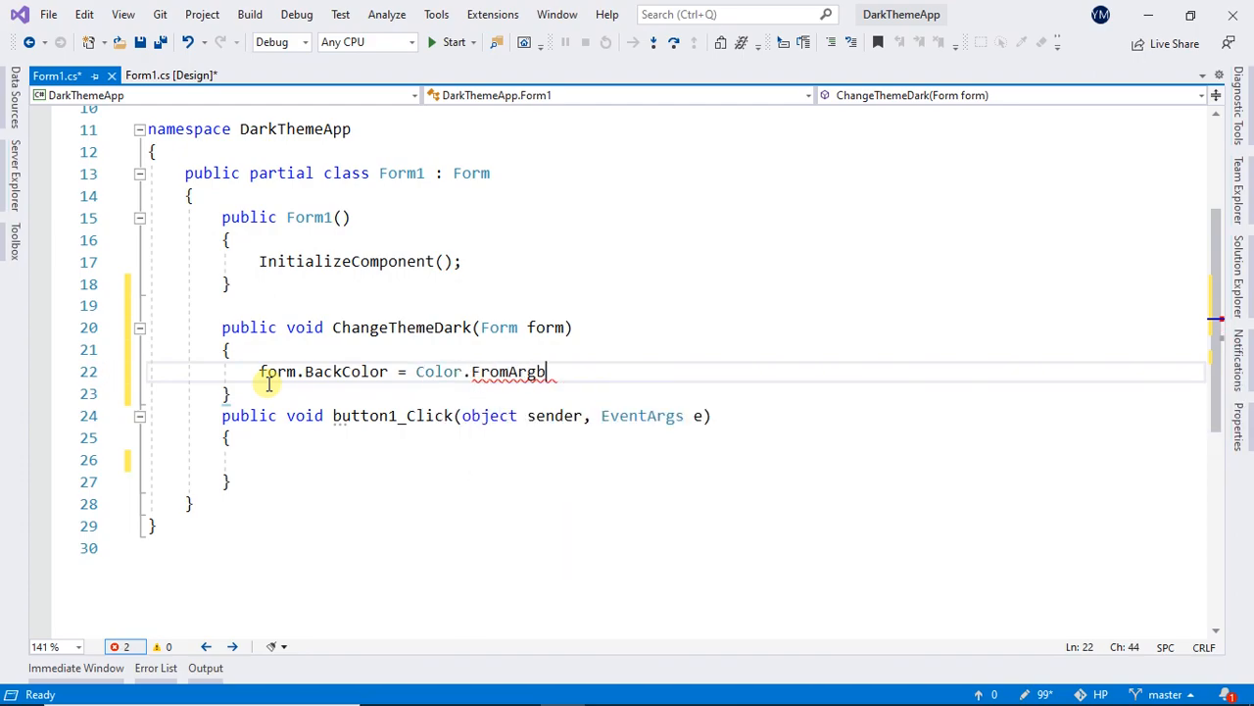
pyautogui.write('()')
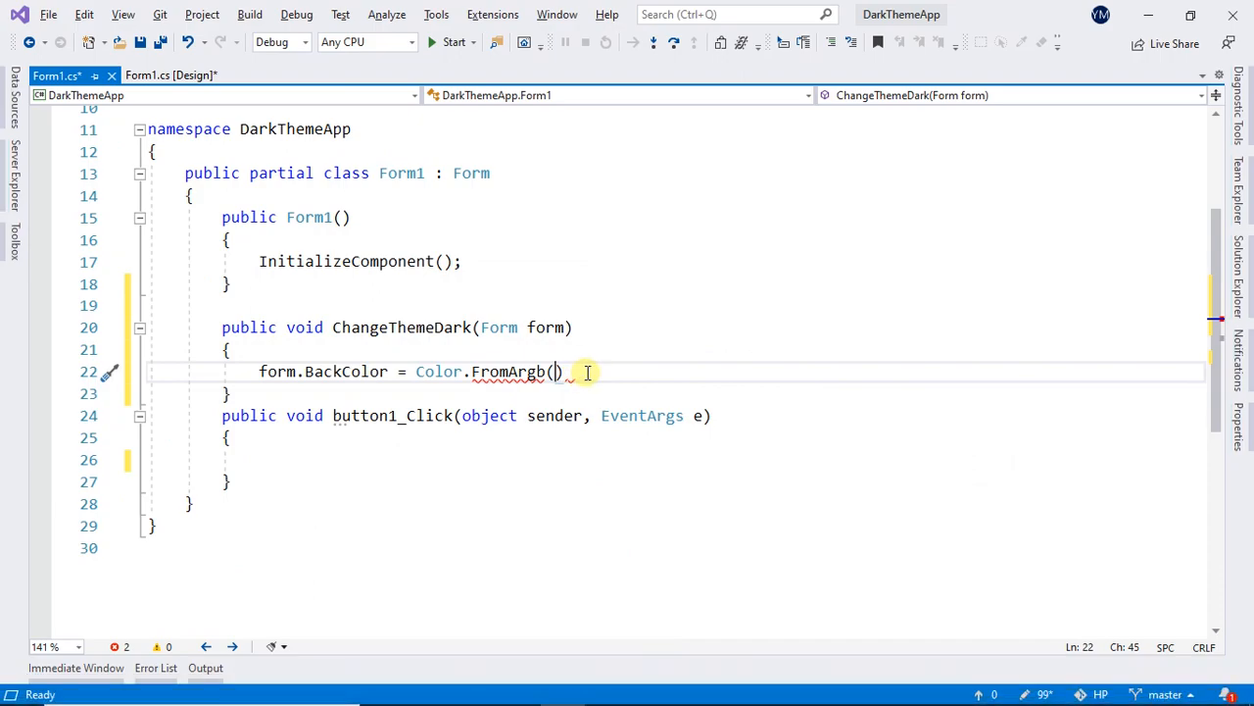
pyautogui.write('6, 17, 22')
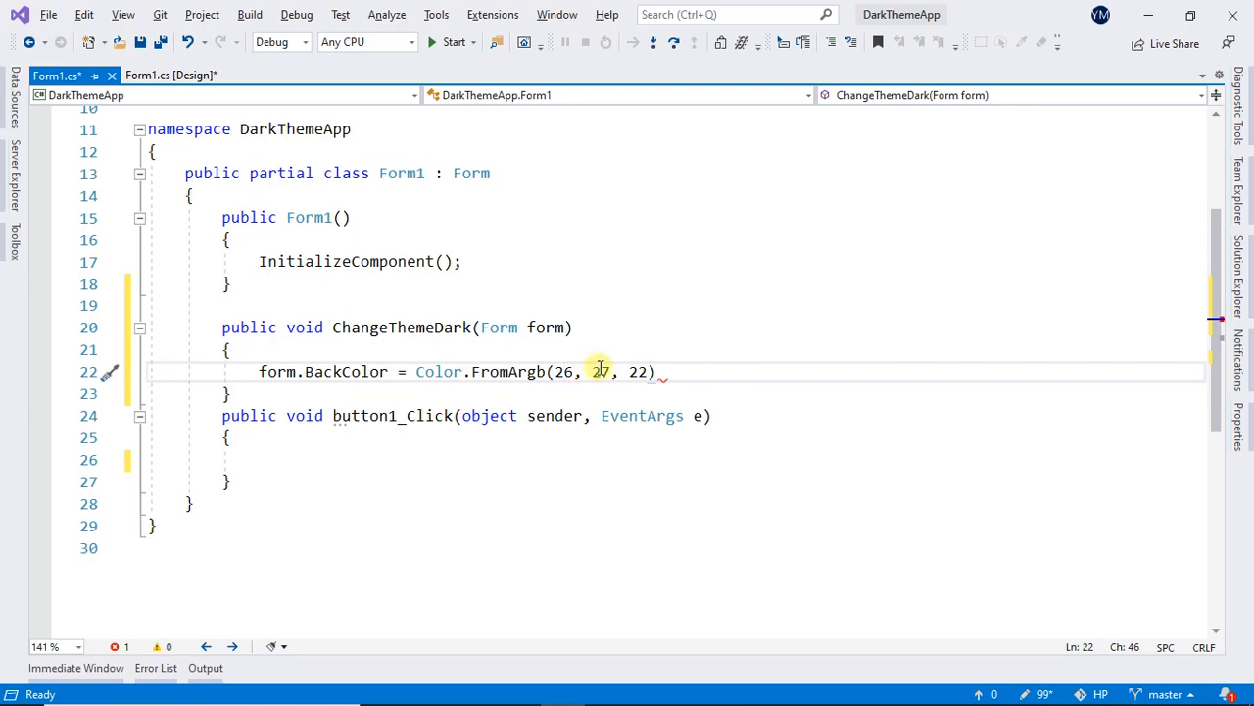
pyautogui.write(';')
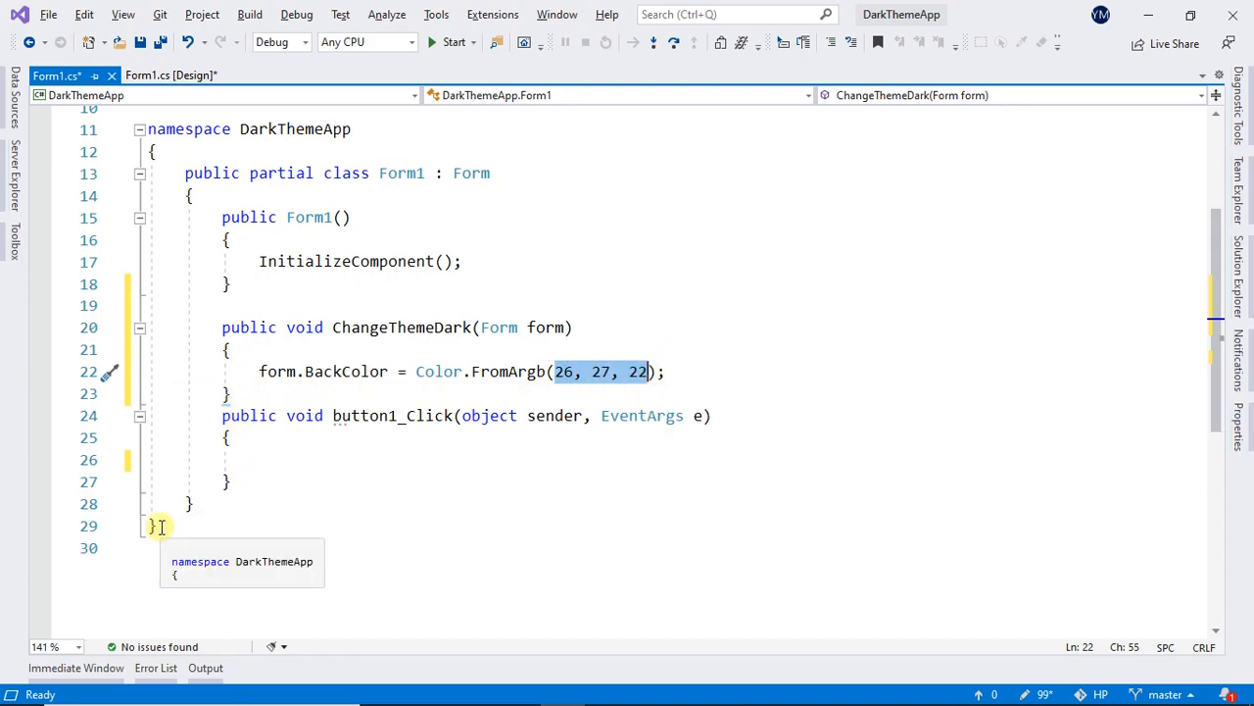
# Step: Switch Visual Studio's own color theme to Dark via Tools > Options
pyautogui.click(435, 13)
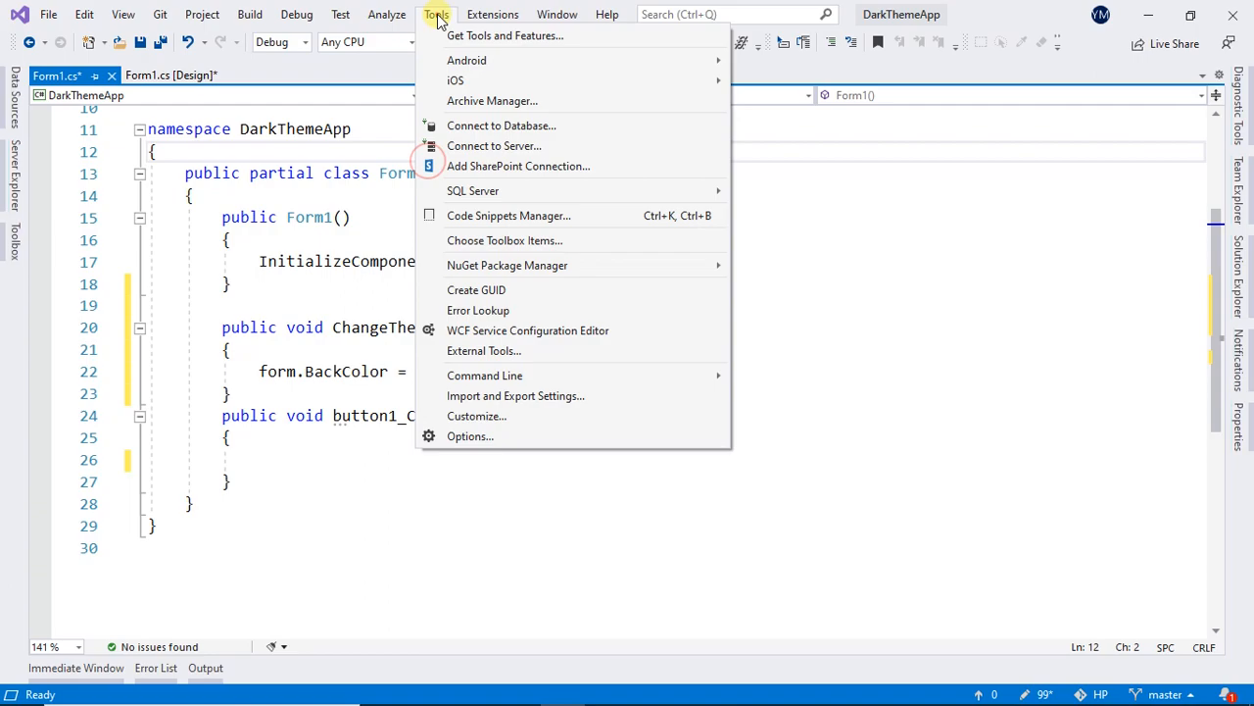
pyautogui.click(466, 435)
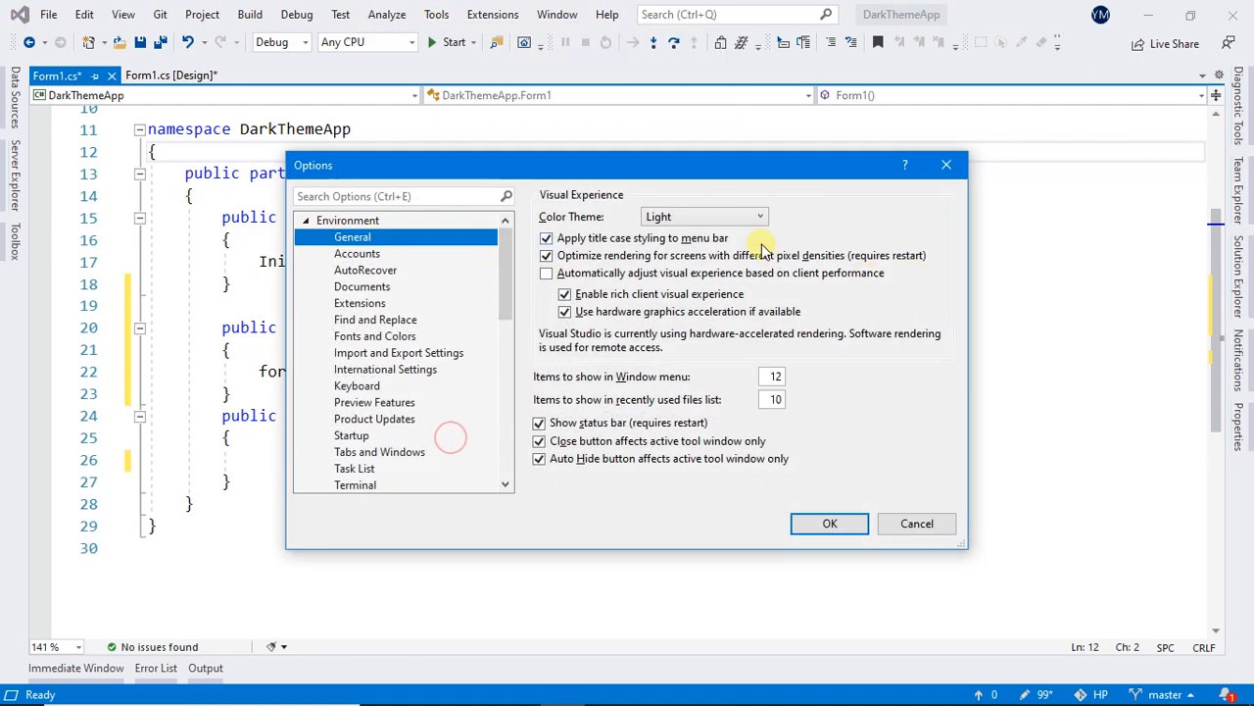
pyautogui.click(751, 216)
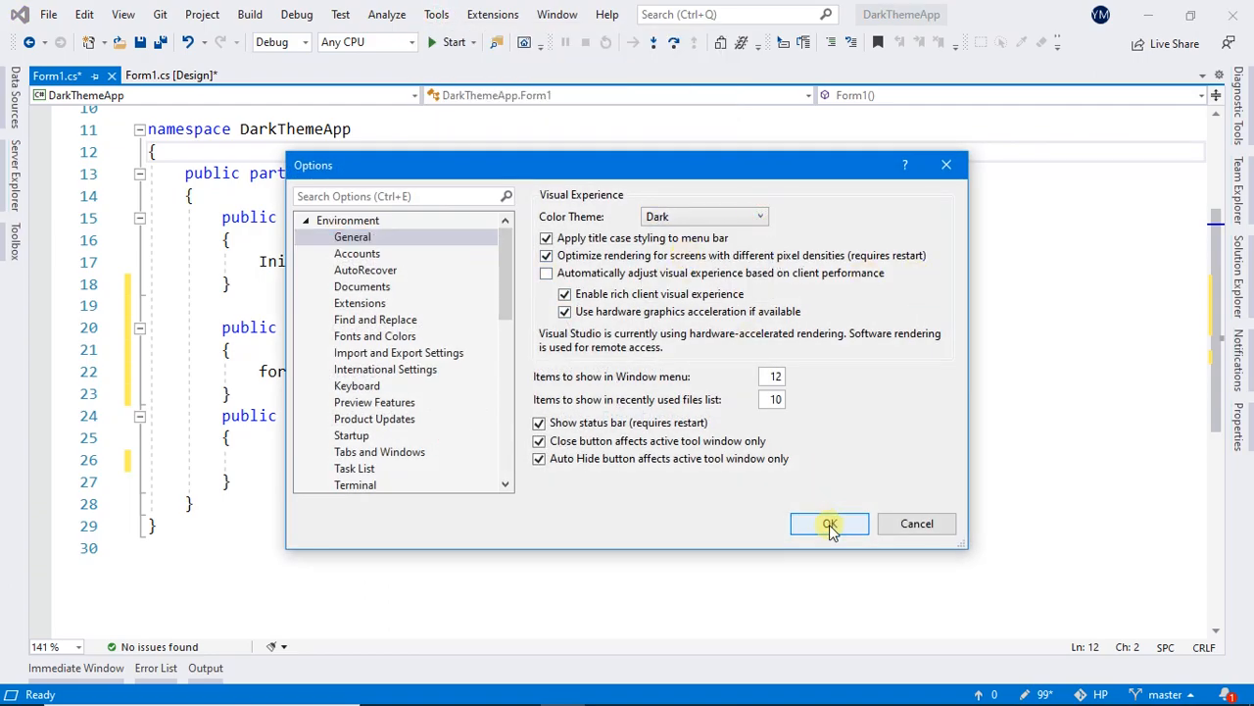
pyautogui.click(829, 524)
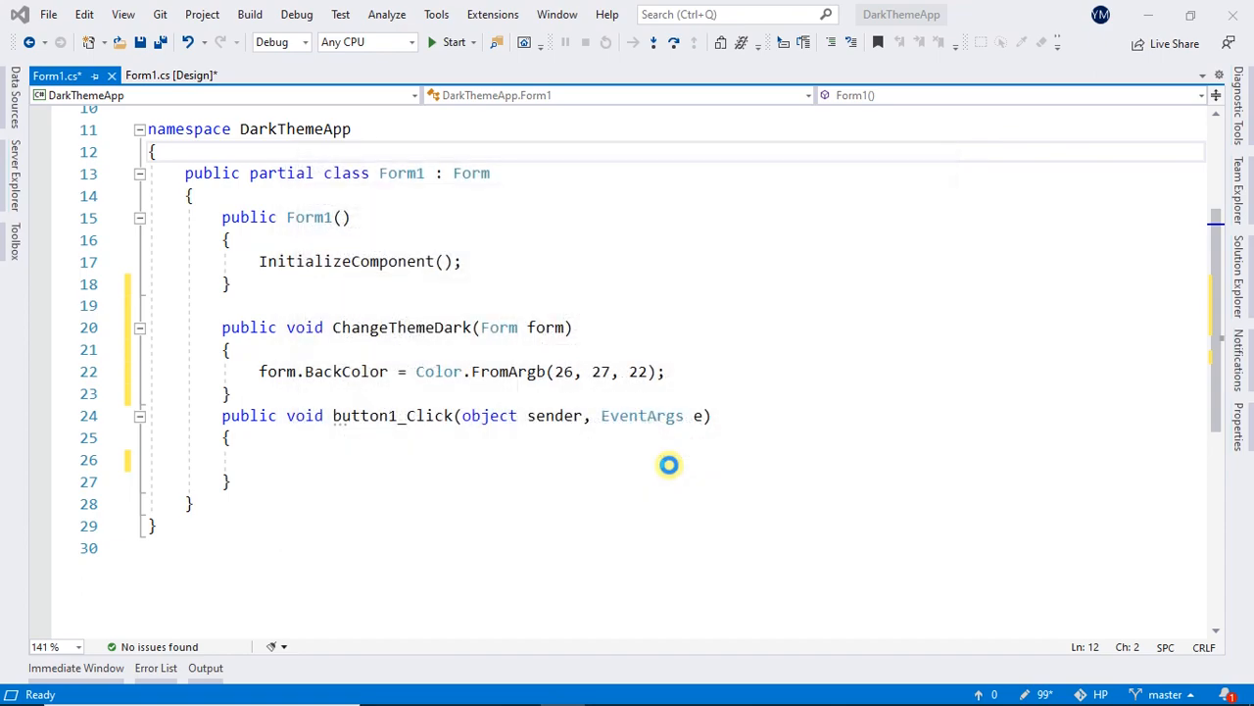
pyautogui.moveTo(643, 267)
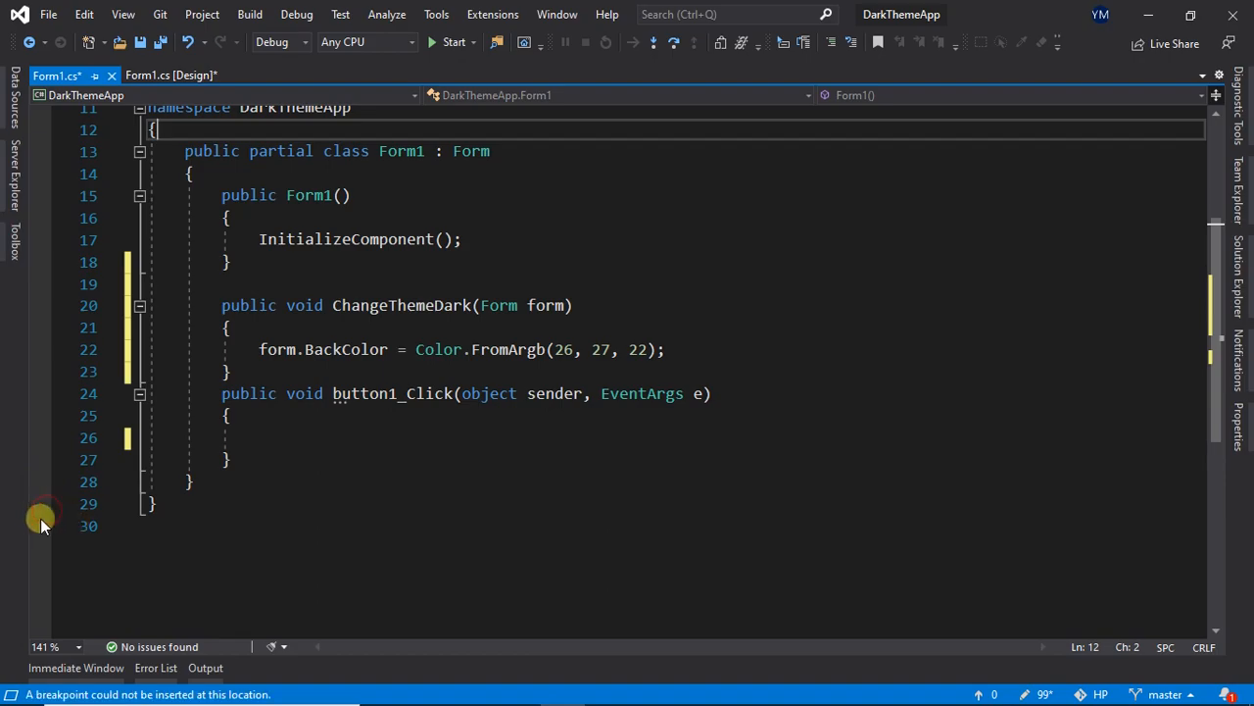
pyautogui.moveTo(633, 251)
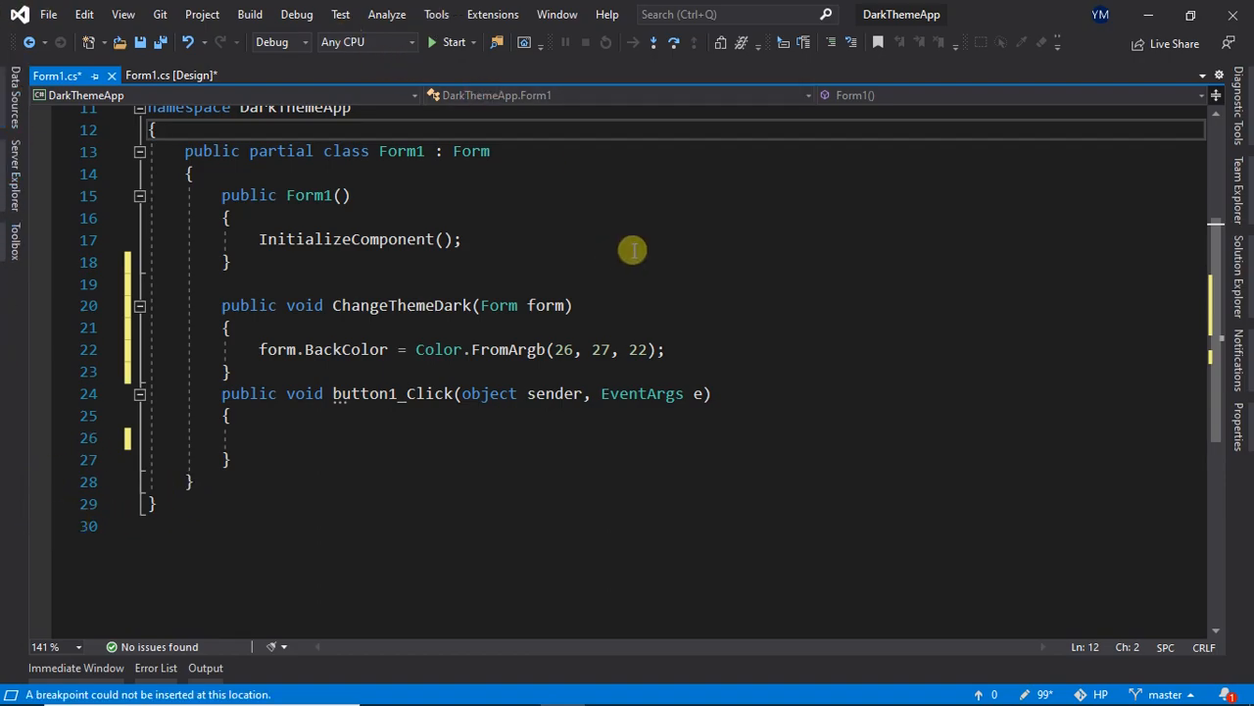
pyautogui.moveTo(617, 372)
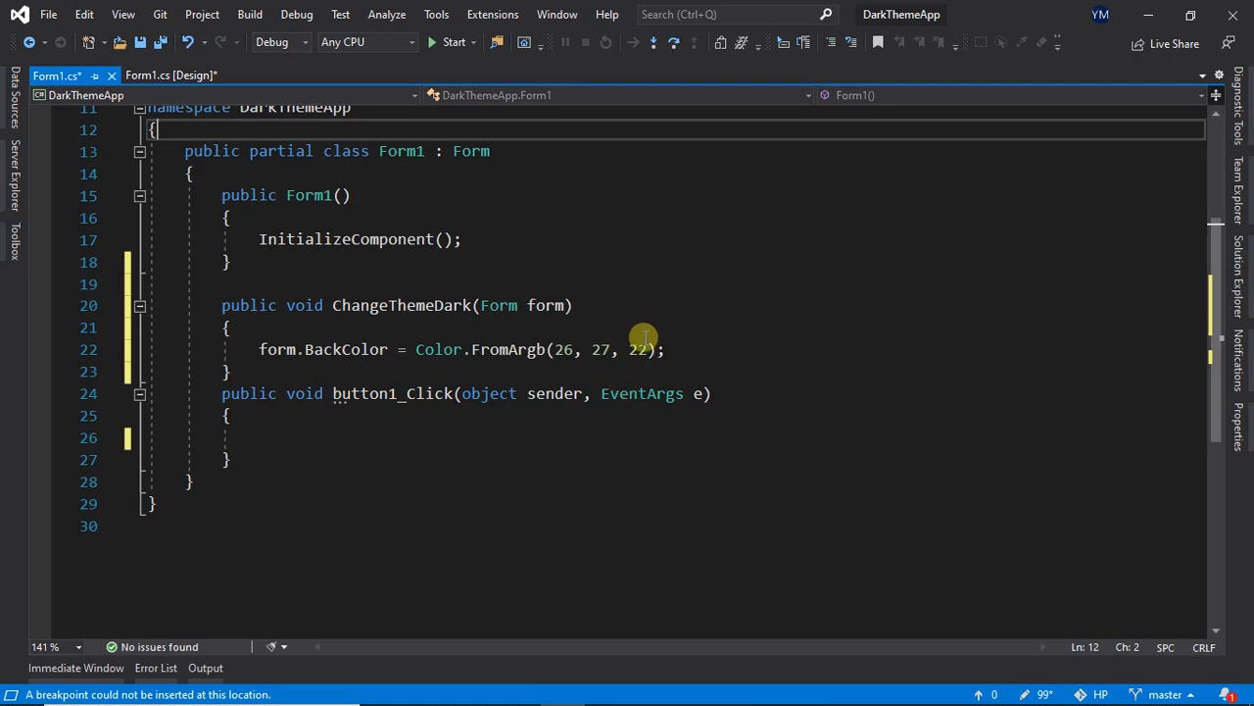
# Step: Reopen Options and set the IDE color theme back to Light
pyautogui.click(435, 14)
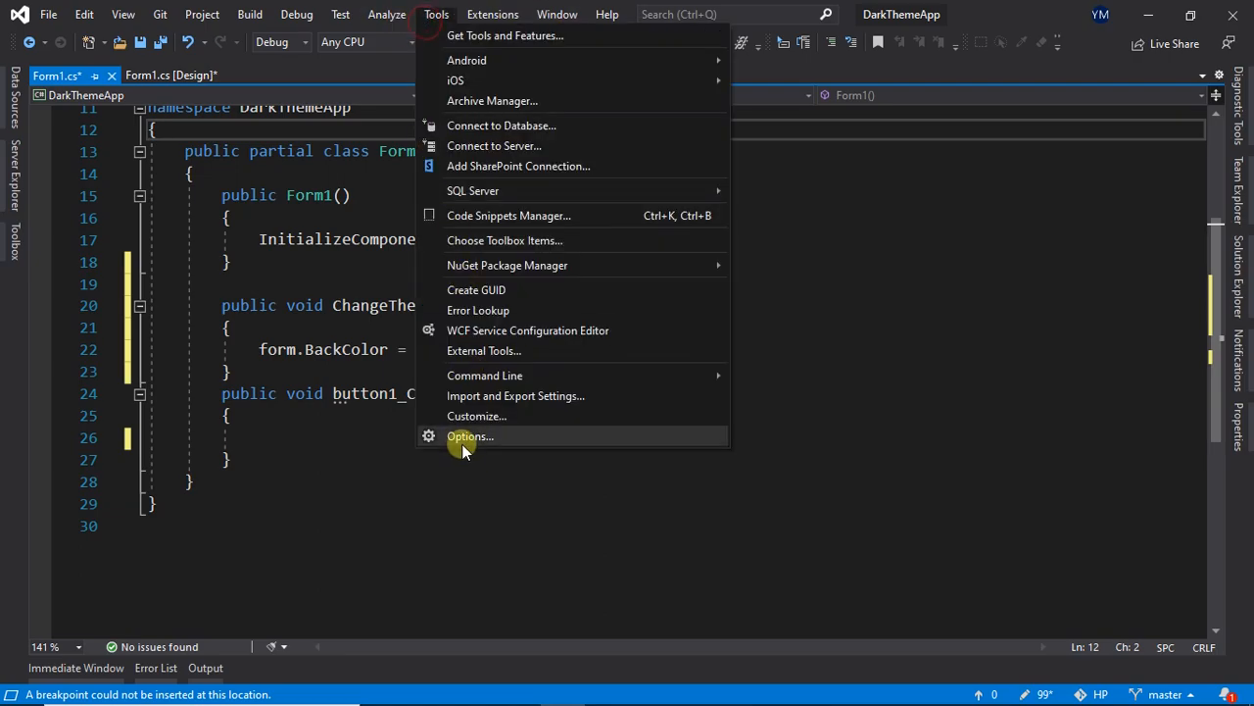
pyautogui.click(467, 435)
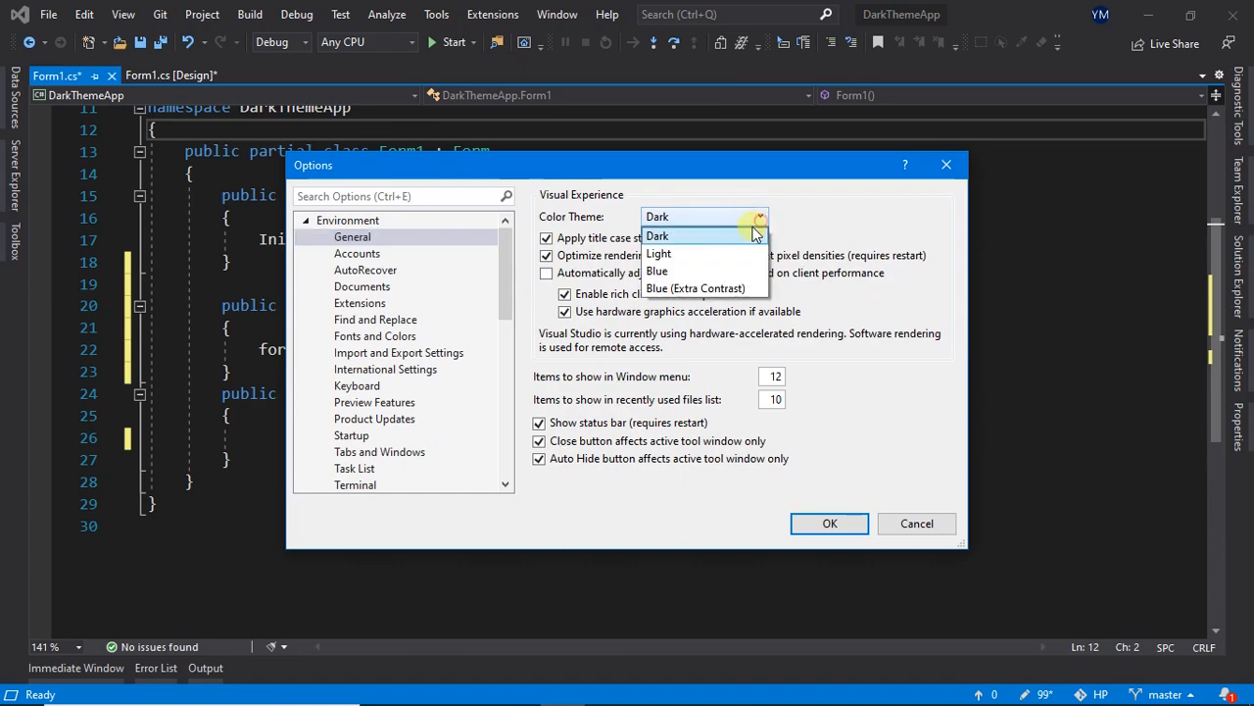
pyautogui.click(657, 270)
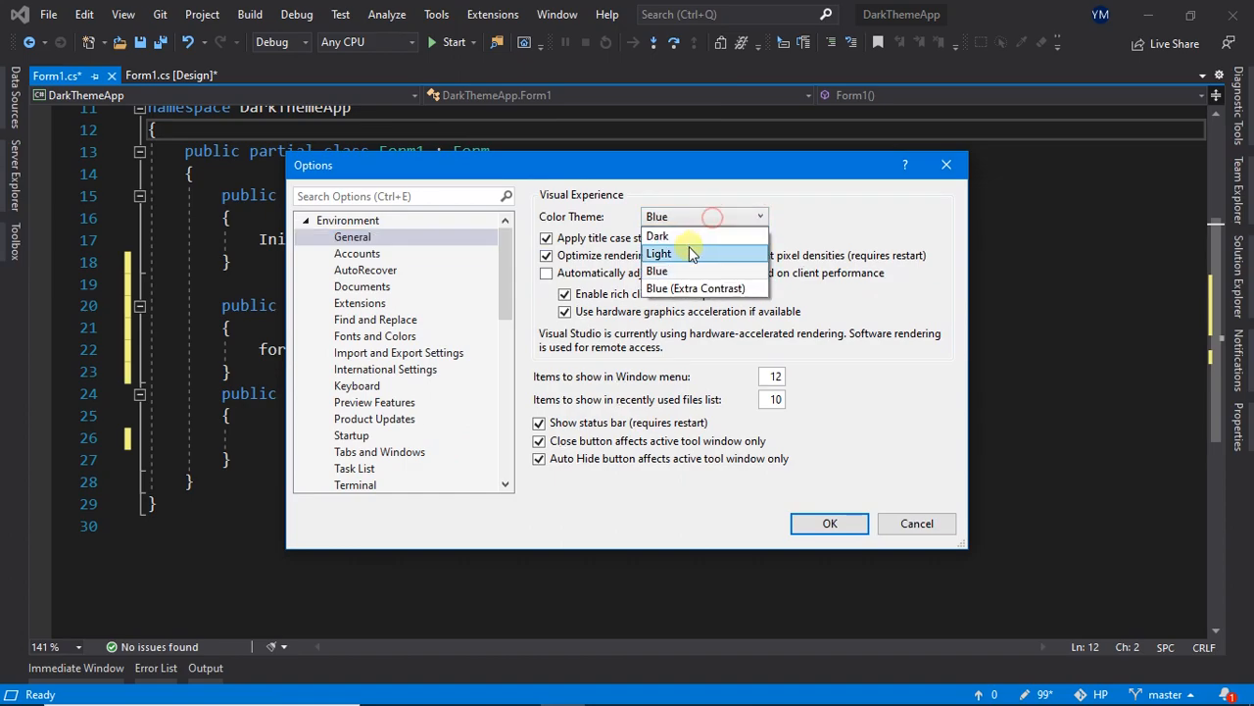
pyautogui.click(659, 253)
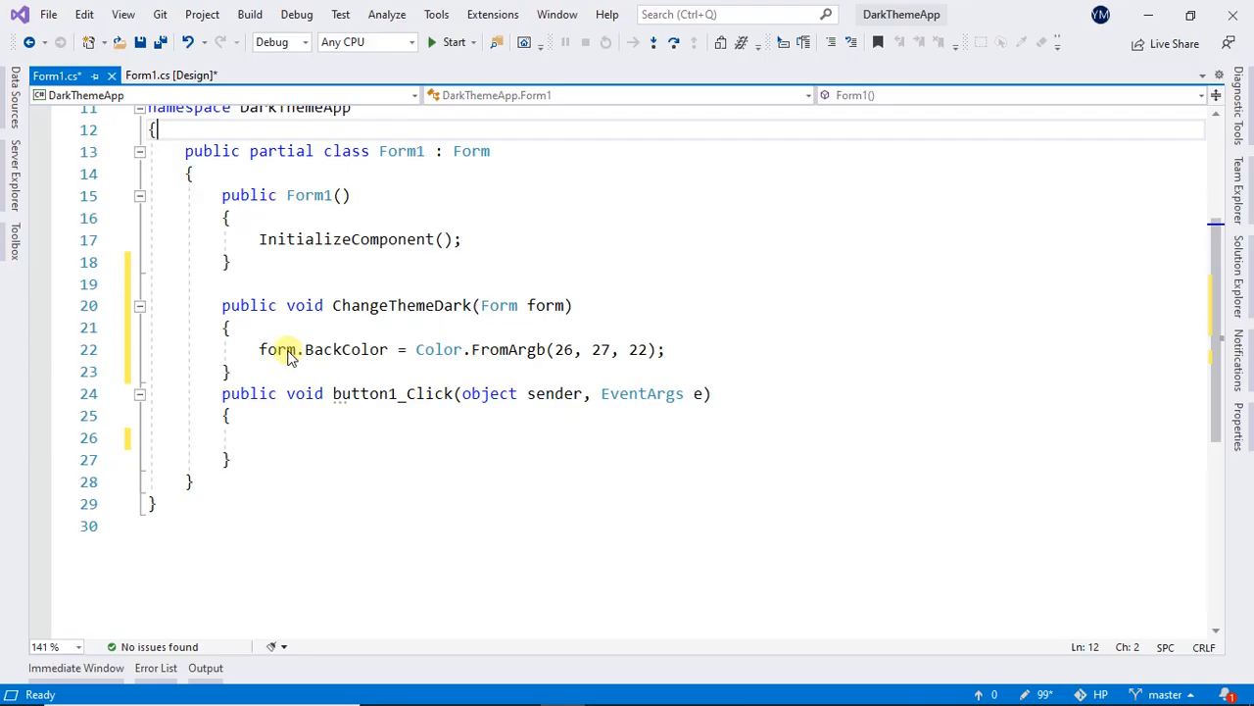
# Step: Add foreach(Control panel in form.Controls) below the form color line
pyautogui.press('Enter')
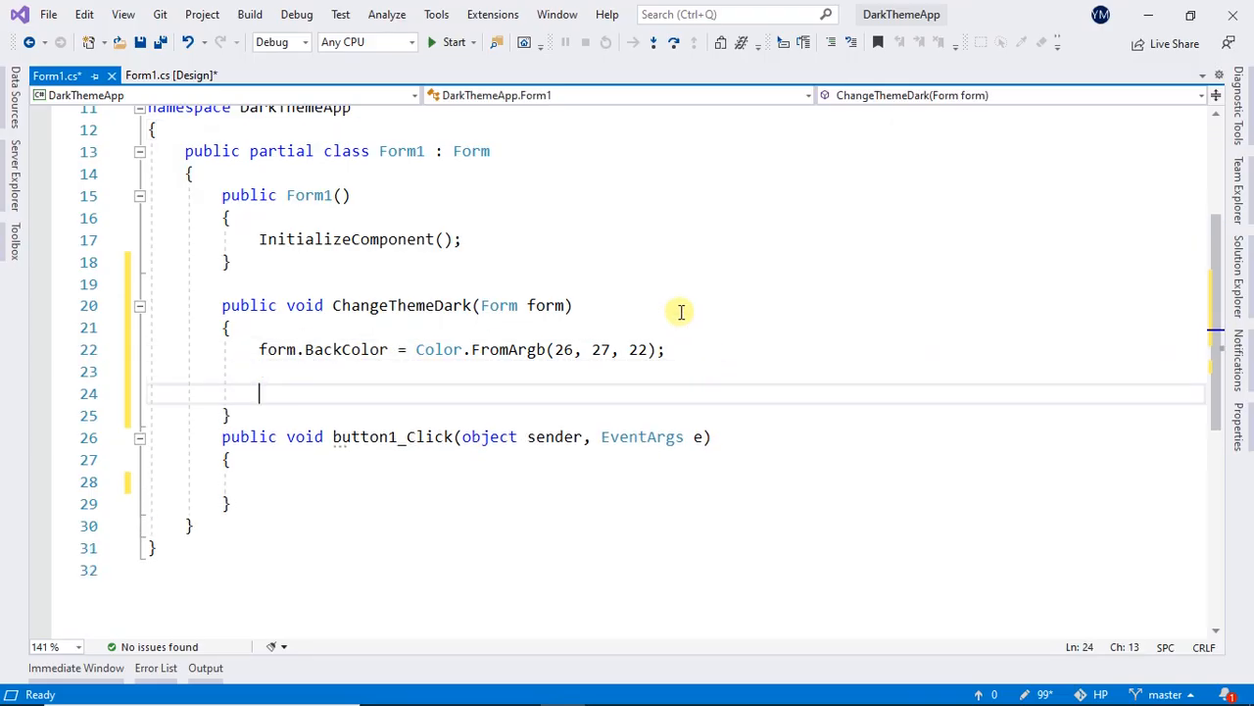
pyautogui.write('foreach(C')
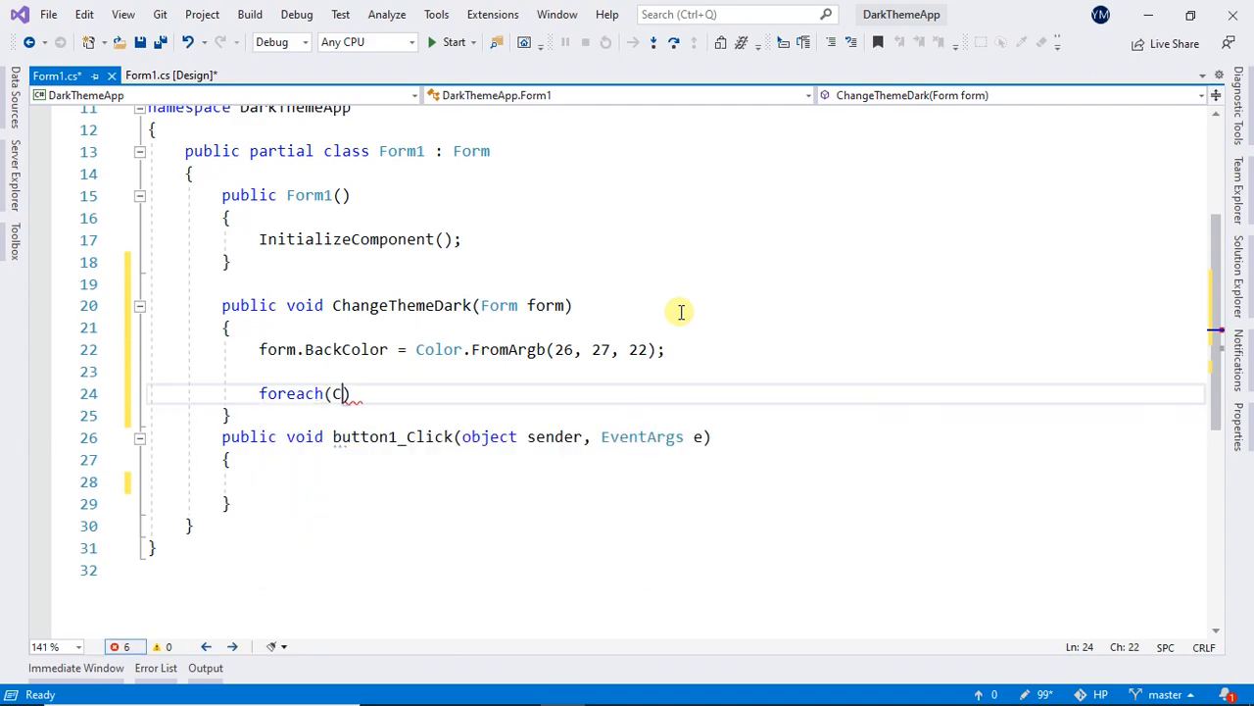
pyautogui.write('ontrol')
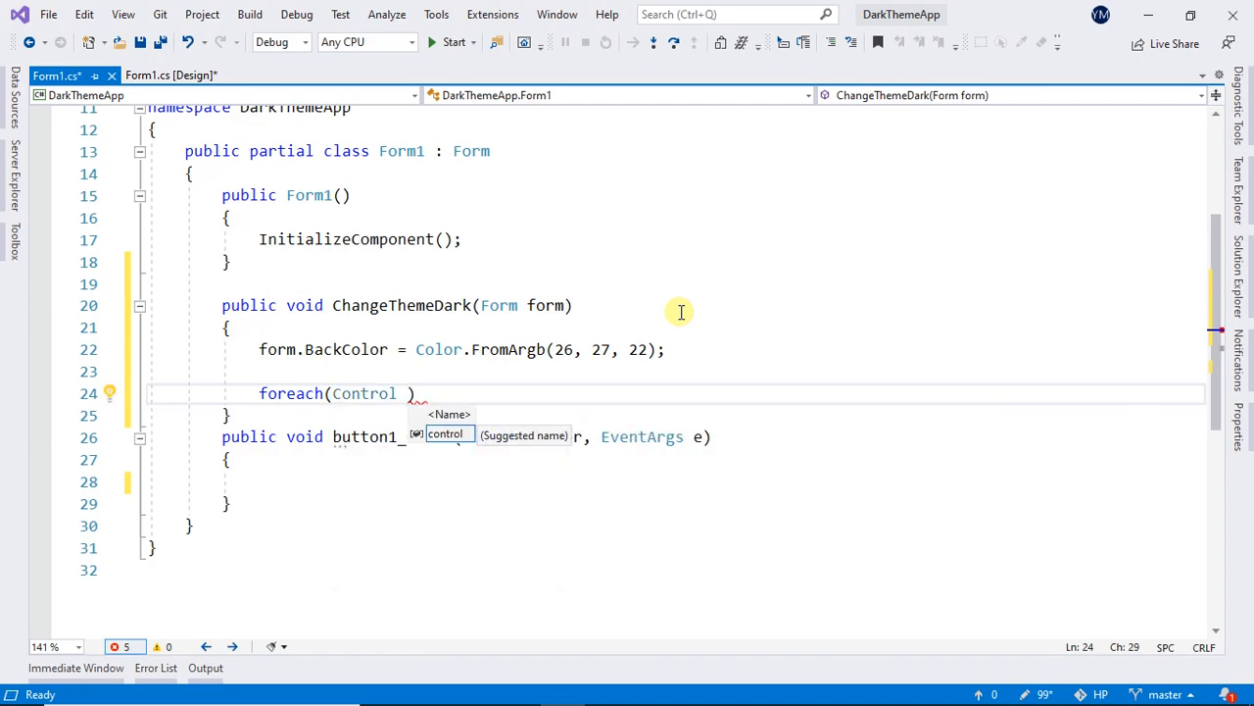
pyautogui.write('panel')
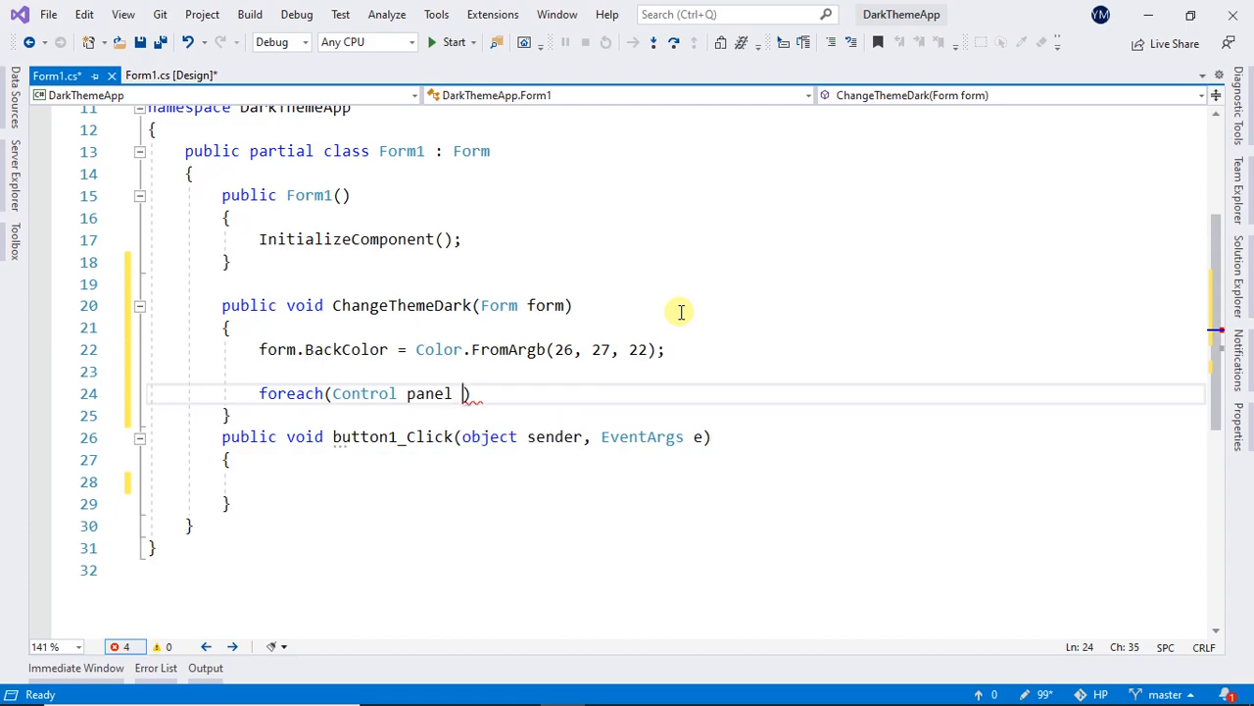
pyautogui.write('in form')
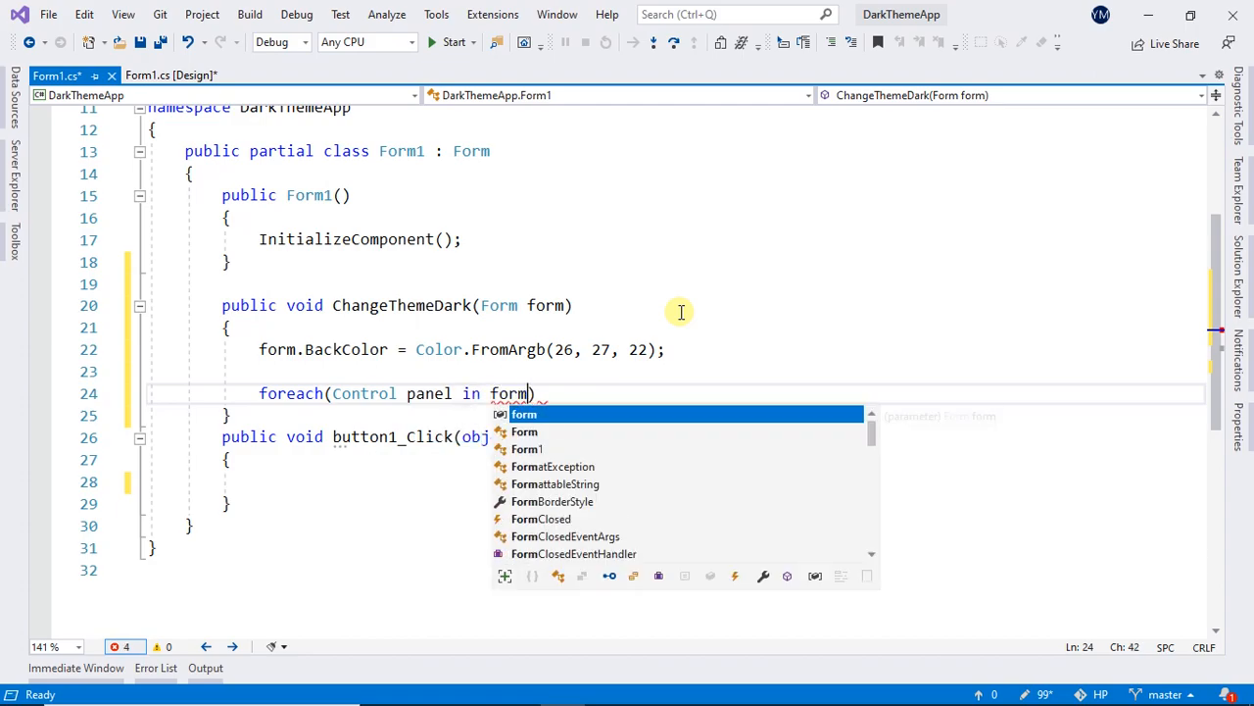
pyautogui.write('.co')
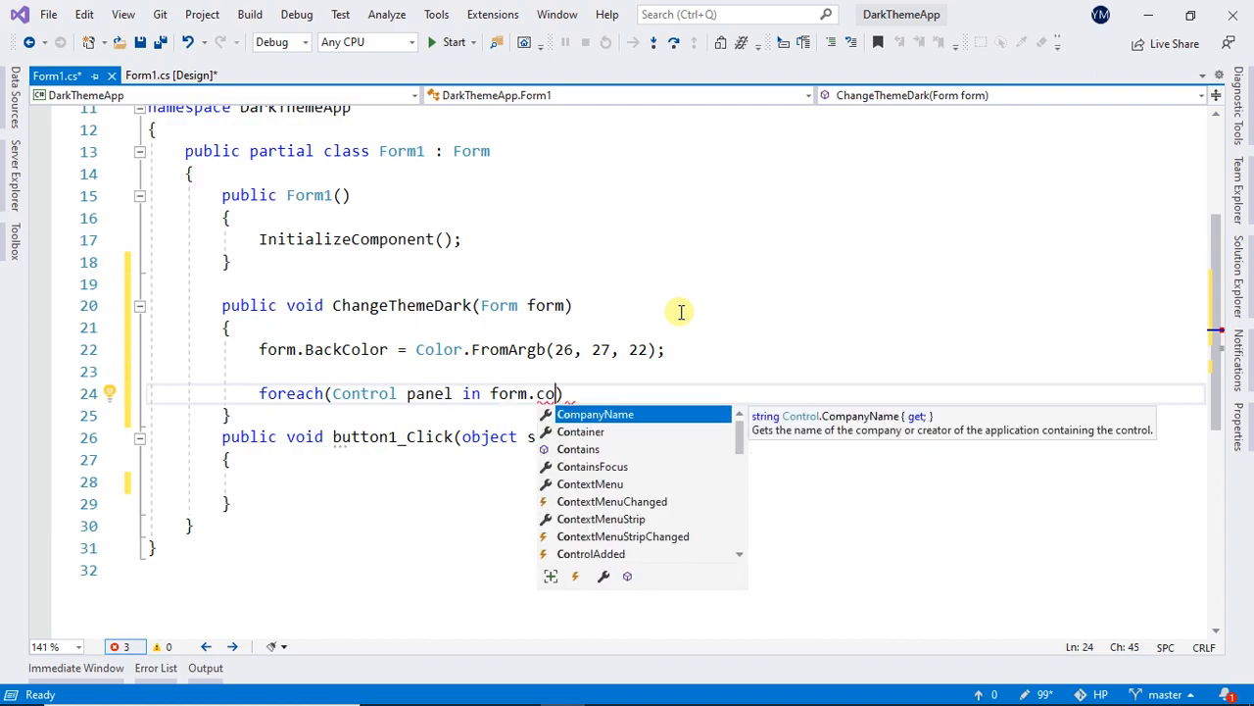
pyautogui.write('ntrols')
pyautogui.write('{')
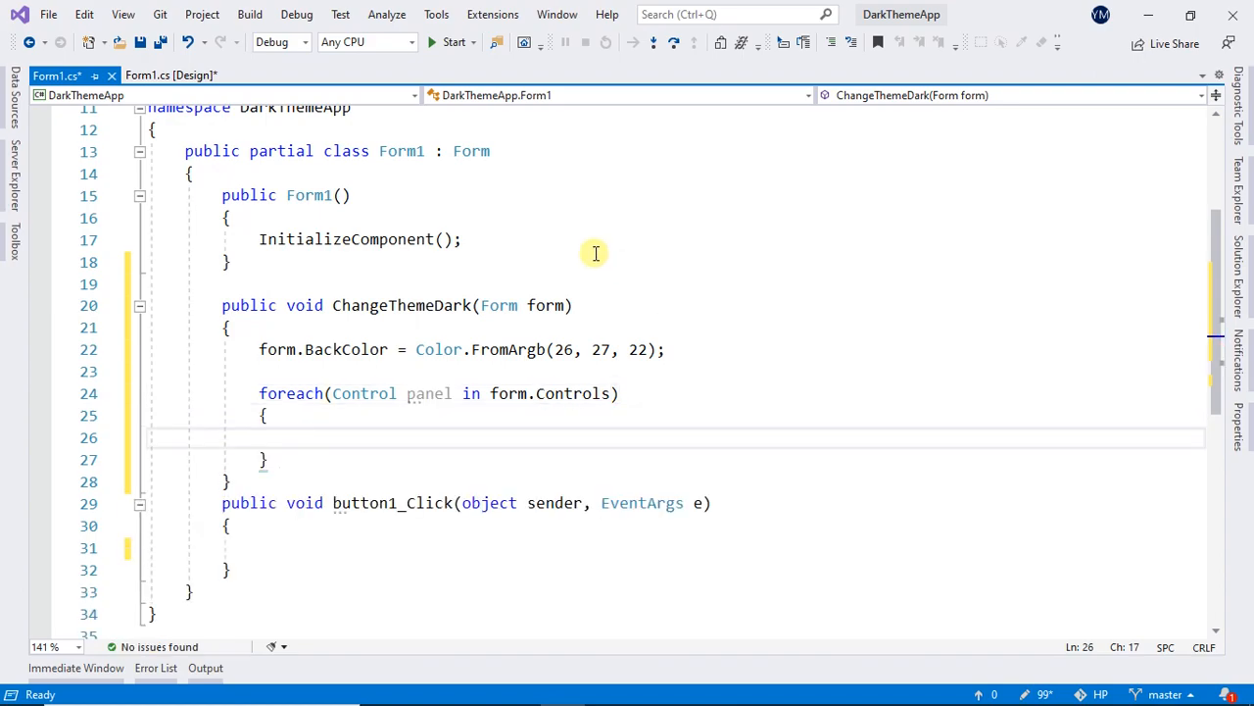
# Step: Inside the loop, add if(panel.GetType() == typeof(Panel))
pyautogui.scroll(-3)
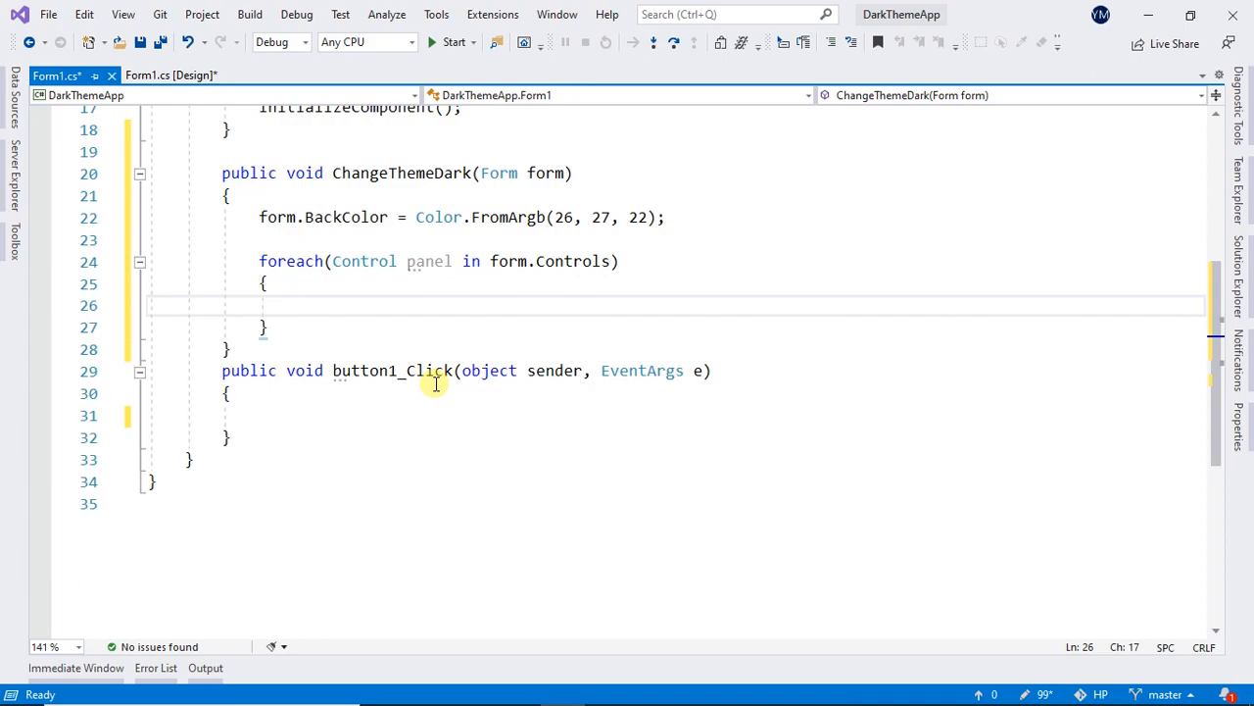
pyautogui.write('if(')
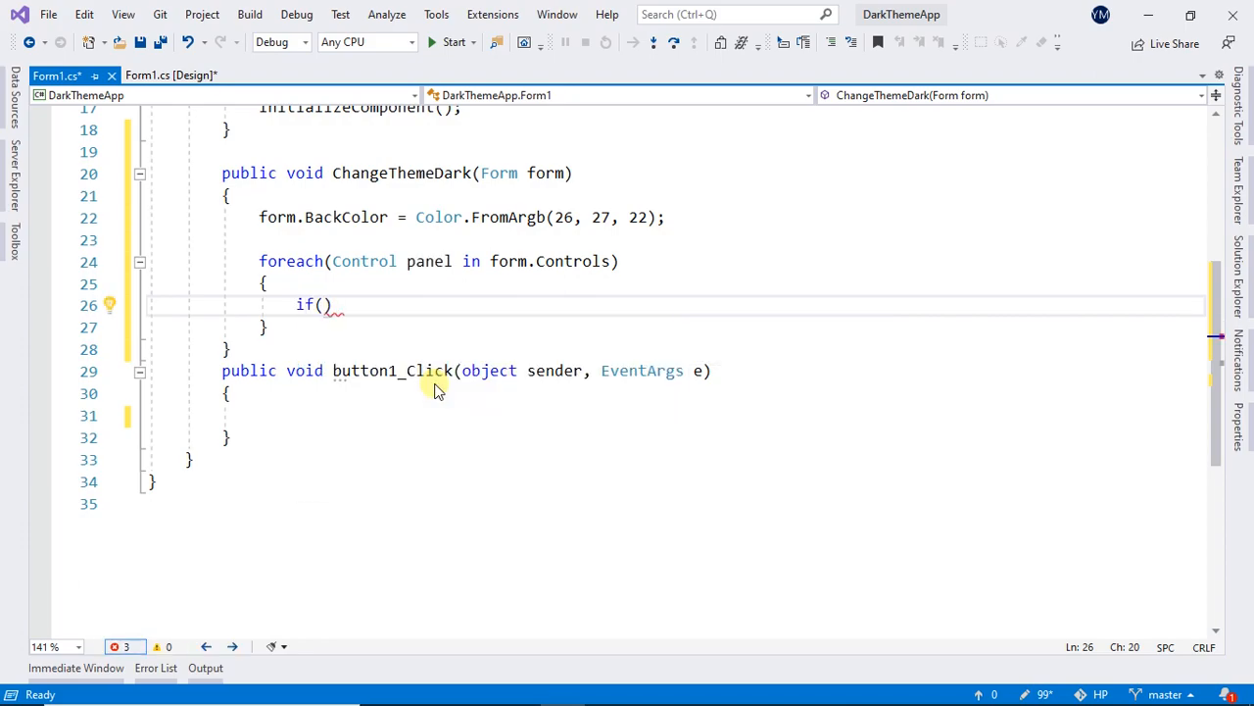
pyautogui.write('panel.')
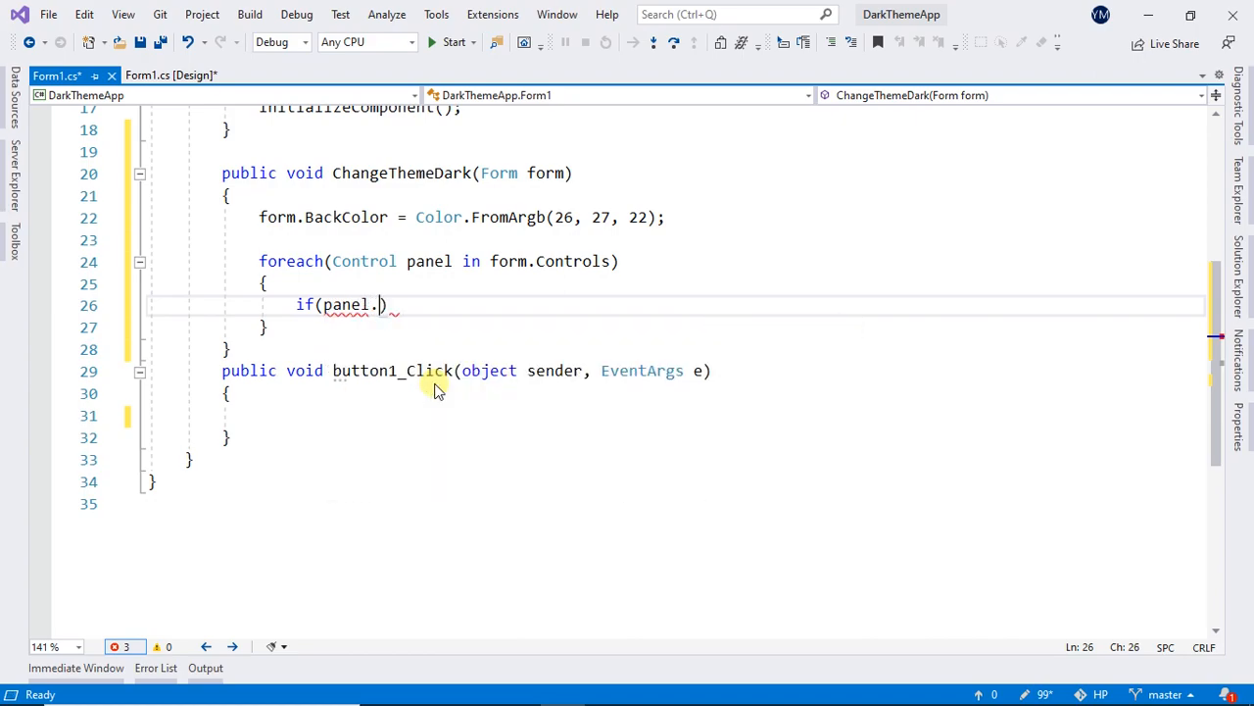
pyautogui.write('get')
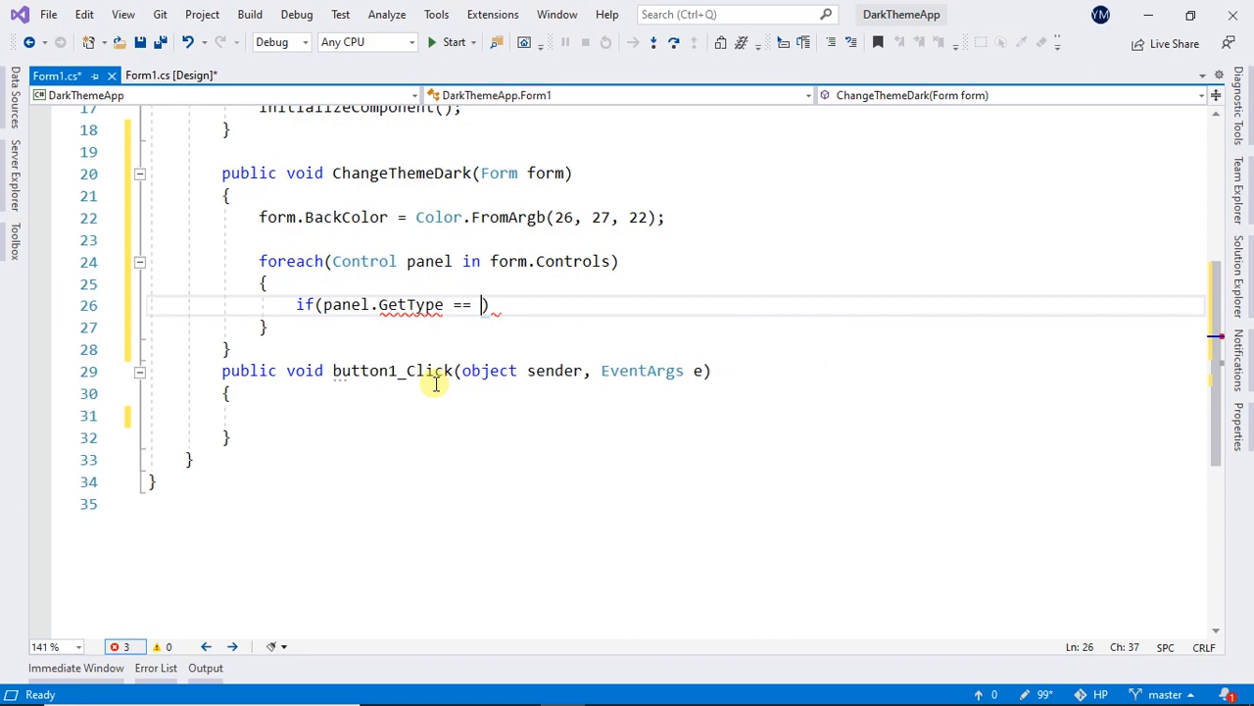
pyautogui.write('typeof')
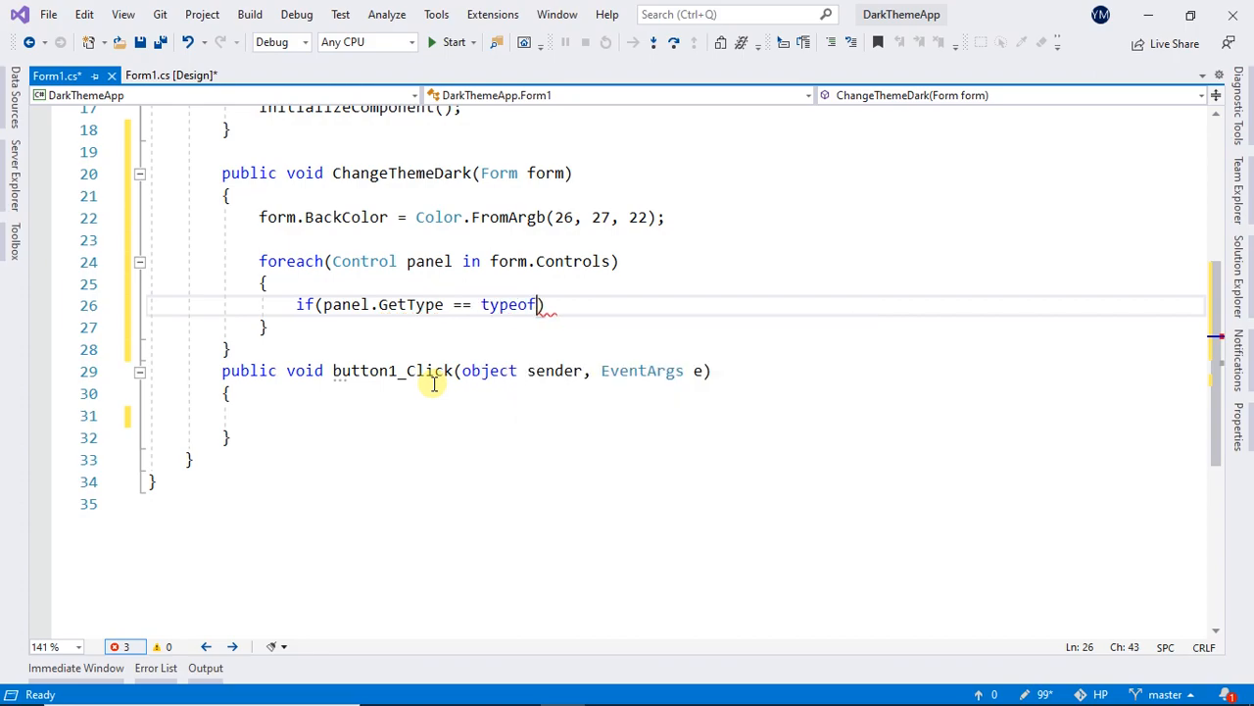
pyautogui.write('(P')
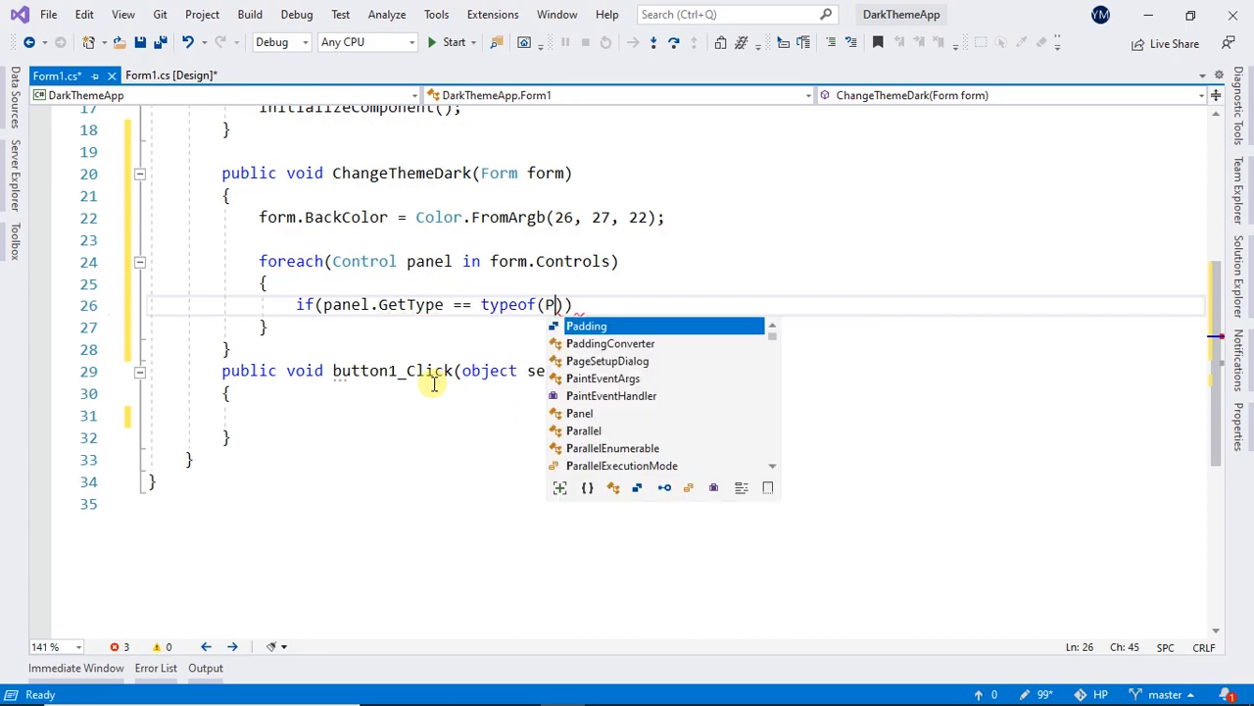
pyautogui.write('anel')
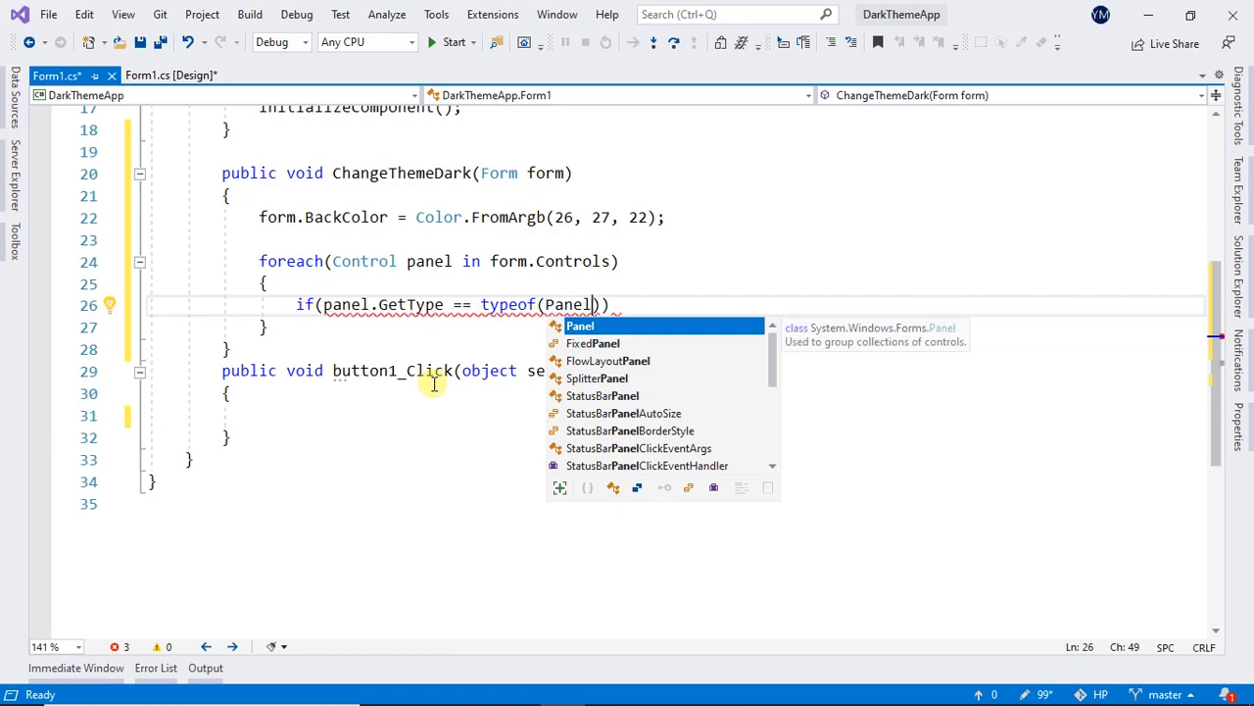
pyautogui.press('Enter')
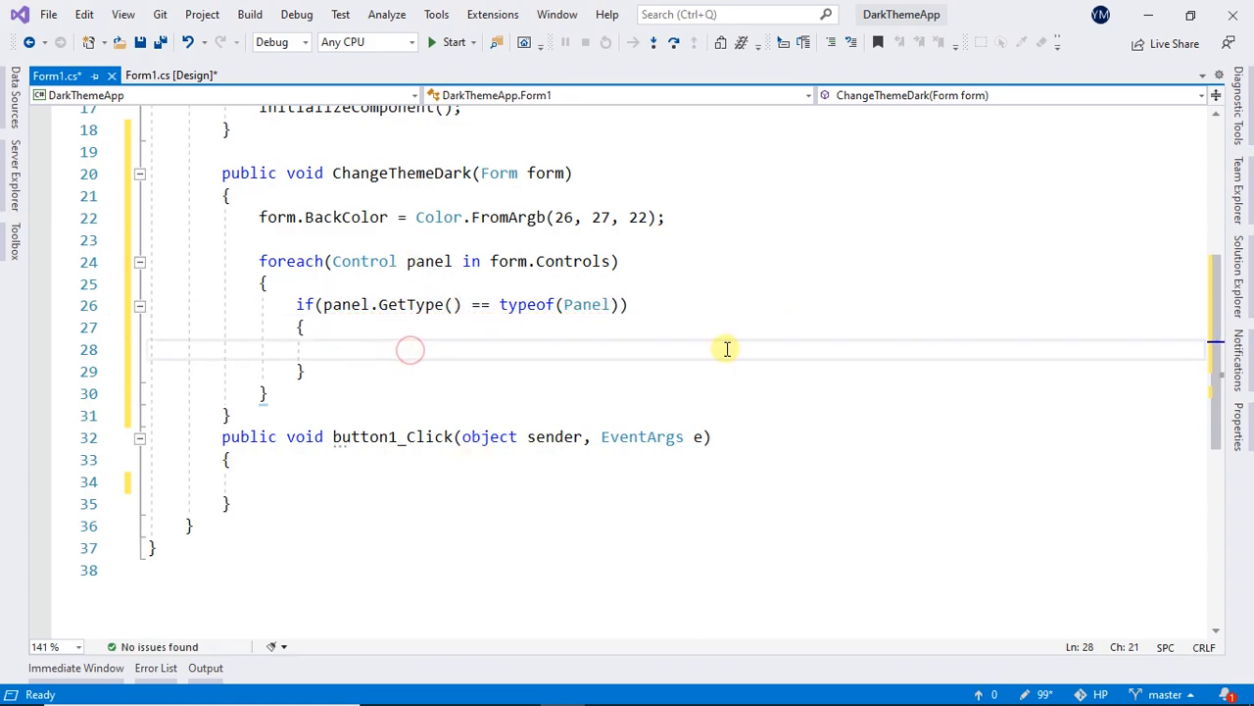
# Step: Start panel.BackColor = Color.FromArgb inside the if block
pyautogui.click(333, 349)
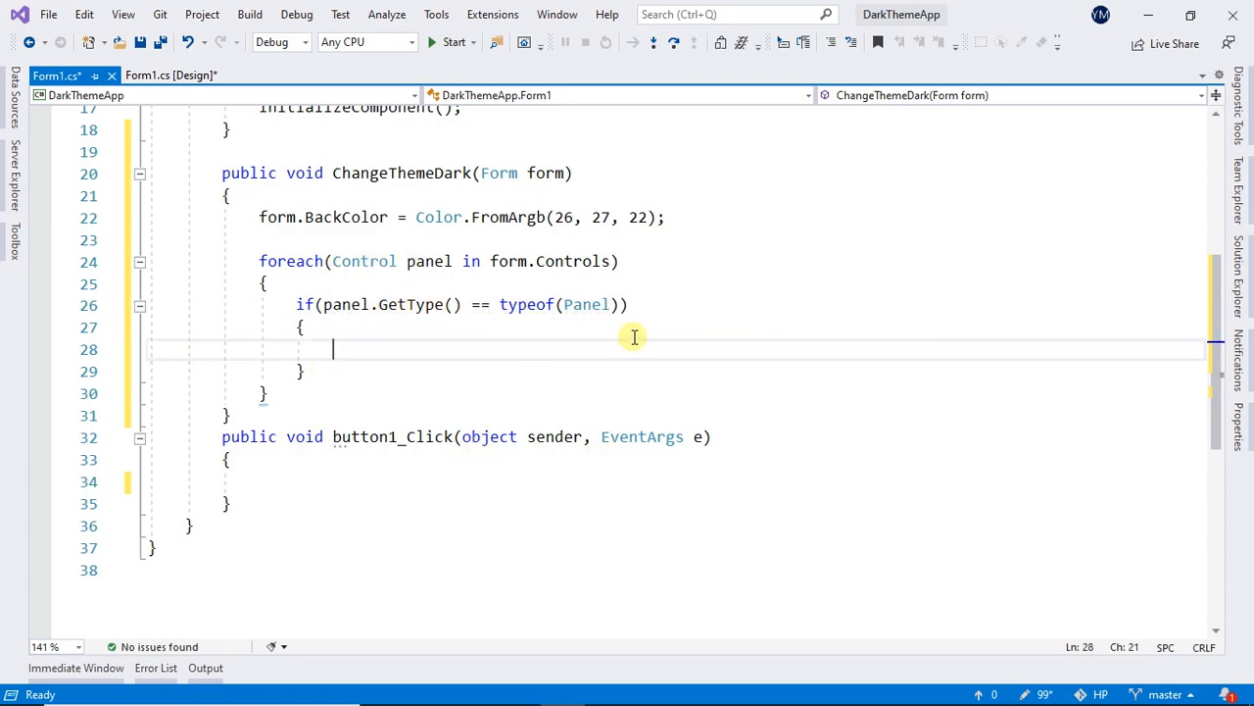
pyautogui.write('panel.')
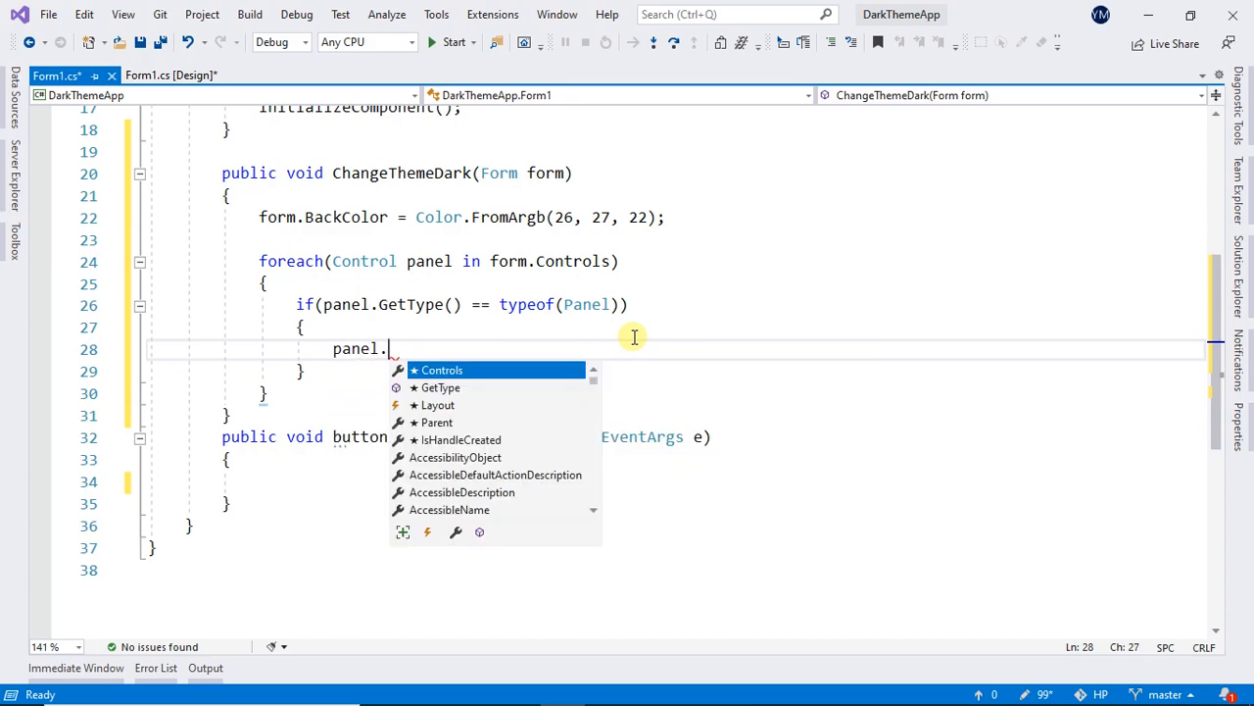
pyautogui.write('BackColor')
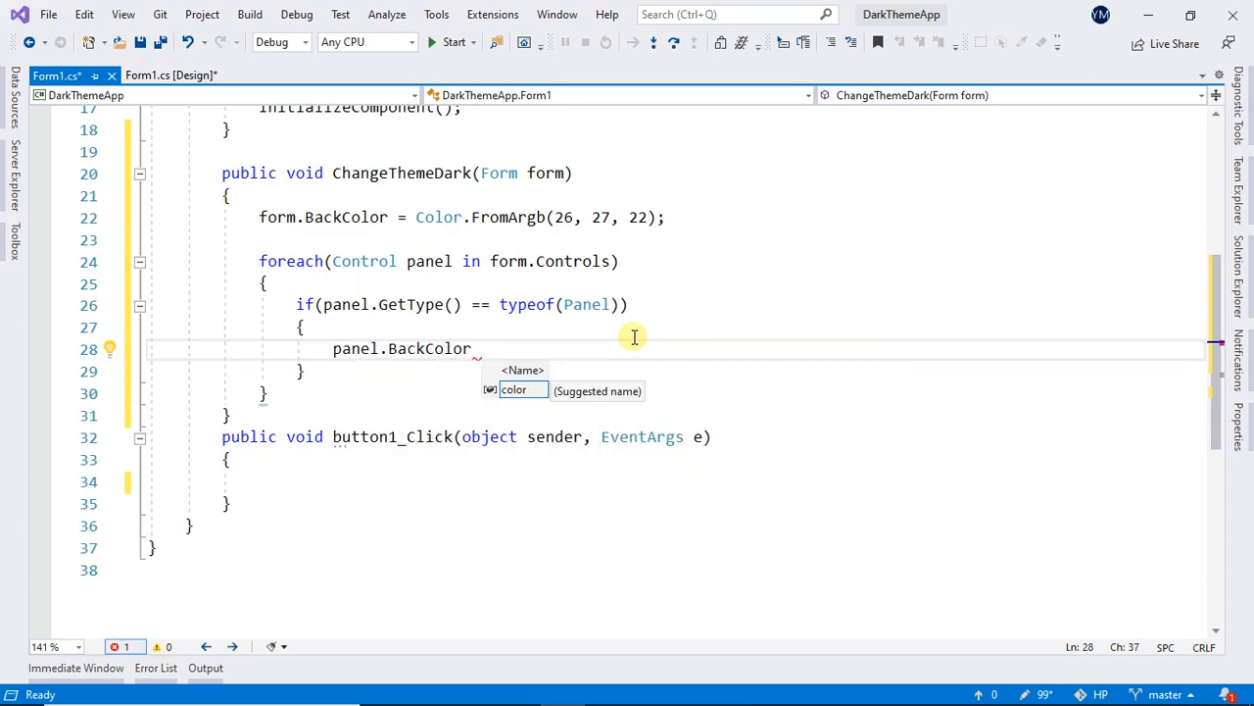
pyautogui.write('= color.FromArgb')
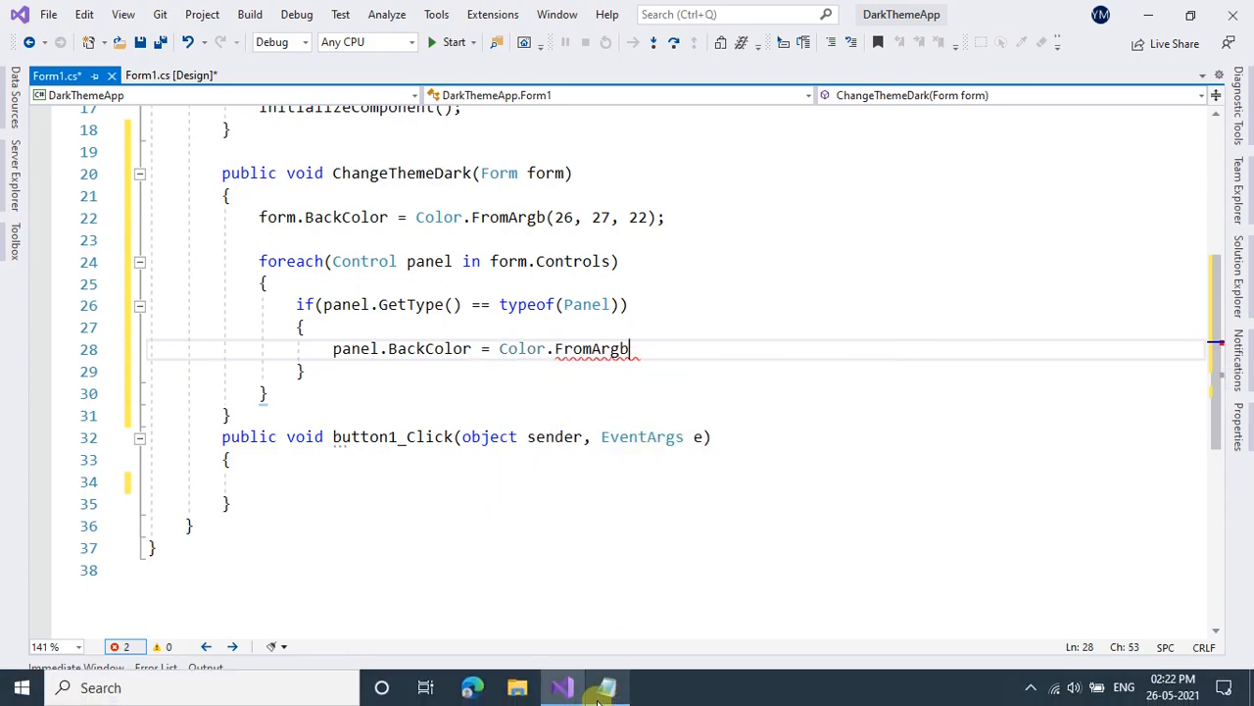
# Step: Check the panel color line in the Notepad reference, then return to Visual Studio
pyautogui.click(604, 686)
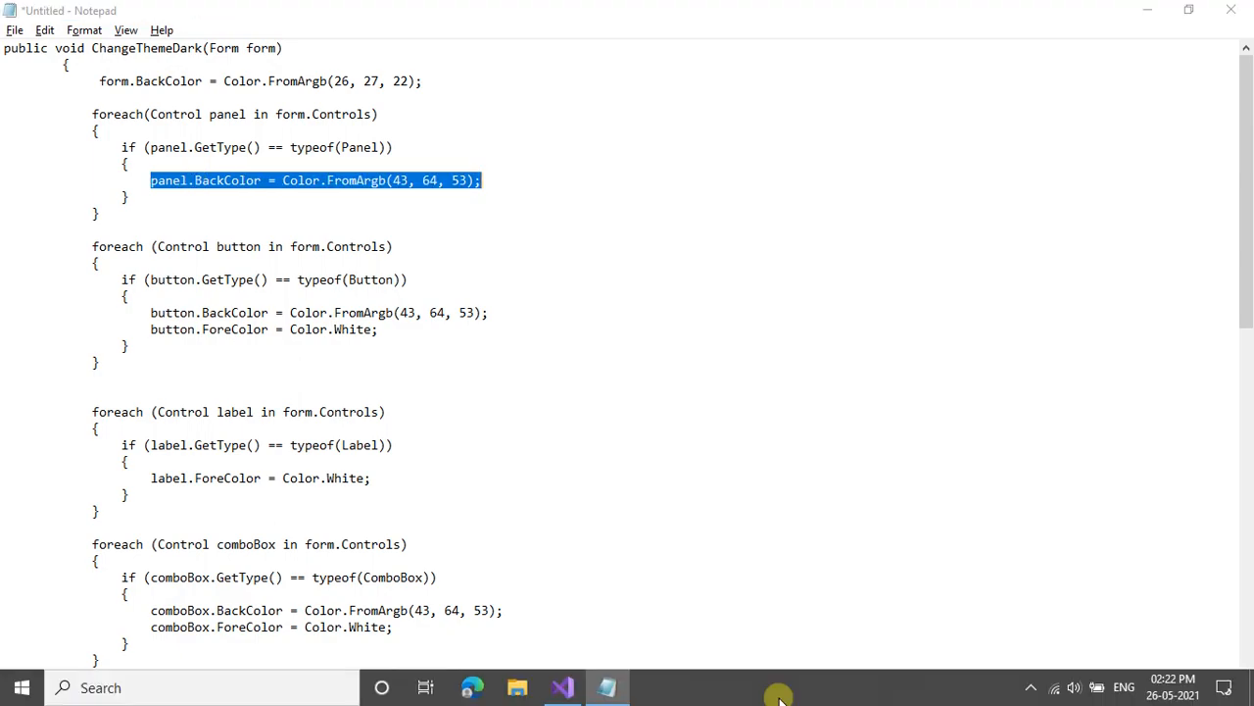
pyautogui.click(607, 688)
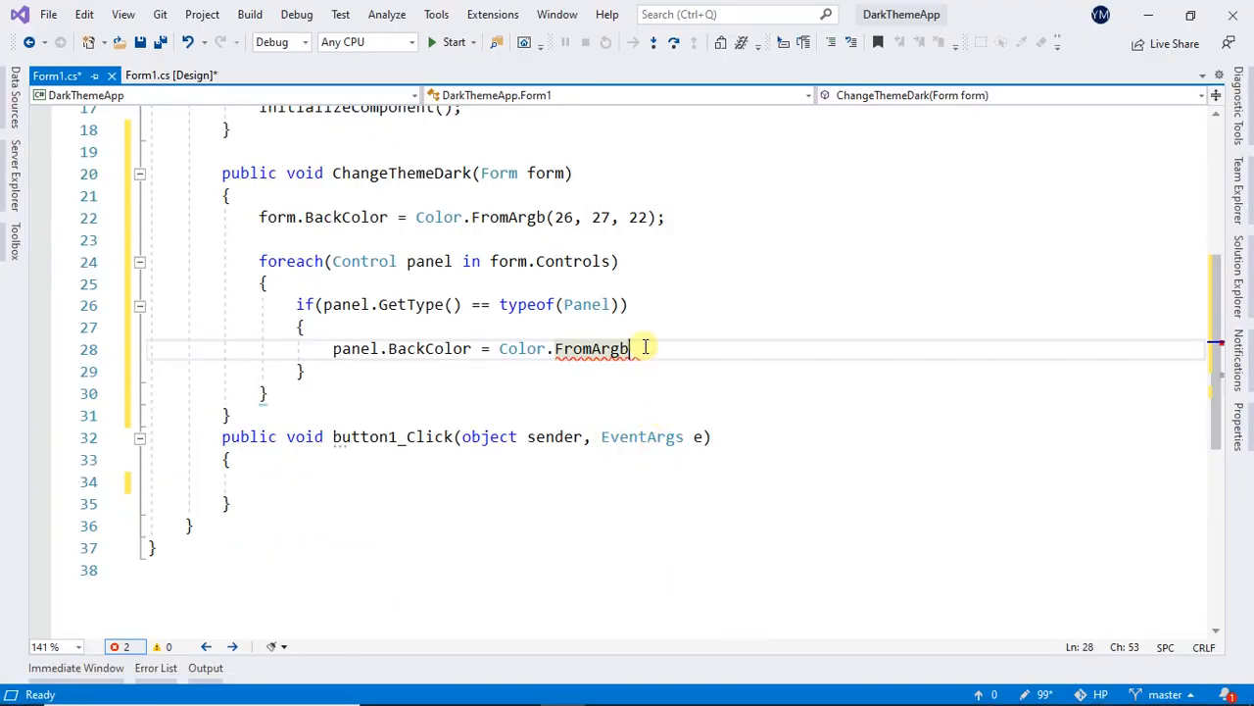
# Step: Finish panel color as FromArgb(43, 64, 53) and duplicate the loop for button with typeof(Button)
pyautogui.write('(43, 64, 53);')
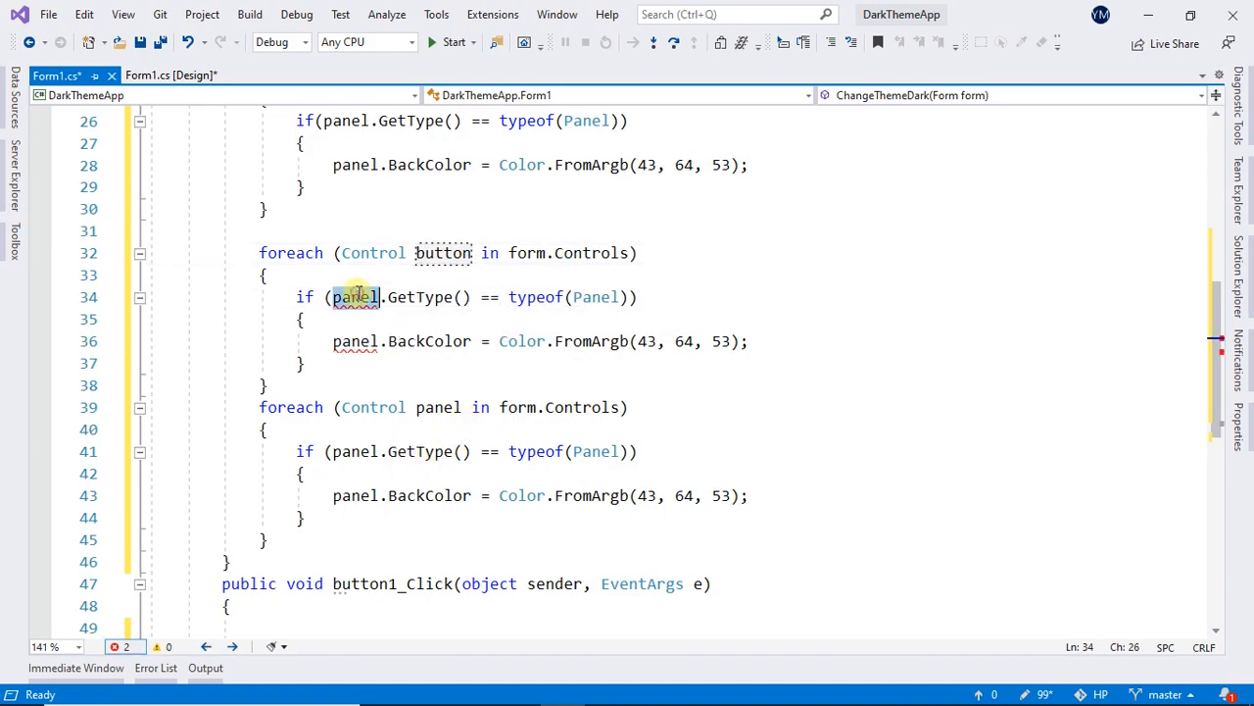
pyautogui.write('button')
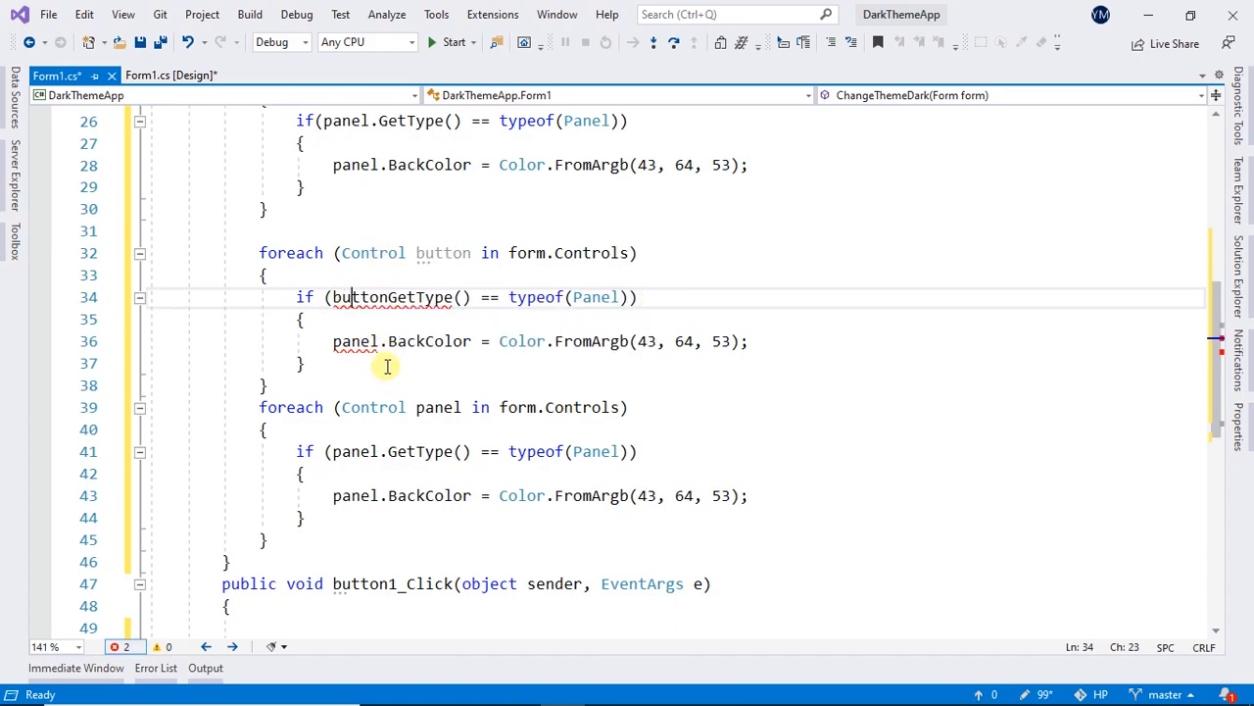
pyautogui.moveTo(365, 351)
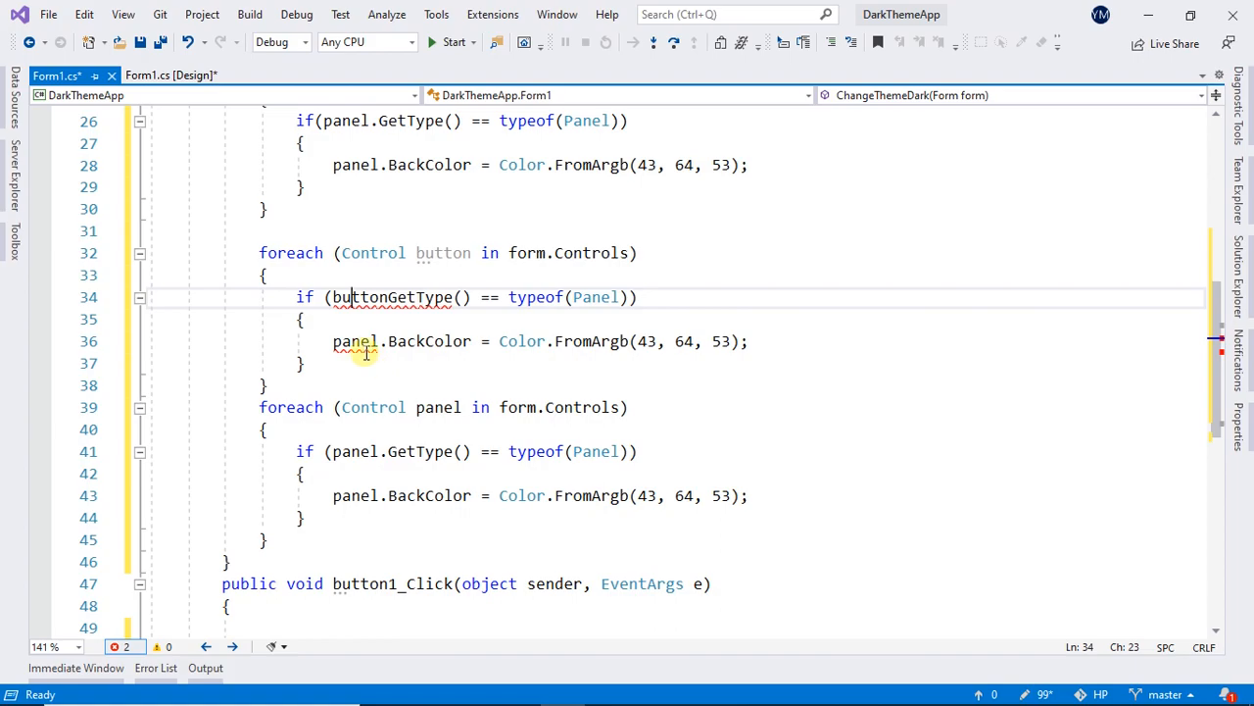
pyautogui.moveTo(388, 298)
pyautogui.write('.')
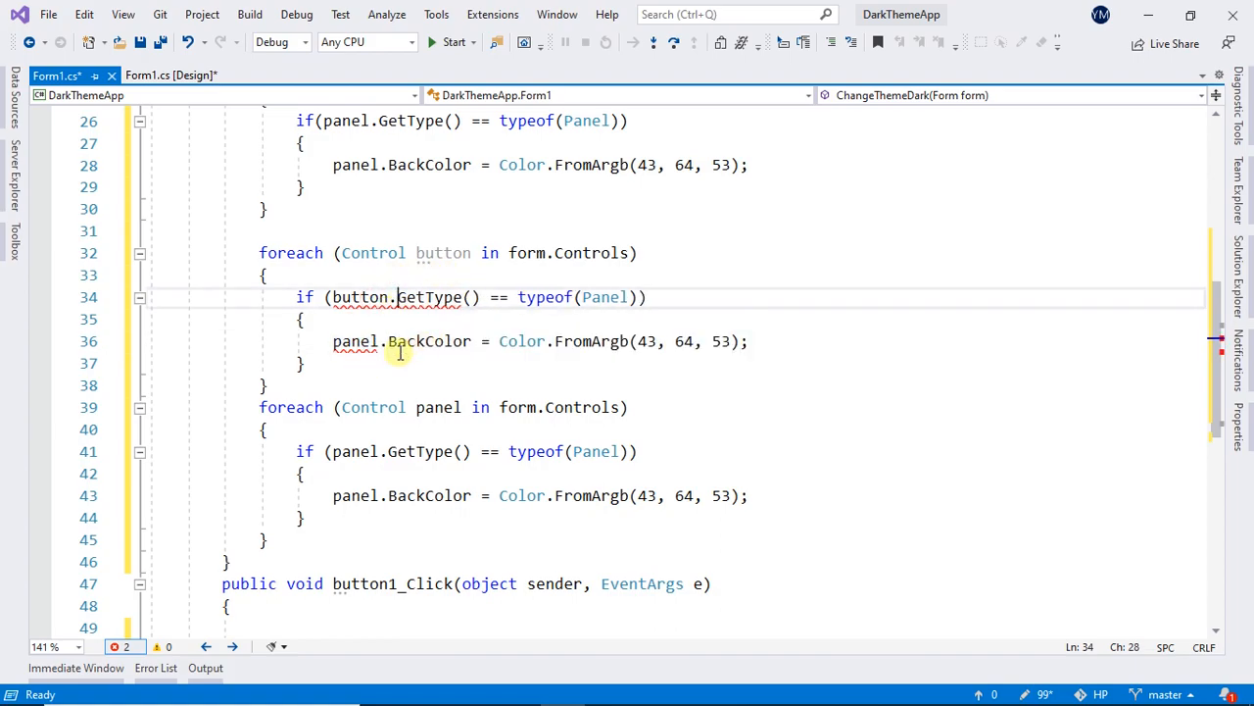
pyautogui.doubleClick(357, 341)
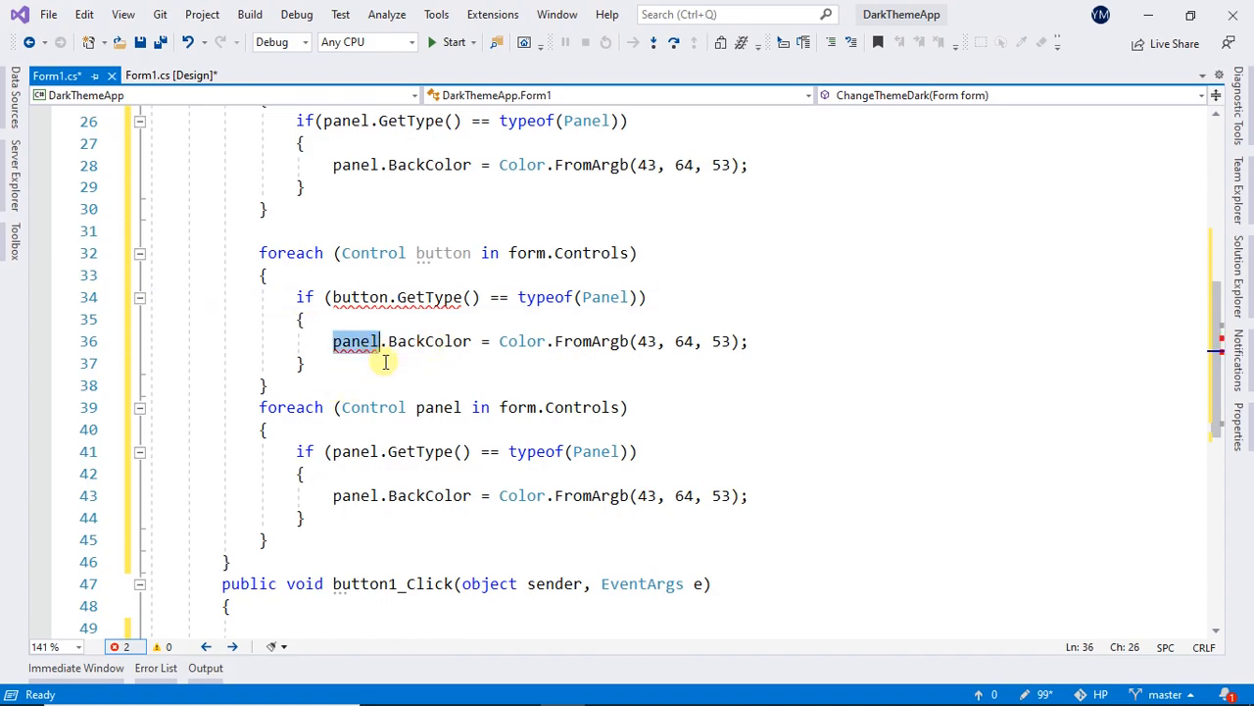
pyautogui.write('butt')
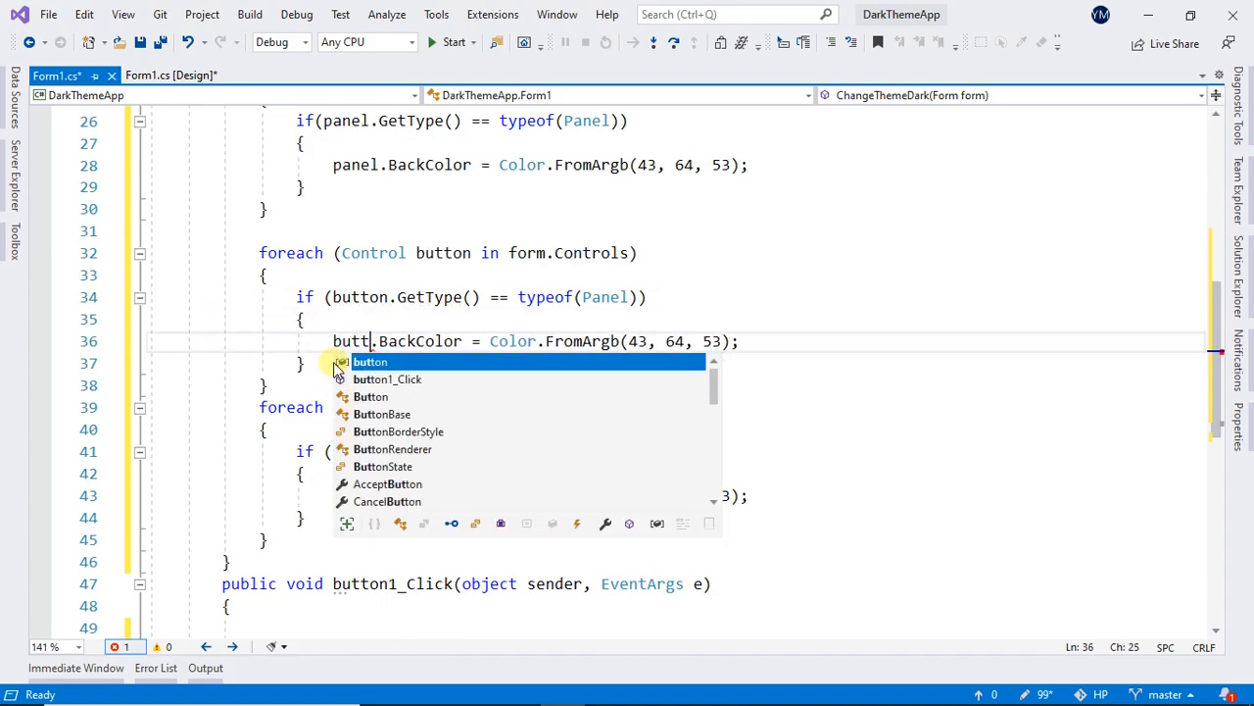
pyautogui.write('on')
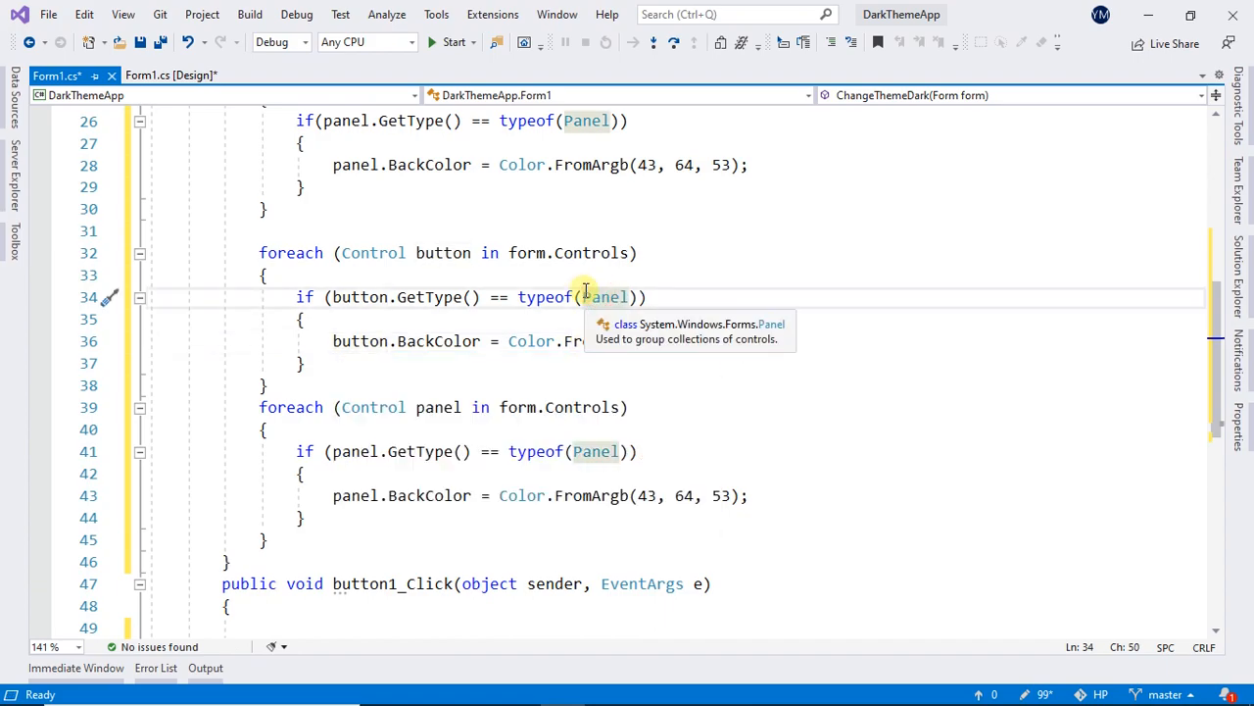
pyautogui.write('butt')
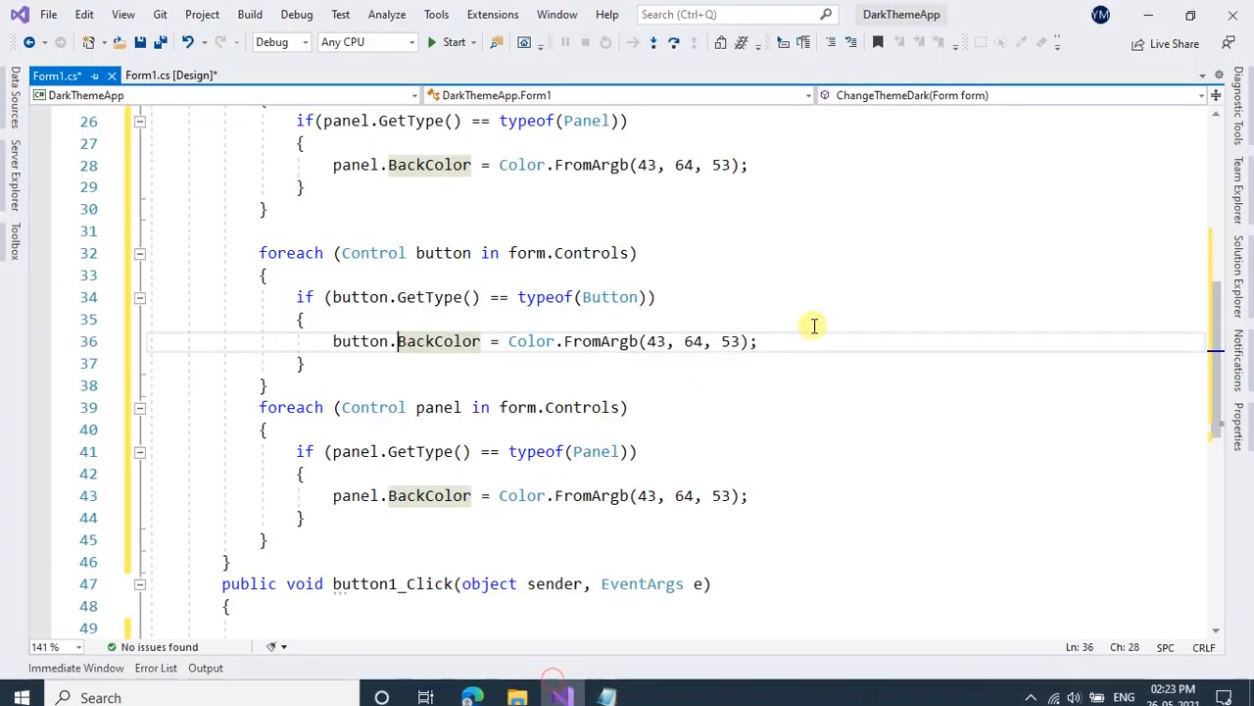
# Step: Add button.ForeColor = Color.White in the button loop
pyautogui.press('Enter')
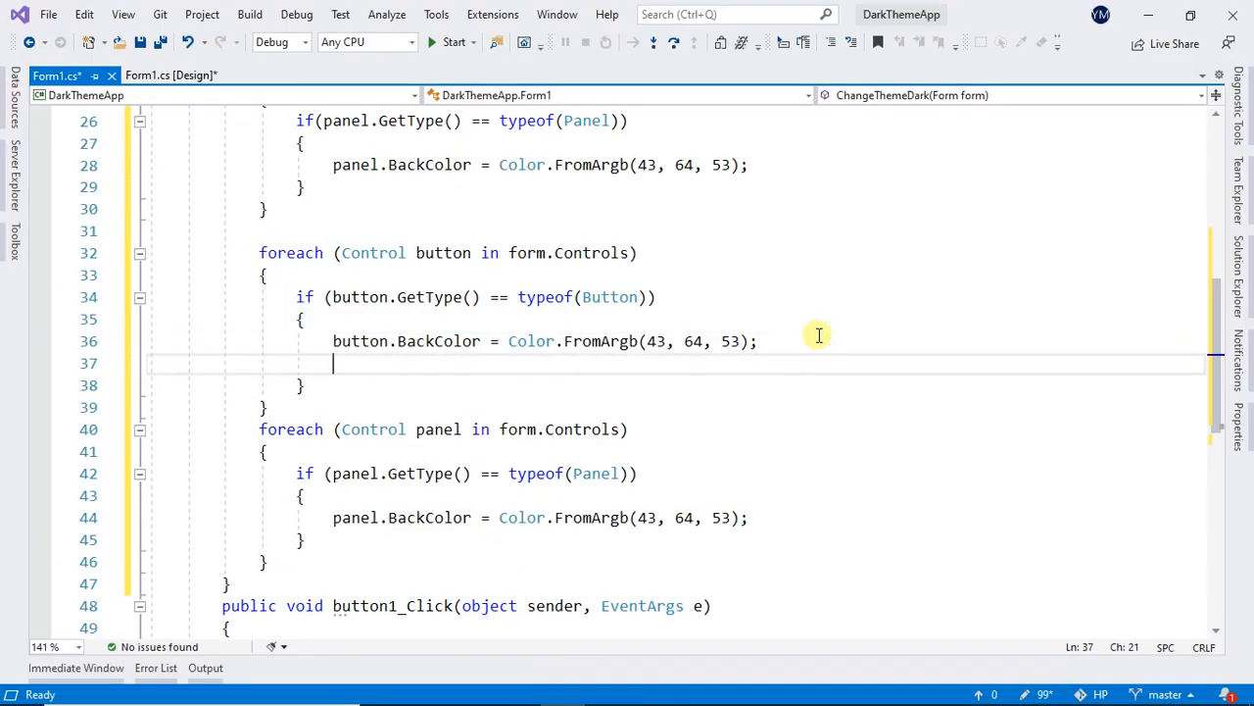
pyautogui.write('button.')
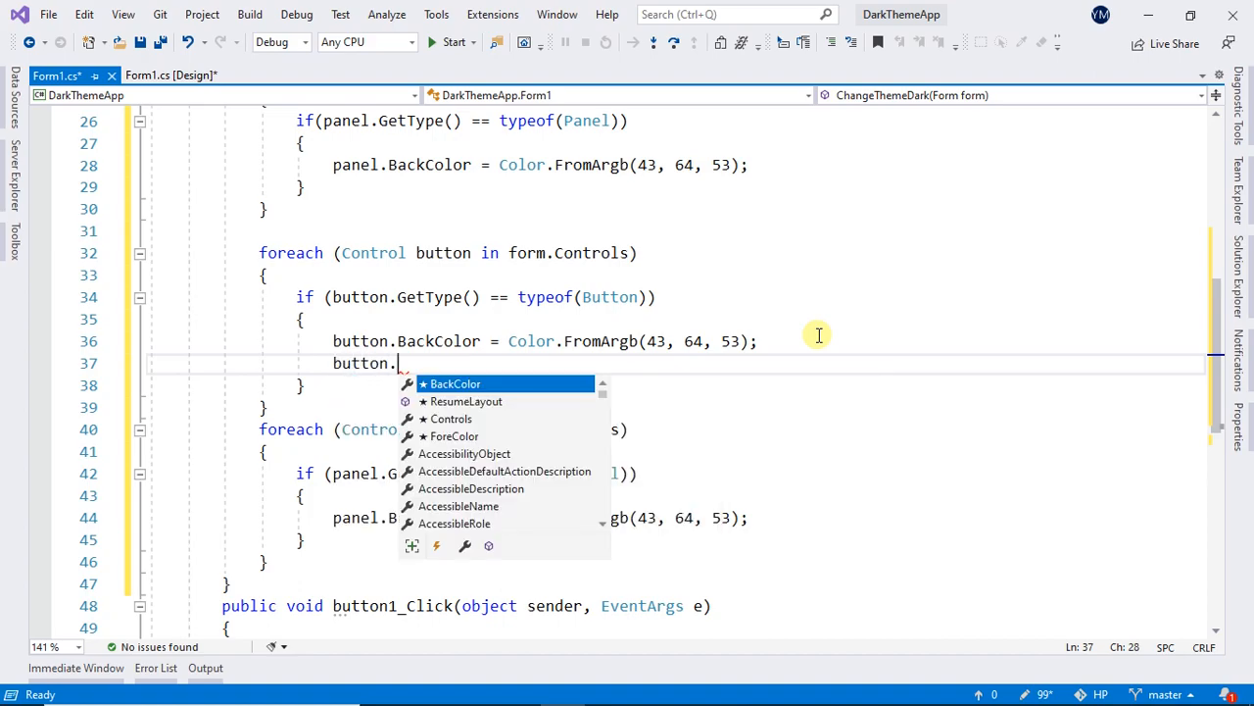
pyautogui.write('for')
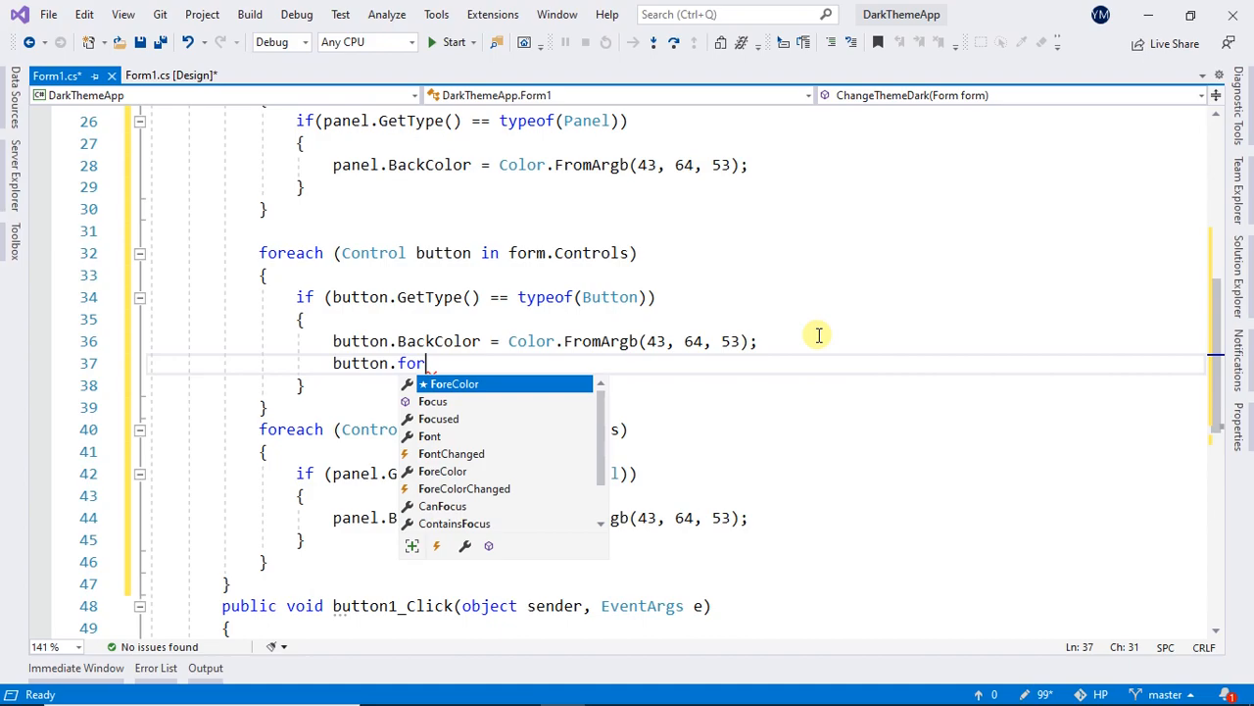
pyautogui.moveTo(486, 506)
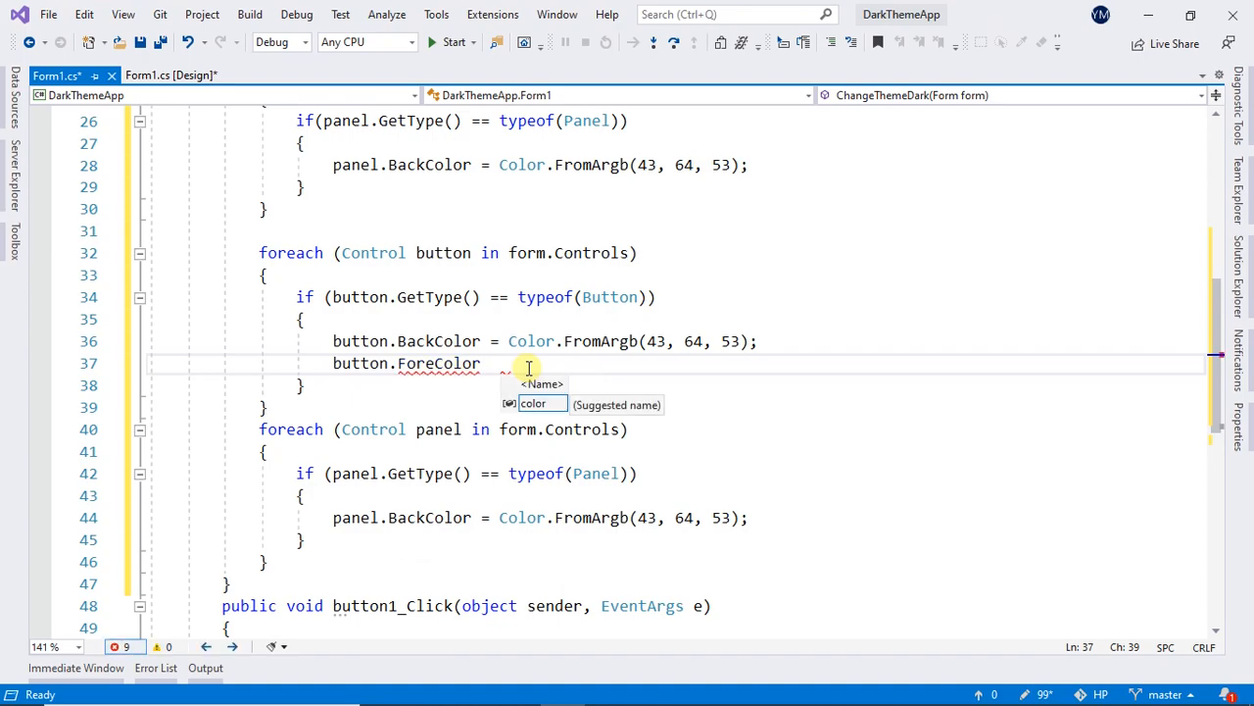
pyautogui.write('= cpl')
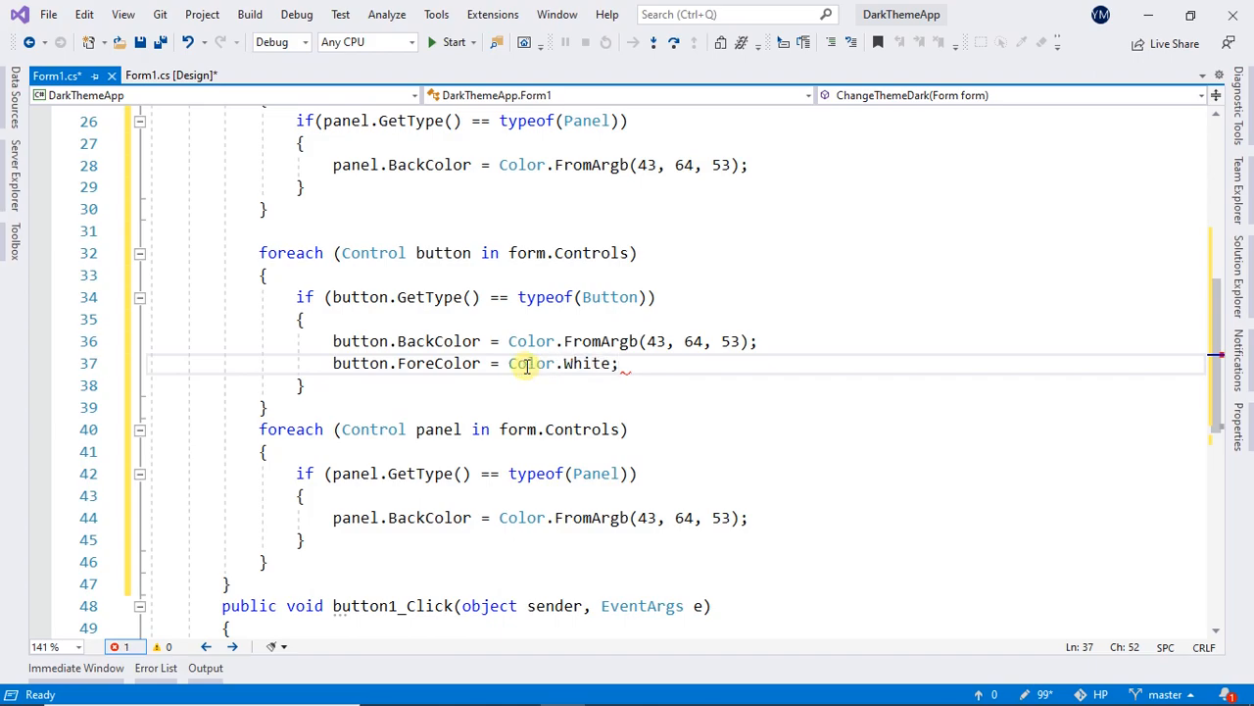
pyautogui.scroll(-3)
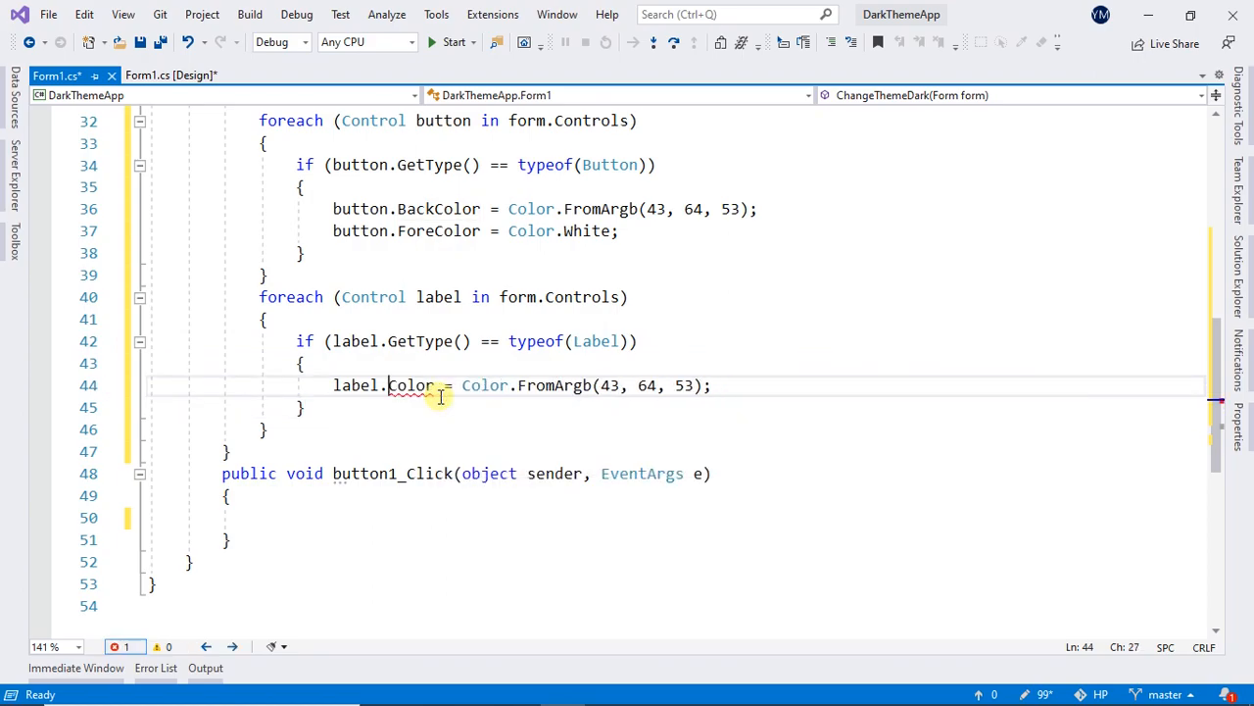
# Step: Make the label loop set label.ForeColor = Color.White and copy it renamed for comboBox
pyautogui.write('ForeColor = Color.W')
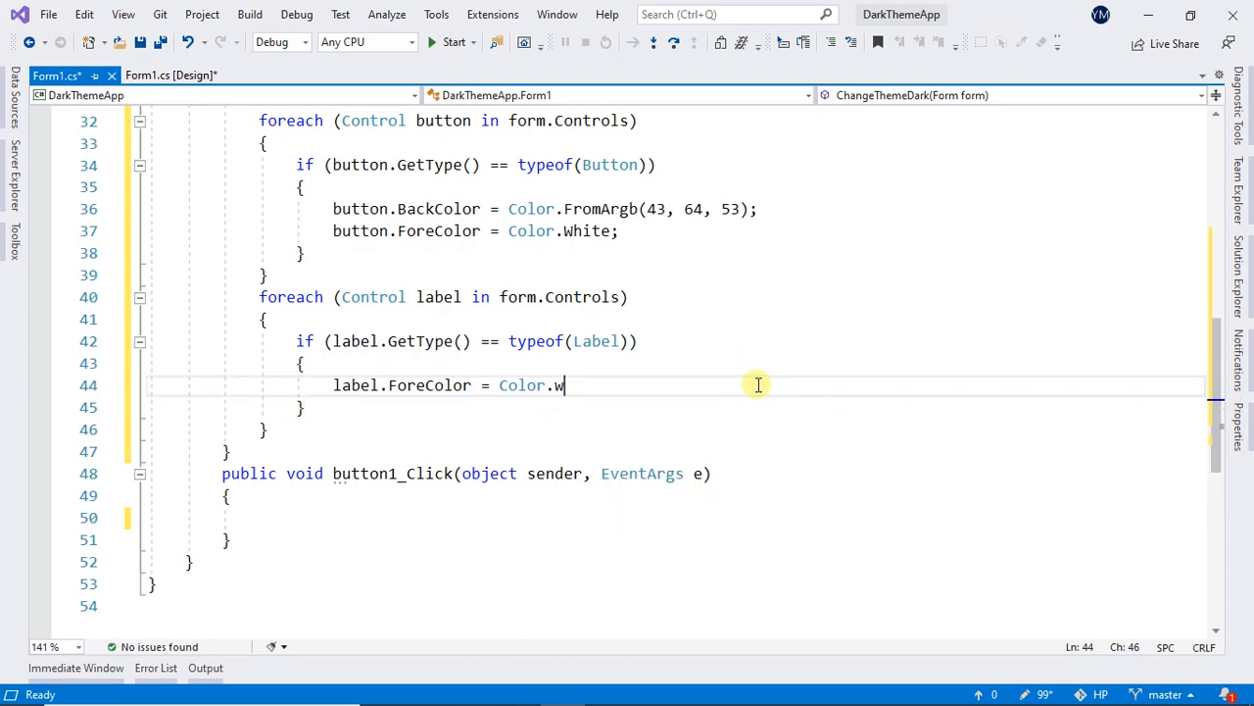
pyautogui.write('hite;')
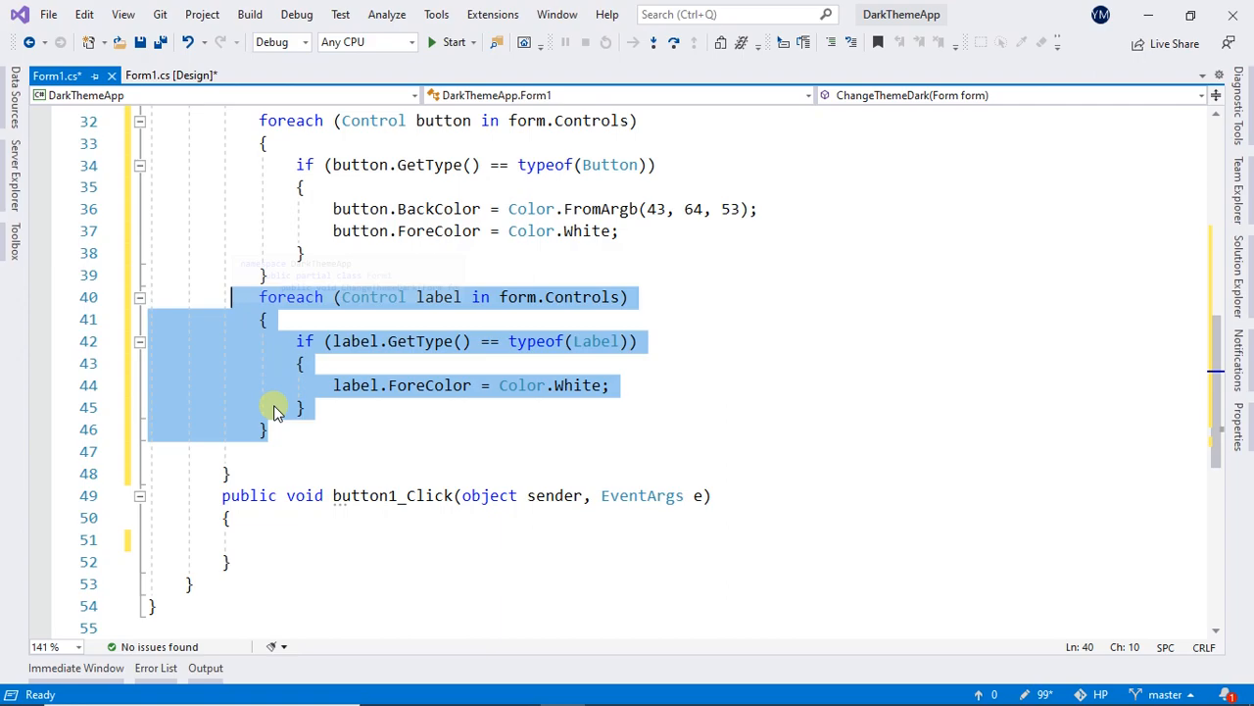
pyautogui.click(337, 427)
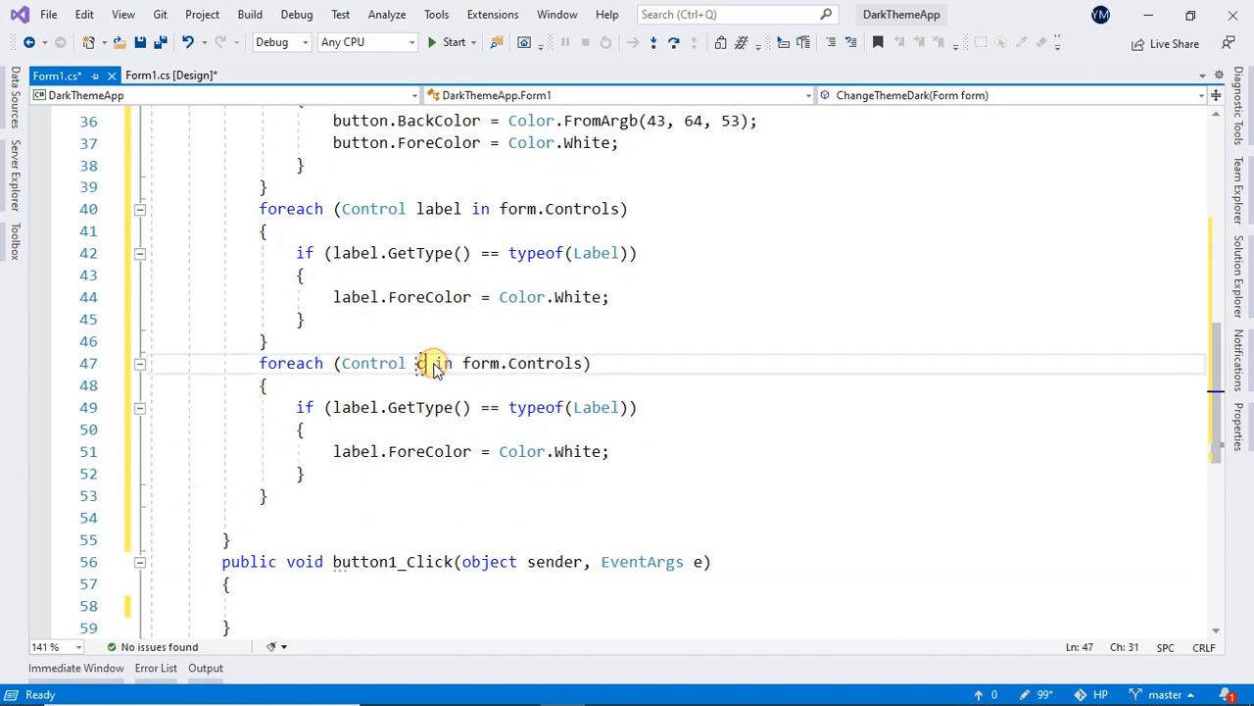
pyautogui.write('comn')
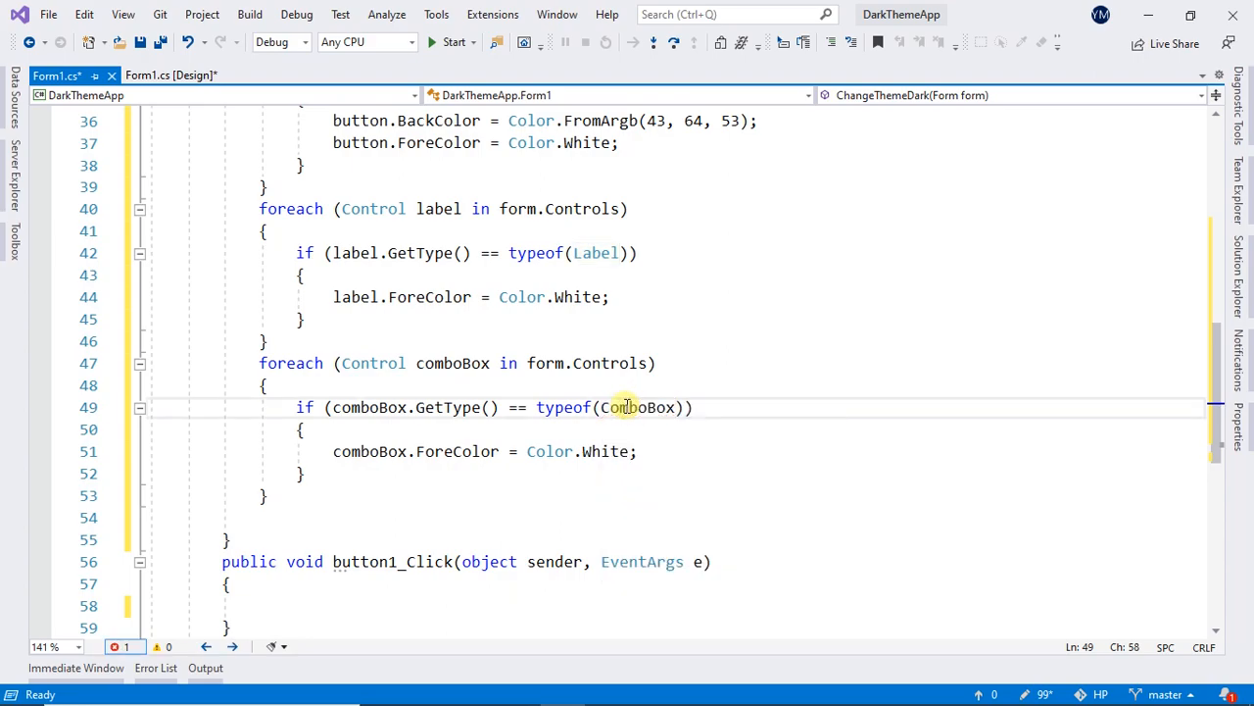
# Step: Add comboBox.BackColor = Color.FromArgb(43, 64, 53); in the ComboBox loop
pyautogui.click(608, 686)
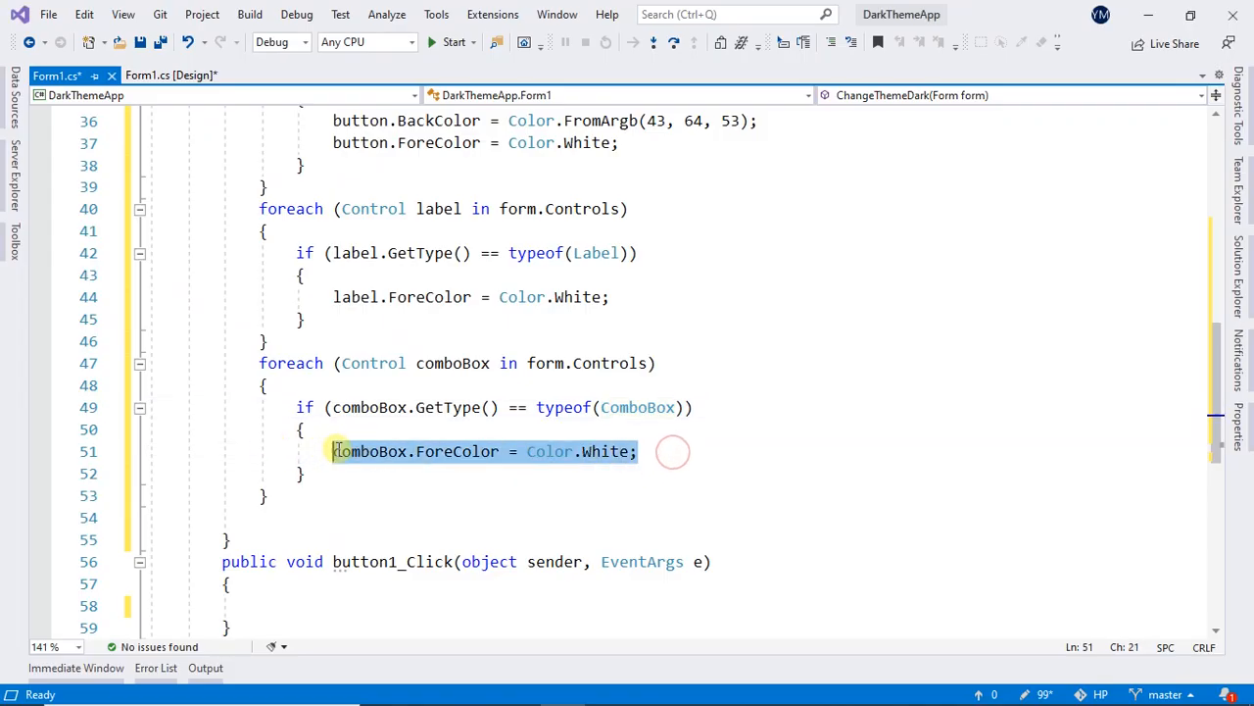
pyautogui.write('comboBox.BackColor = Color.FromArgb(43, 64, 53);')
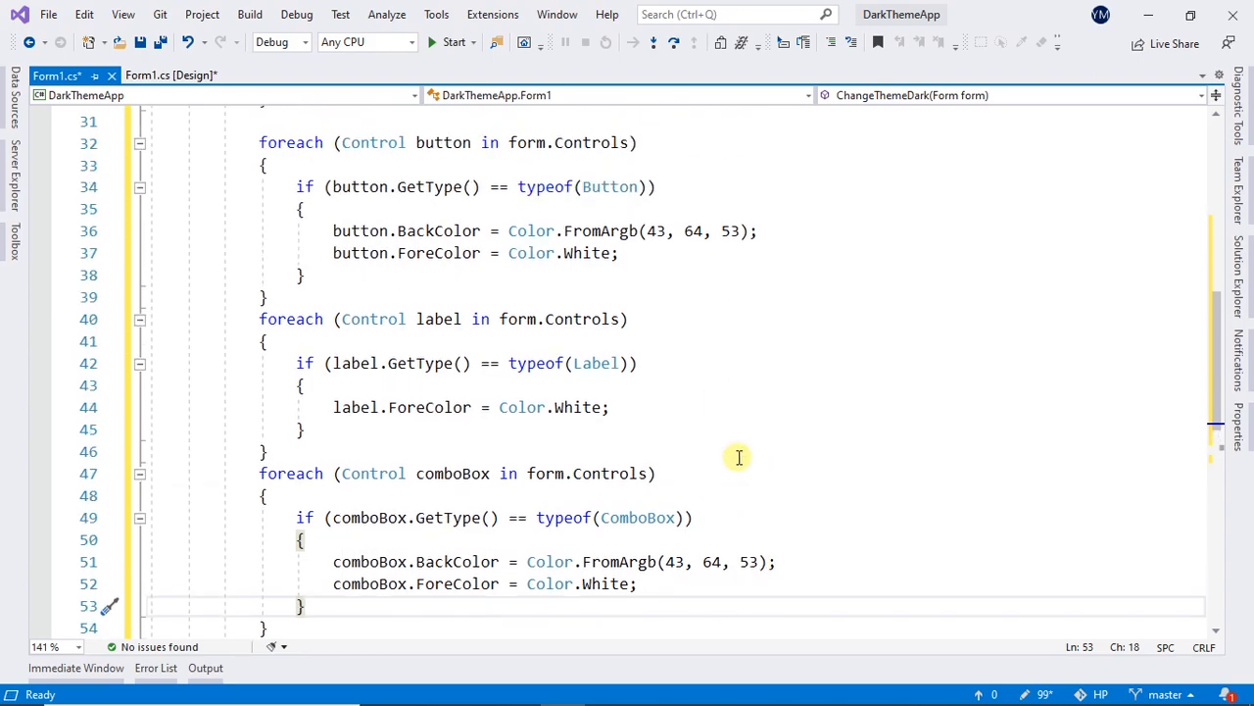
pyautogui.scroll(-3)
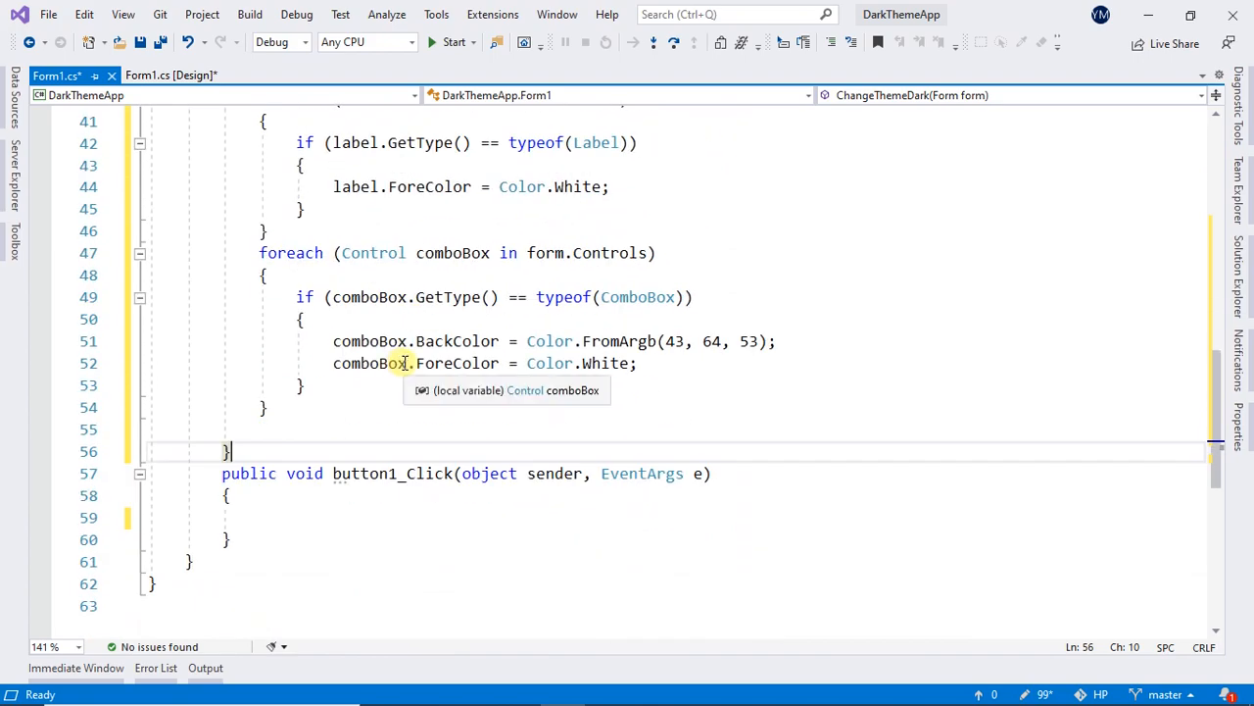
# Step: Start an if in button1_Click, then select comboBox1 in the design view
pyautogui.click(326, 318)
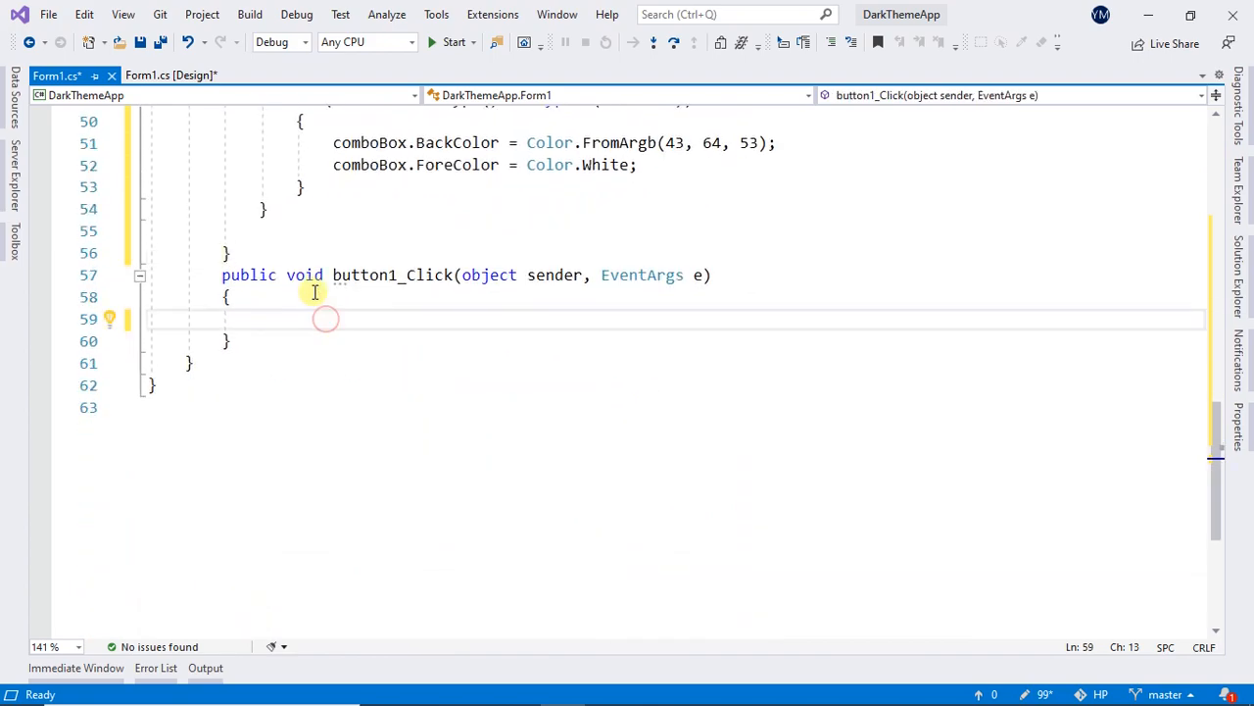
pyautogui.write('if')
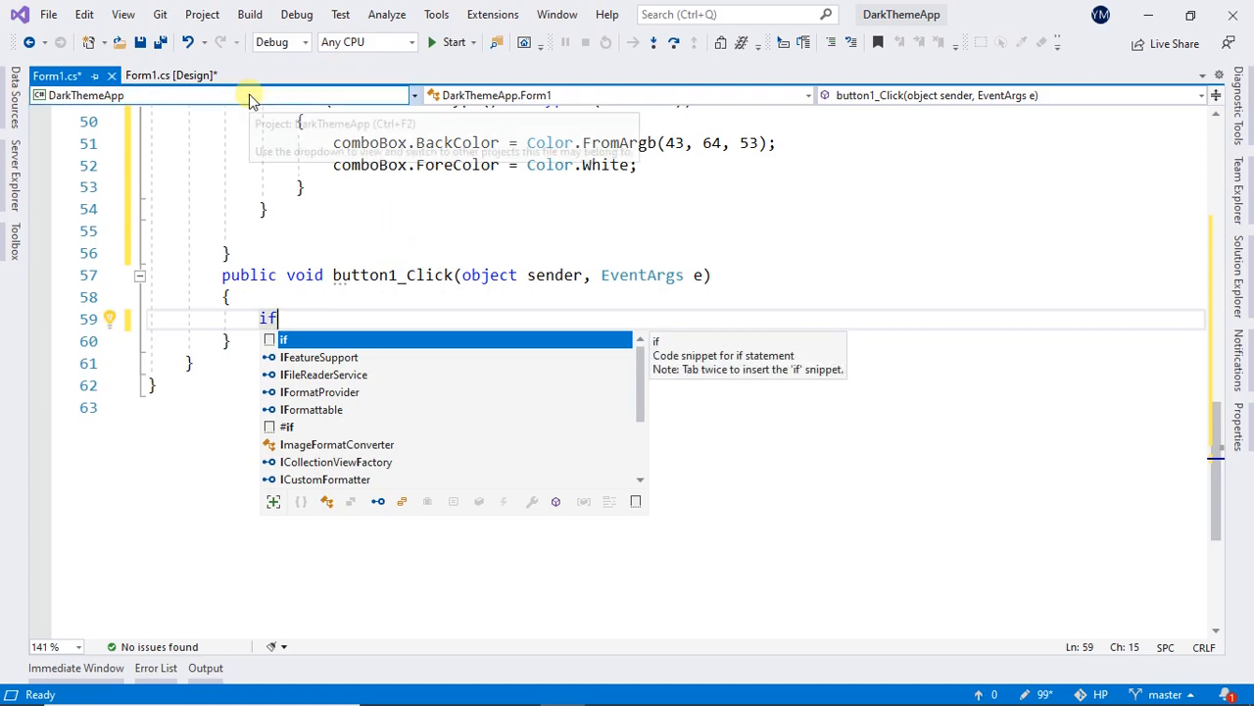
pyautogui.click(172, 74)
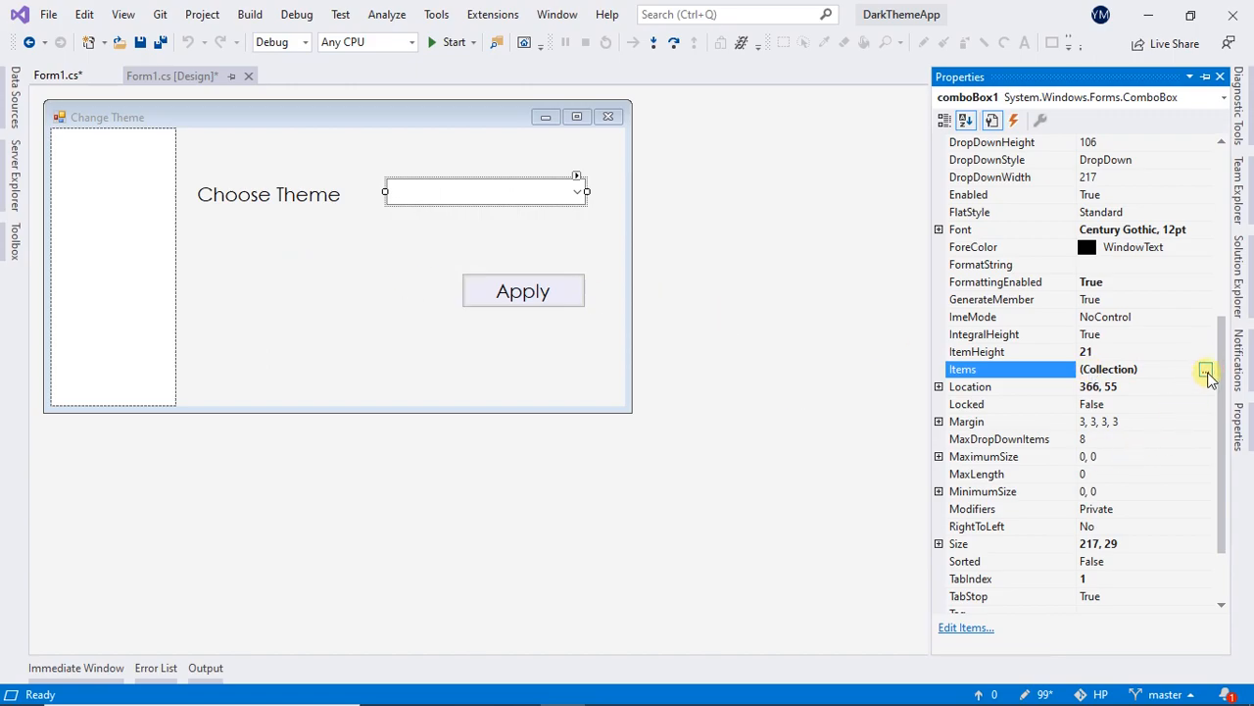
# Step: Enter Light and Dark as comboBox1's Items in the String Collection Editor
pyautogui.click(1206, 368)
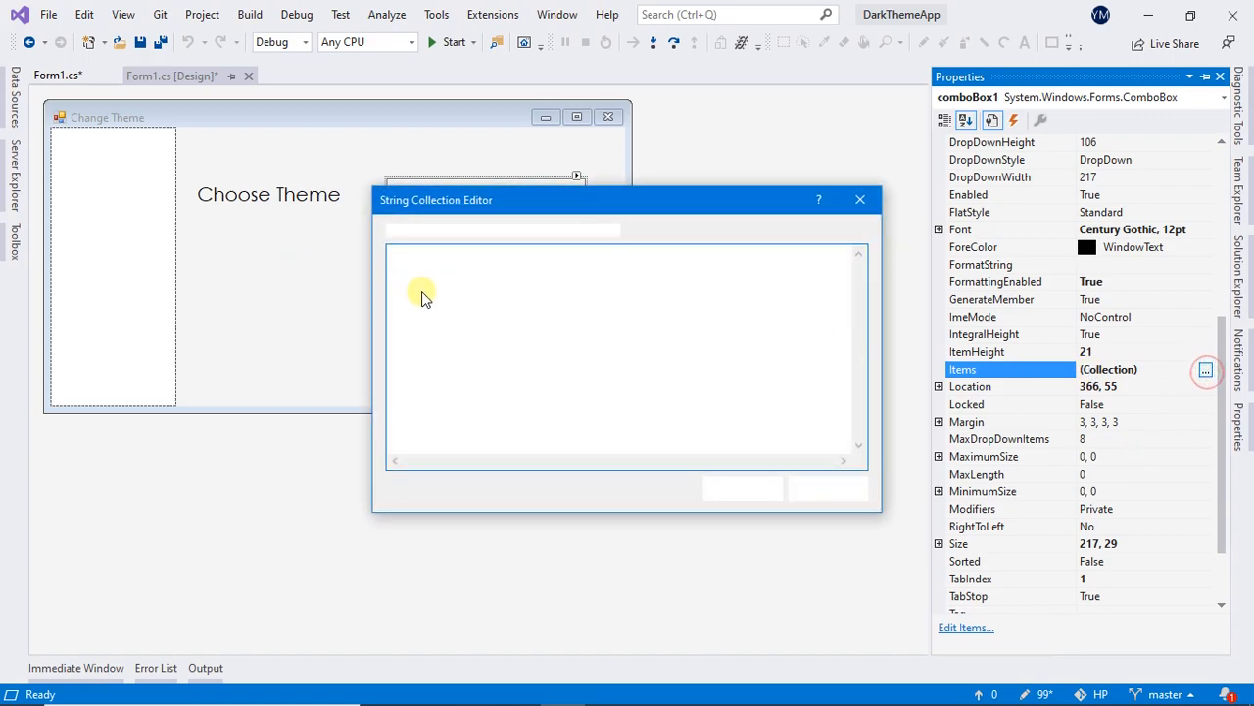
pyautogui.write('Light')
pyautogui.write('Dark')
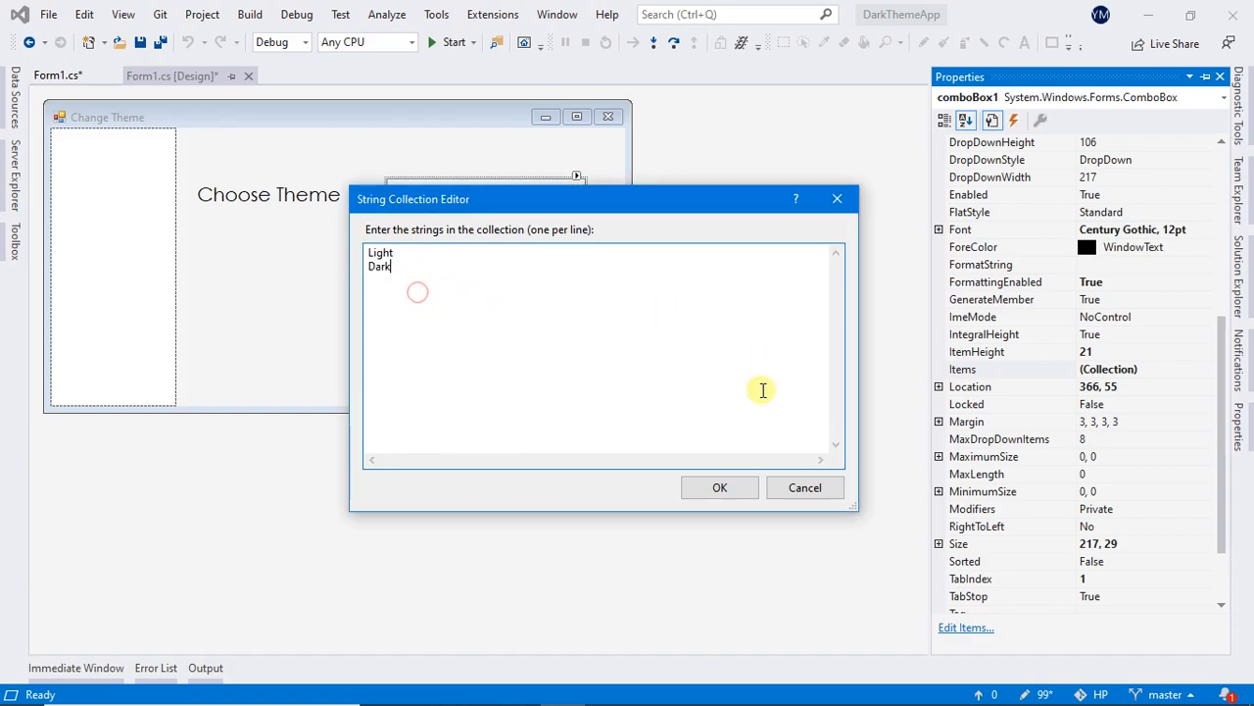
pyautogui.click(719, 487)
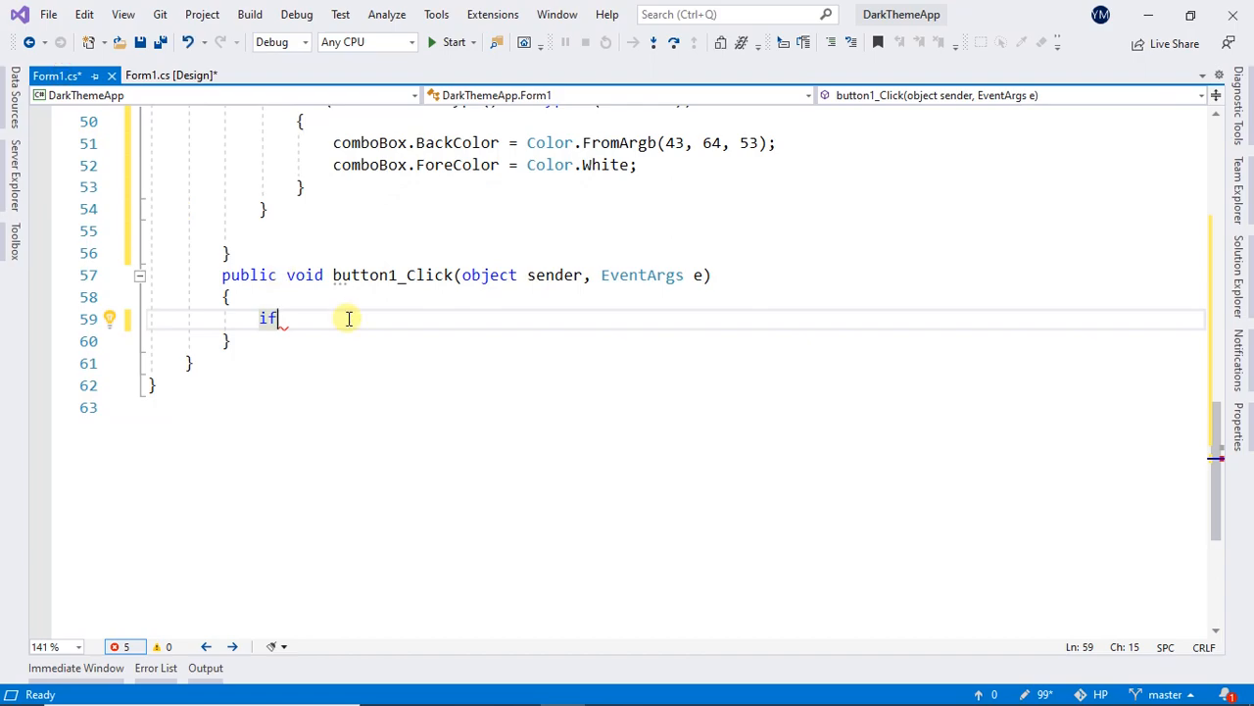
# Step: Write if(comboBox1.Text == "Dark") { } in button1_Click
pyautogui.write('(combo)')
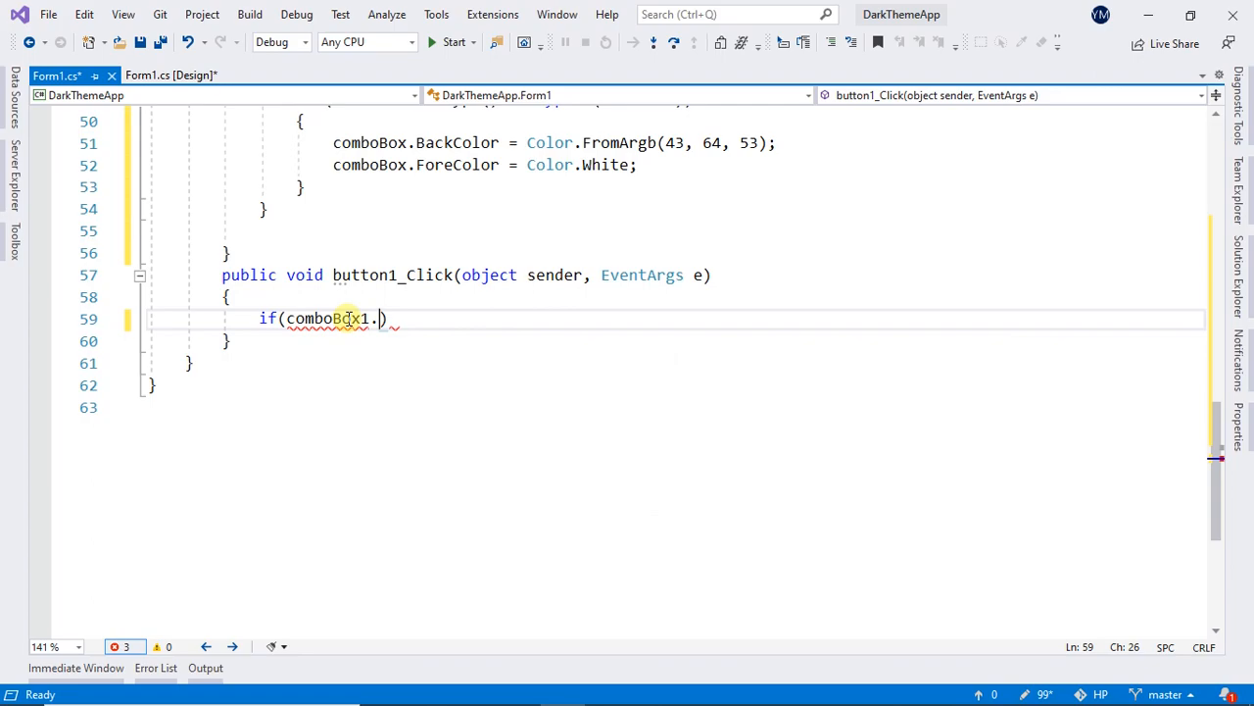
pyautogui.write('te')
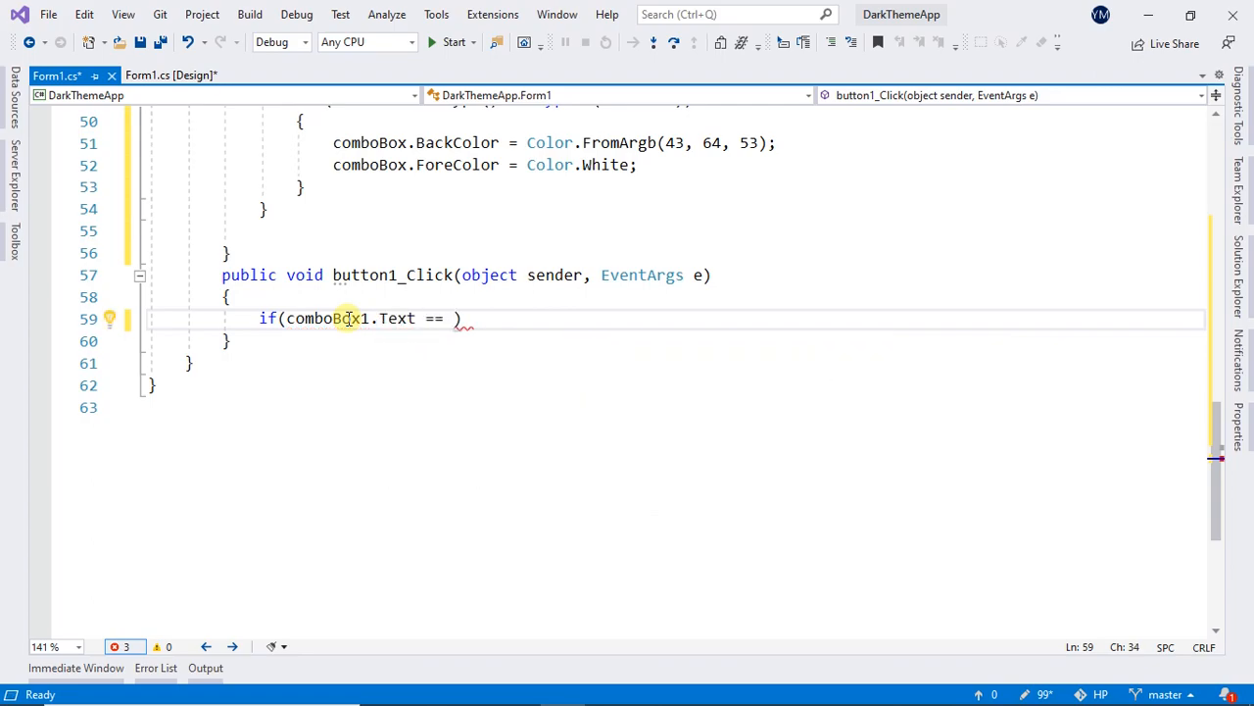
pyautogui.write('"Dark"')
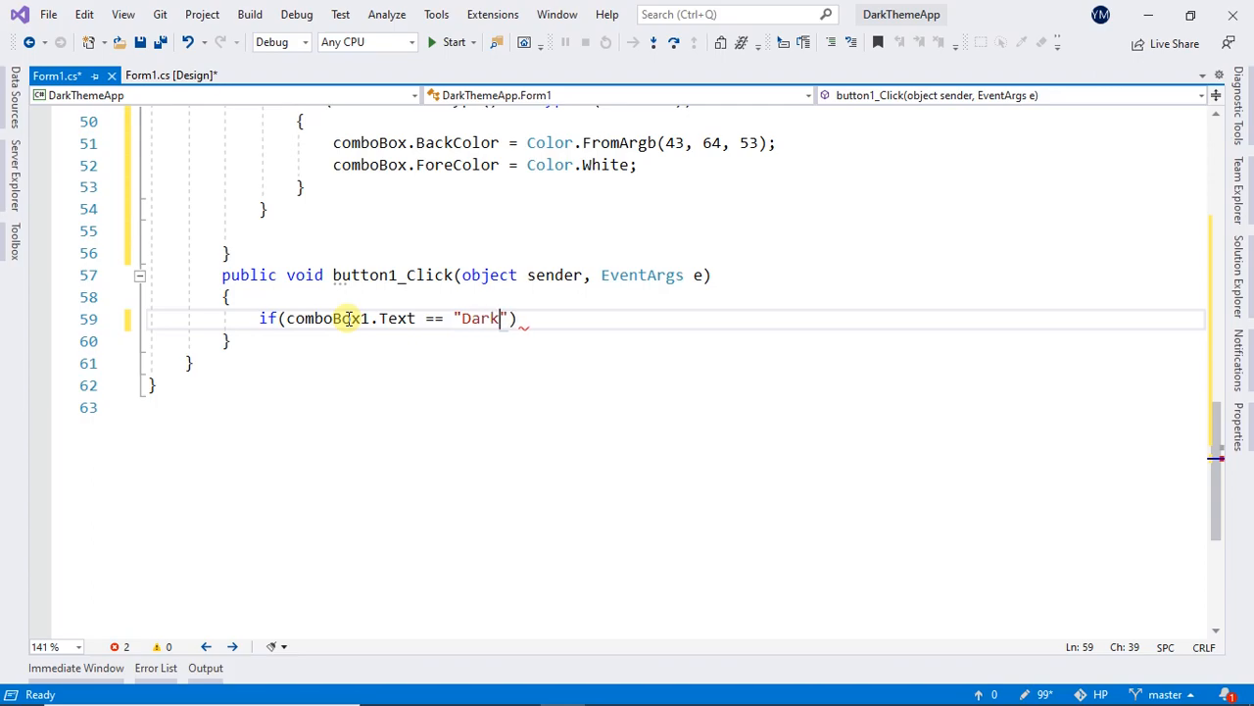
pyautogui.write('{ }')
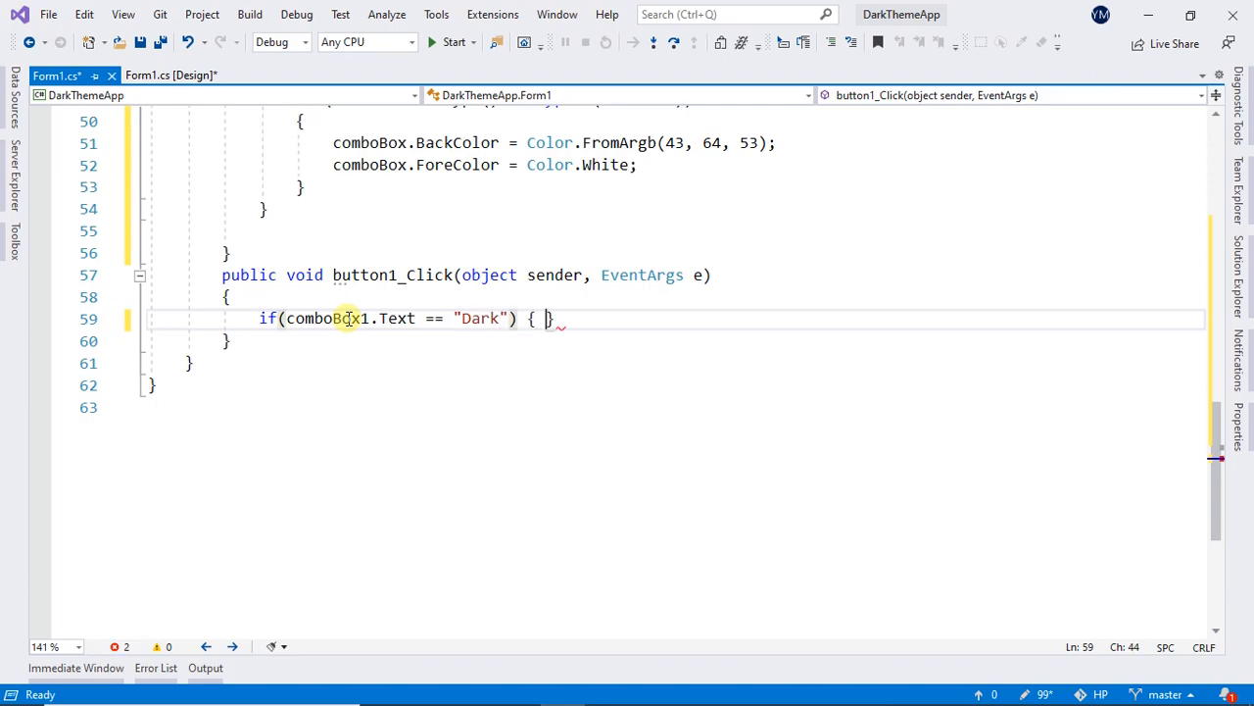
# Step: Call ChangeThemeDark(ActiveForm) inside it and start building DarkThemeApp
pyautogui.write('ChangeThemeDark(')
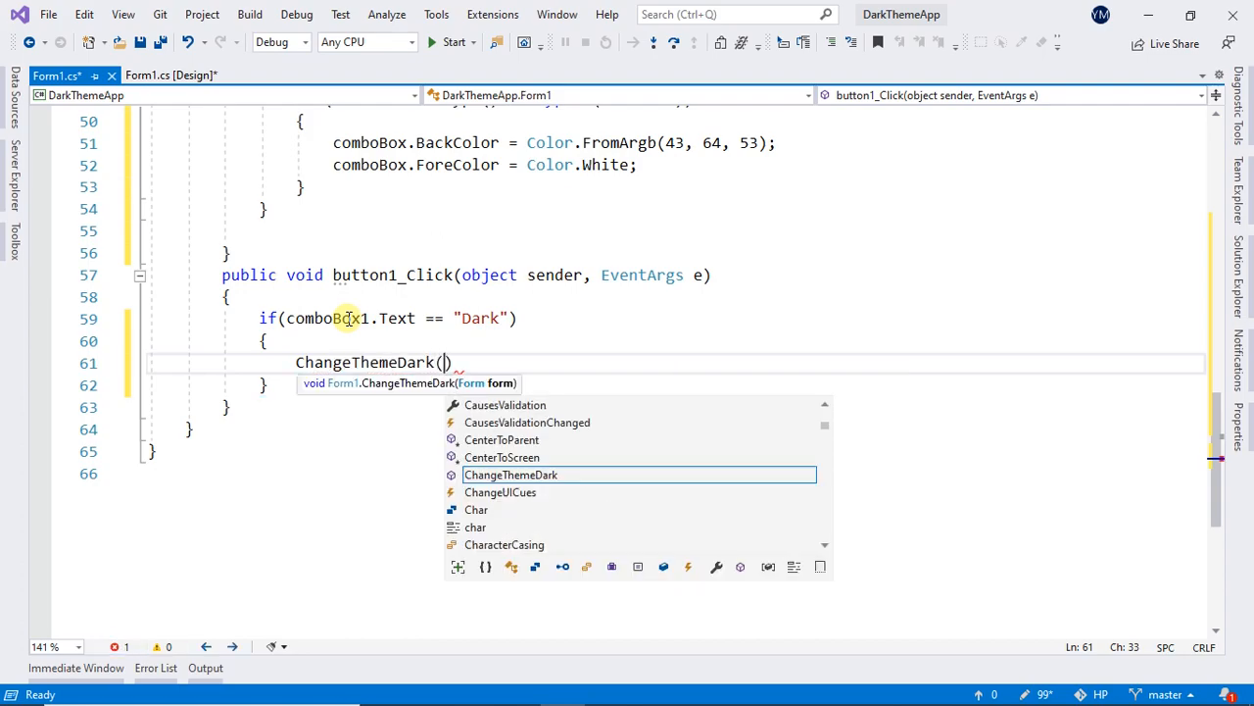
pyautogui.write('ac')
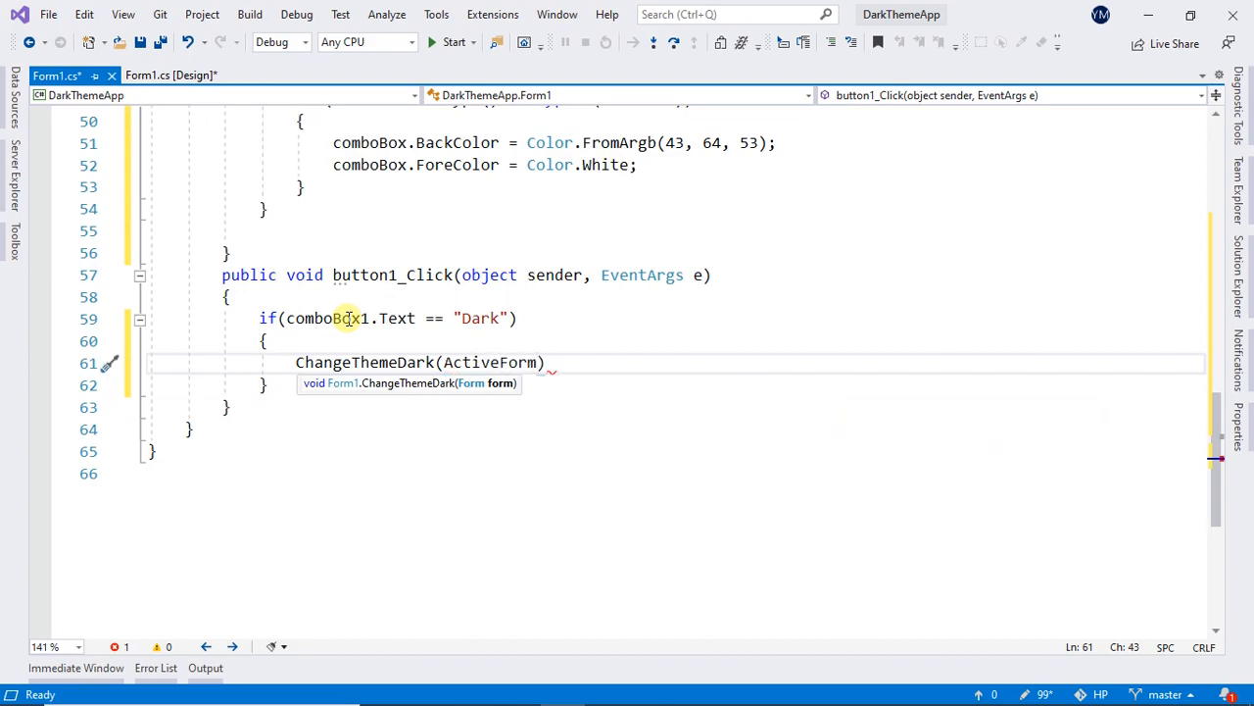
pyautogui.write('{ }')
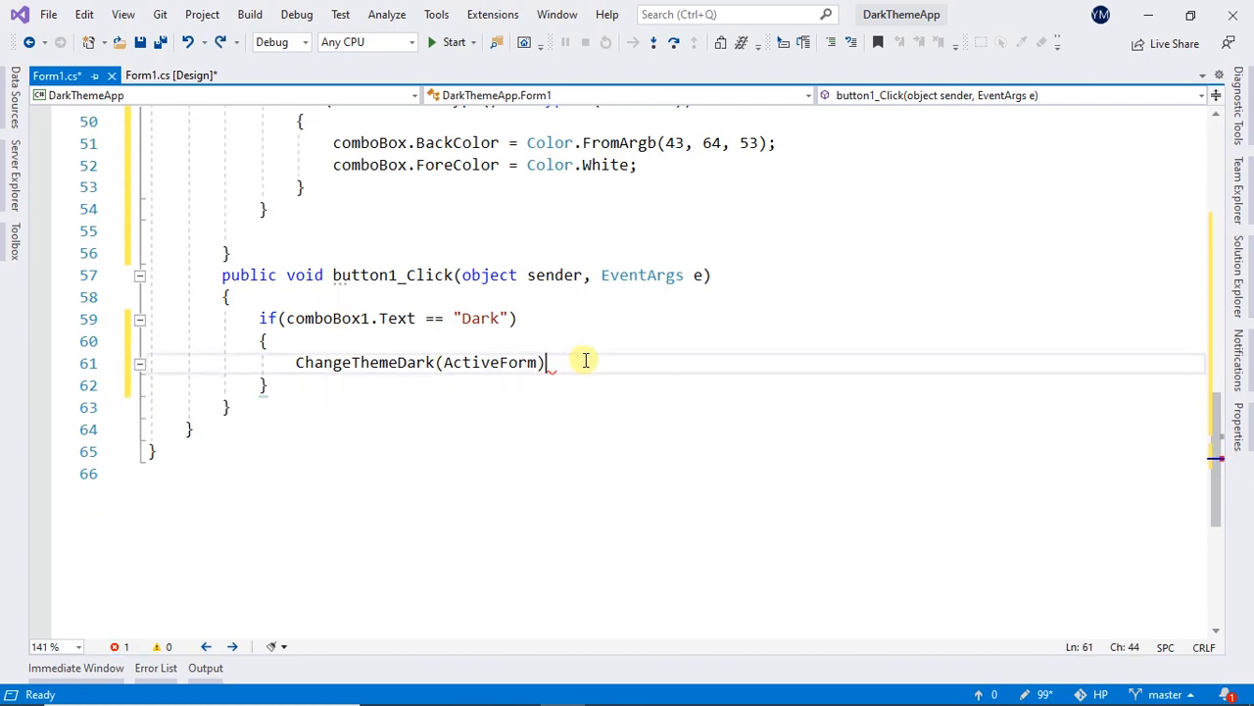
pyautogui.write('l')
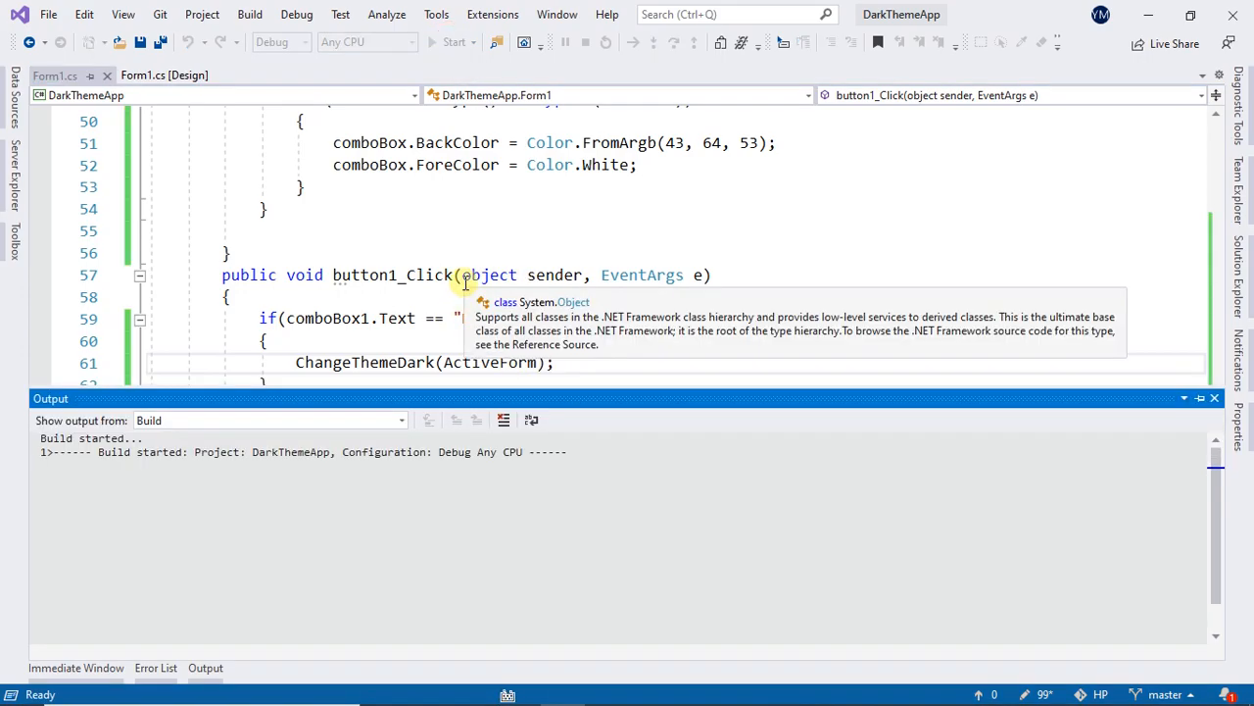
# Step: Run DarkThemeApp and choose Light in the Choose Theme combo box
pyautogui.click(453, 41)
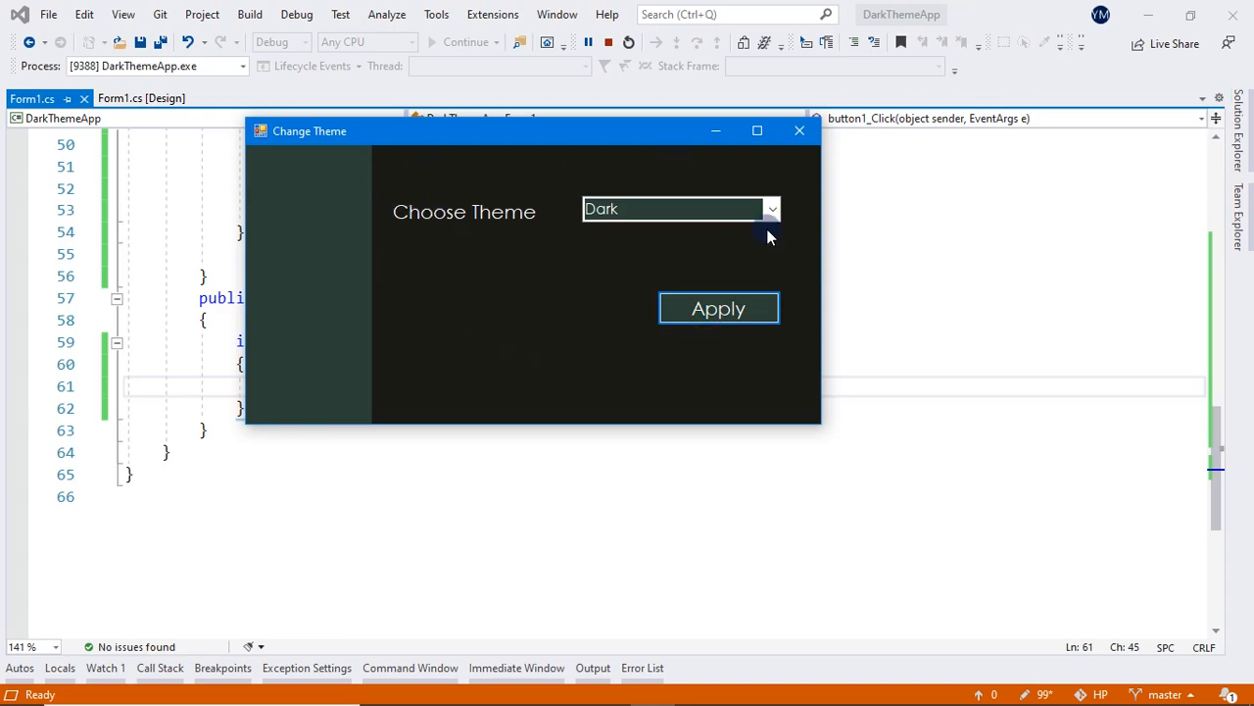
pyautogui.click(768, 207)
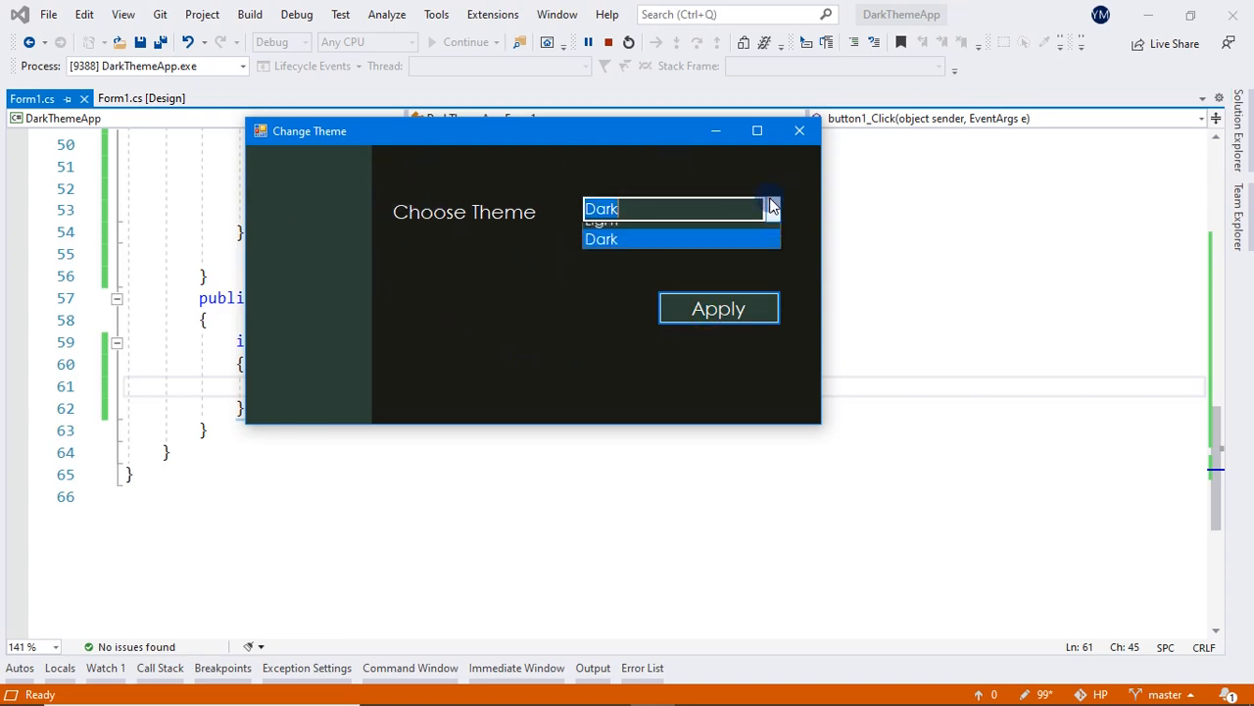
pyautogui.click(599, 219)
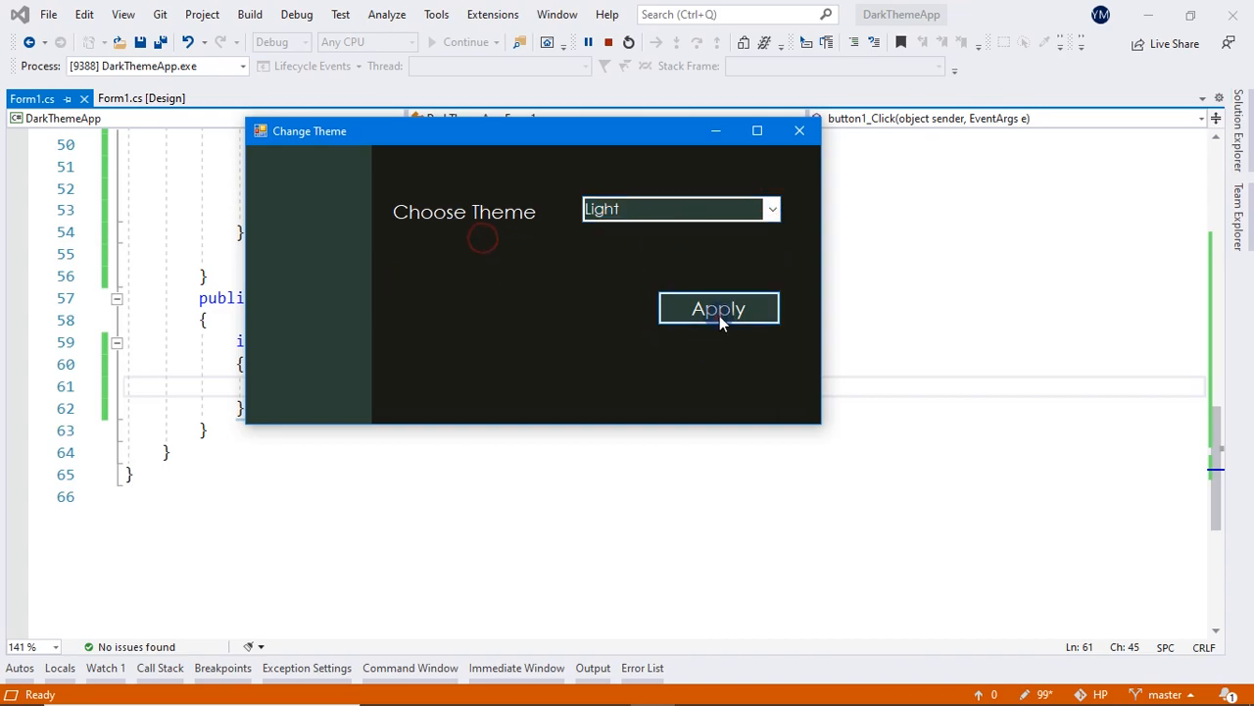
# Step: Apply the Light theme, then return to Form1.cs and review ChangeThemeDark's foreach loops
pyautogui.click(717, 308)
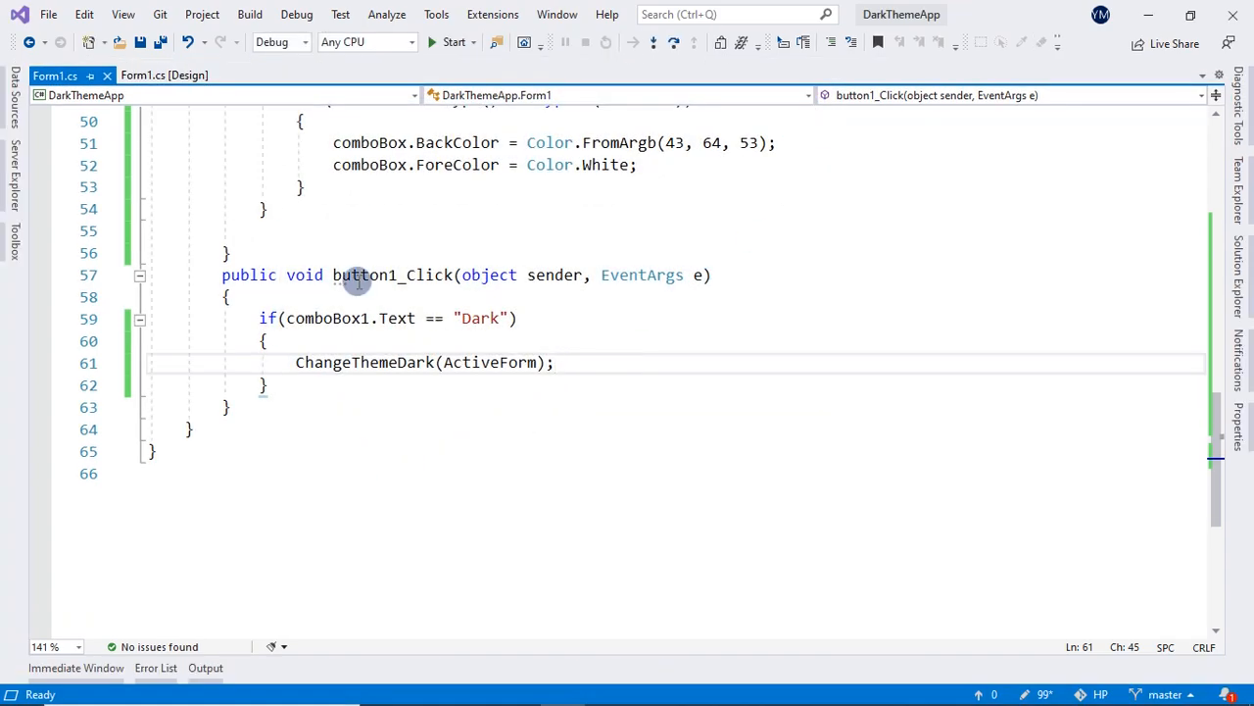
pyautogui.moveTo(357, 282)
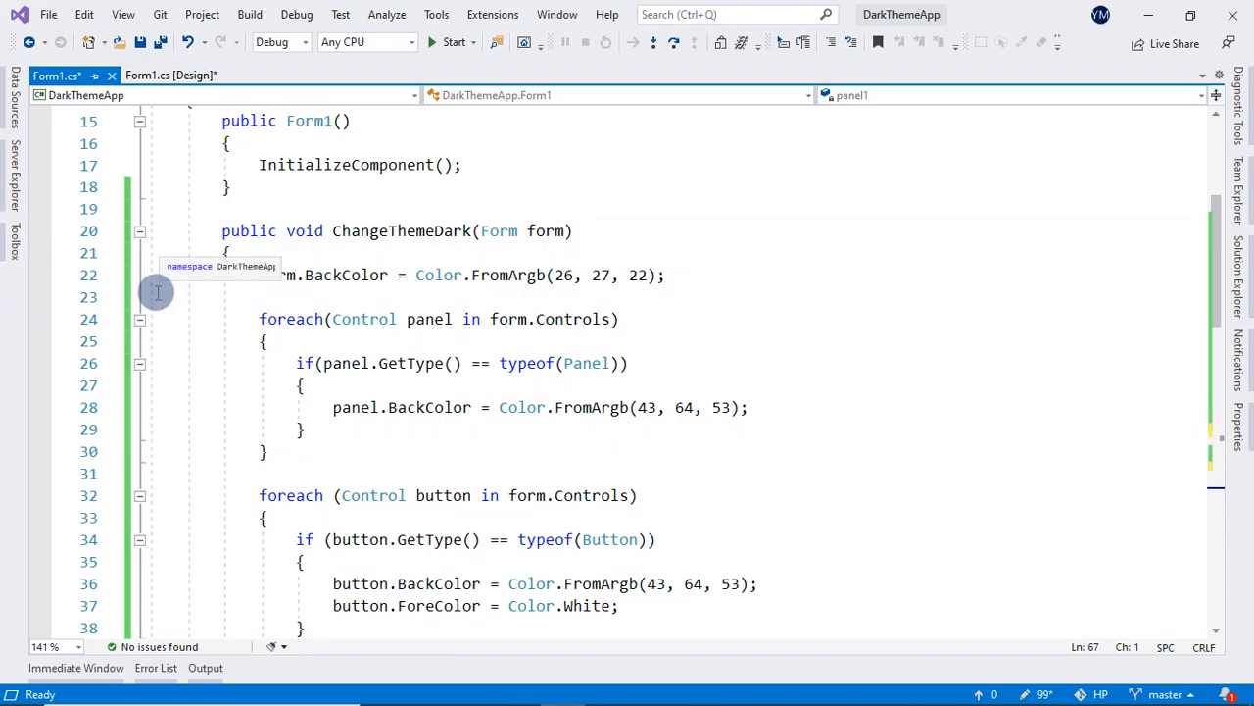
pyautogui.moveTo(717, 290)
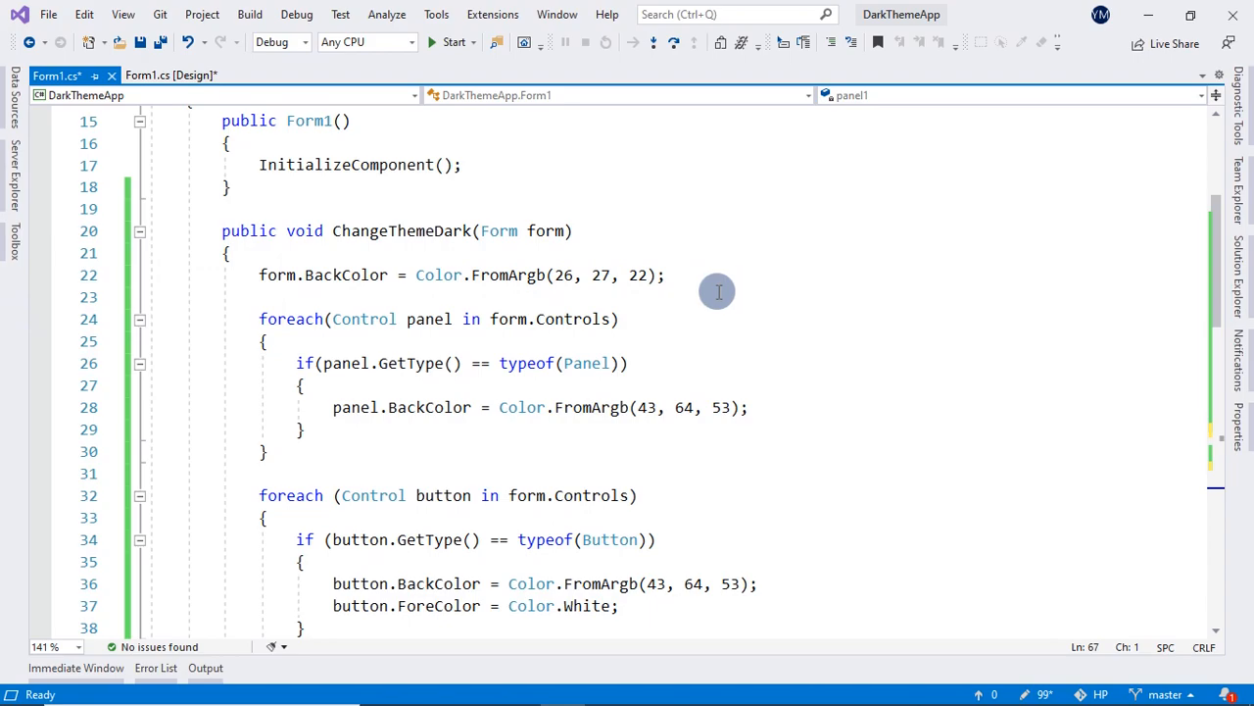
pyautogui.scroll(-3)
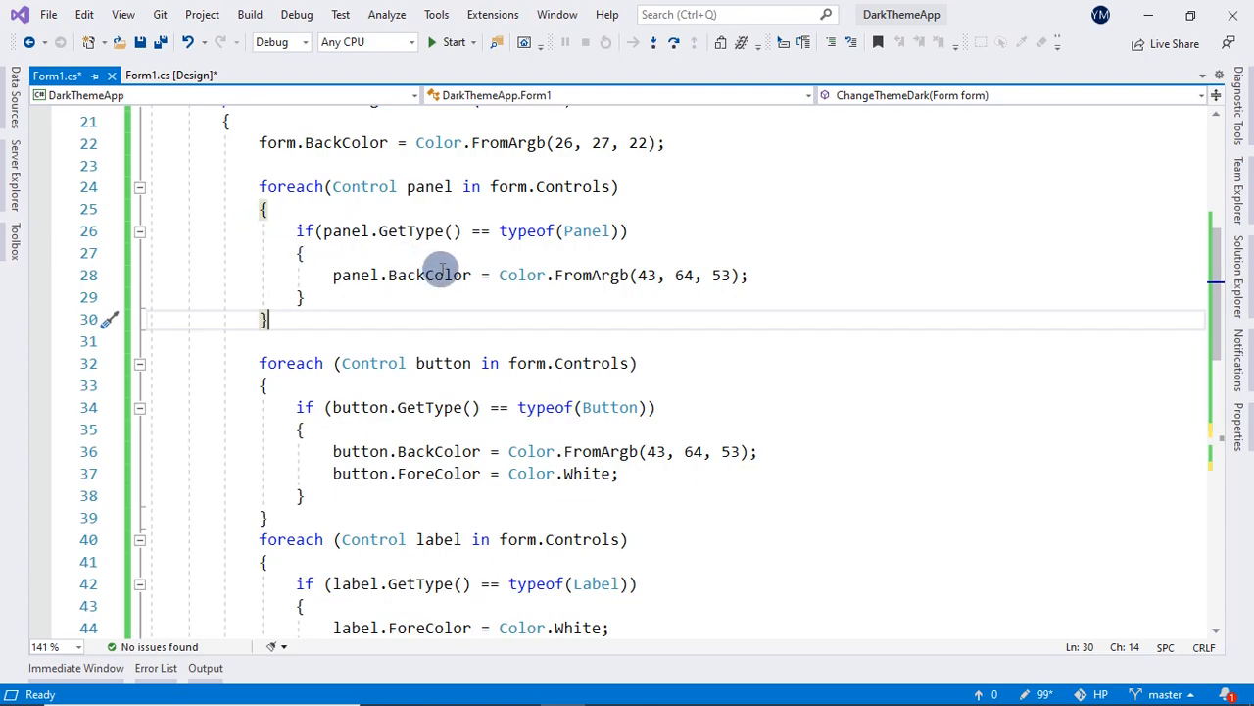
pyautogui.moveTo(318, 188)
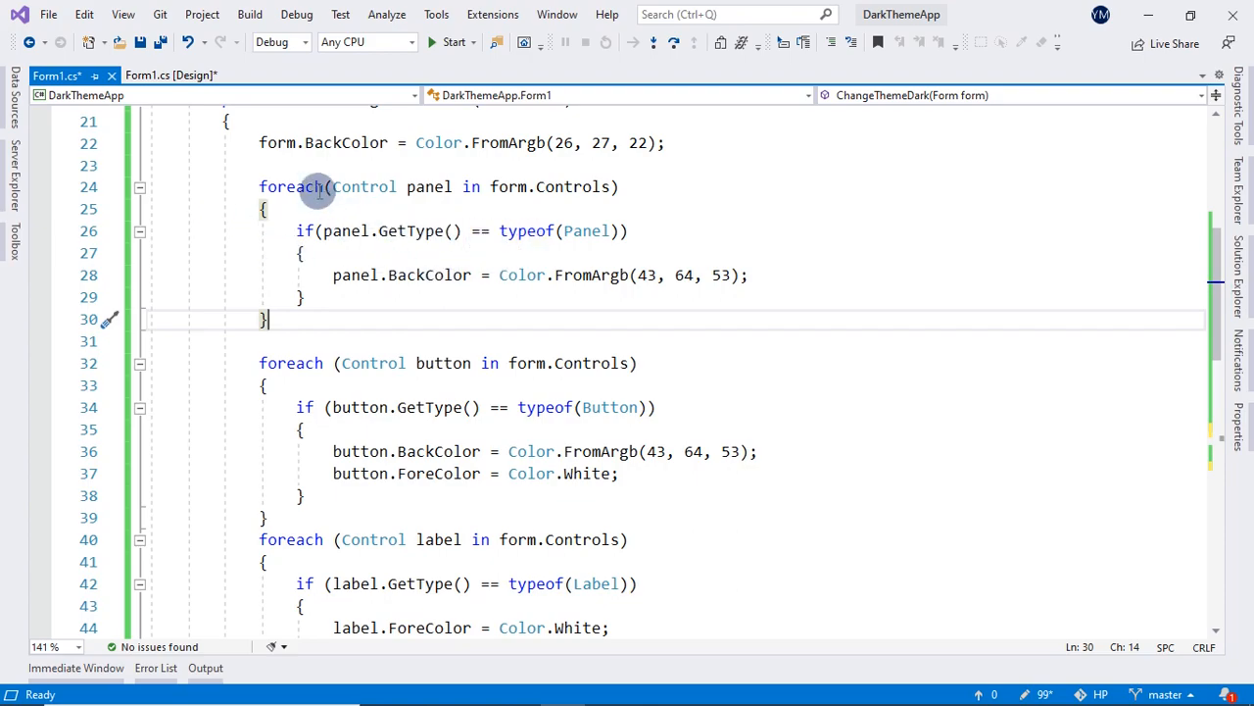
pyautogui.moveTo(651, 466)
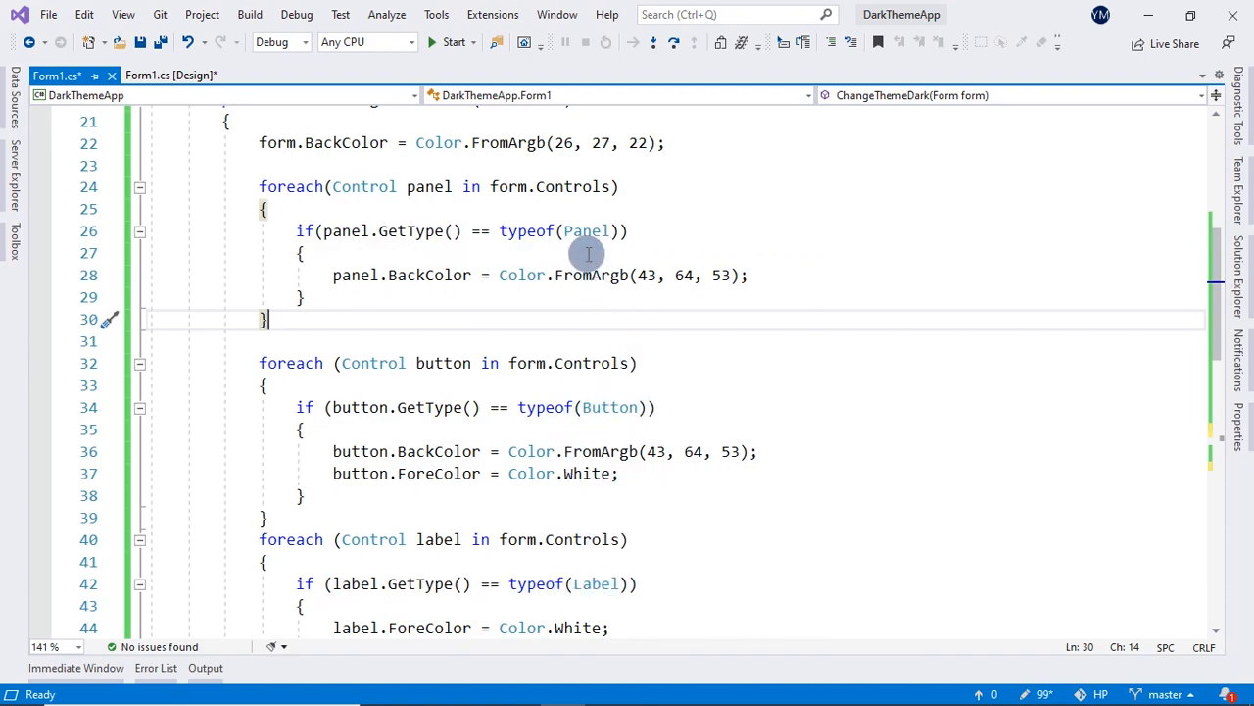
pyautogui.scroll(-3)
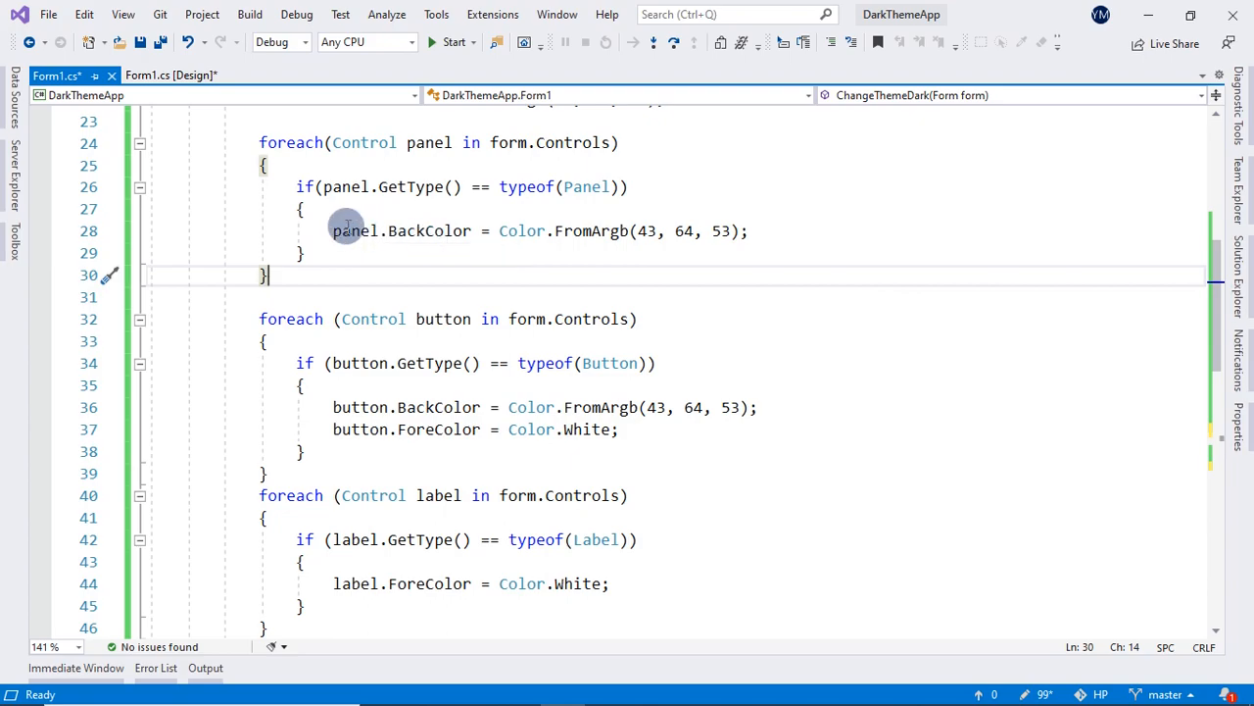
pyautogui.moveTo(547, 232)
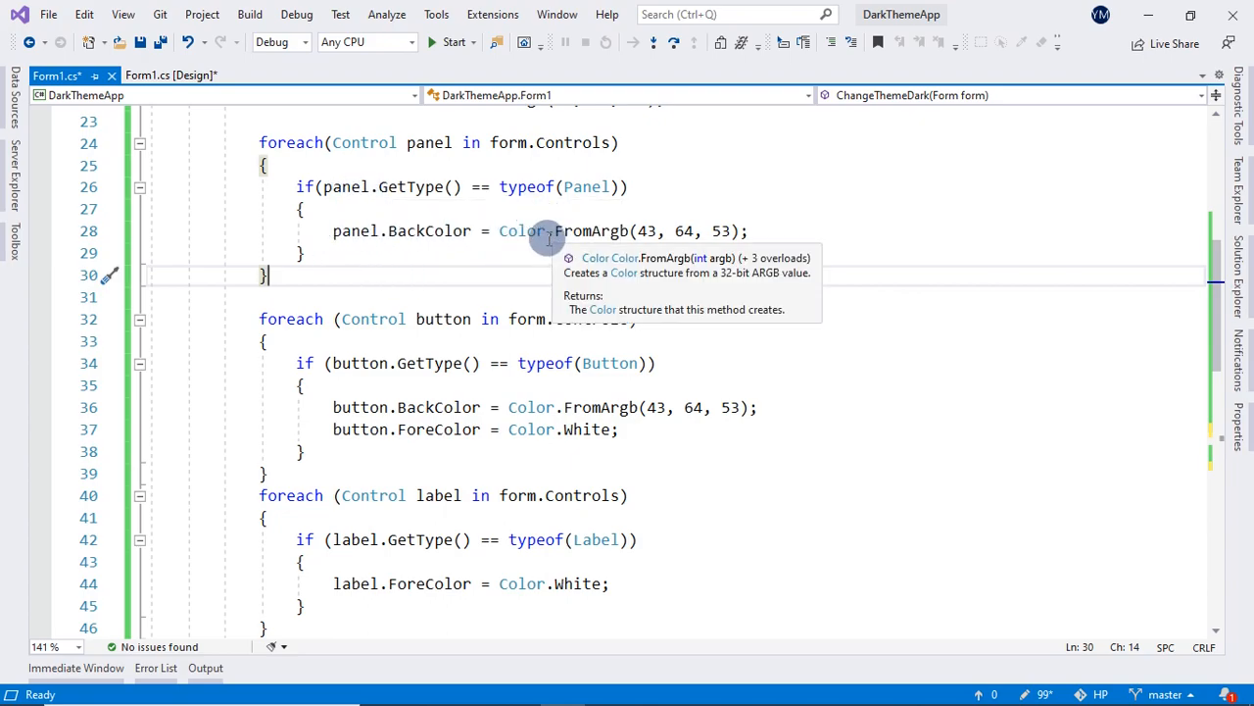
pyautogui.scroll(-3)
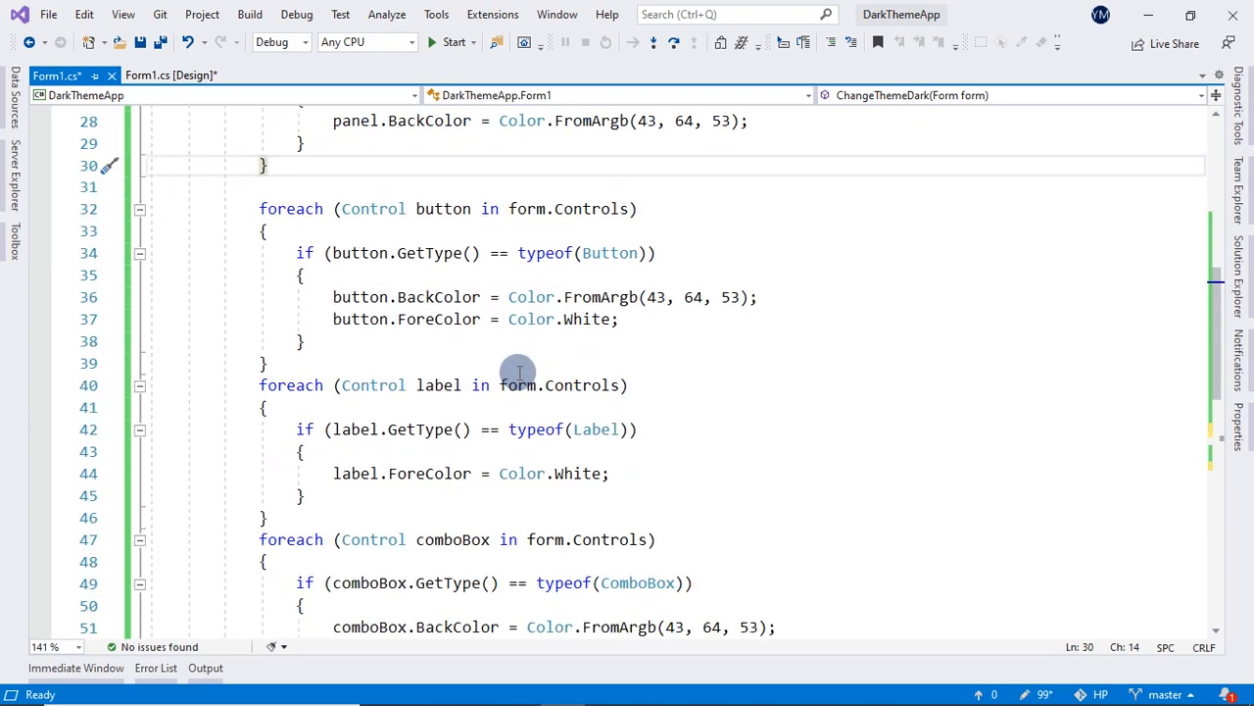
pyautogui.scroll(-3)
pyautogui.write('public void ChangeThemeLightk(Form form)')
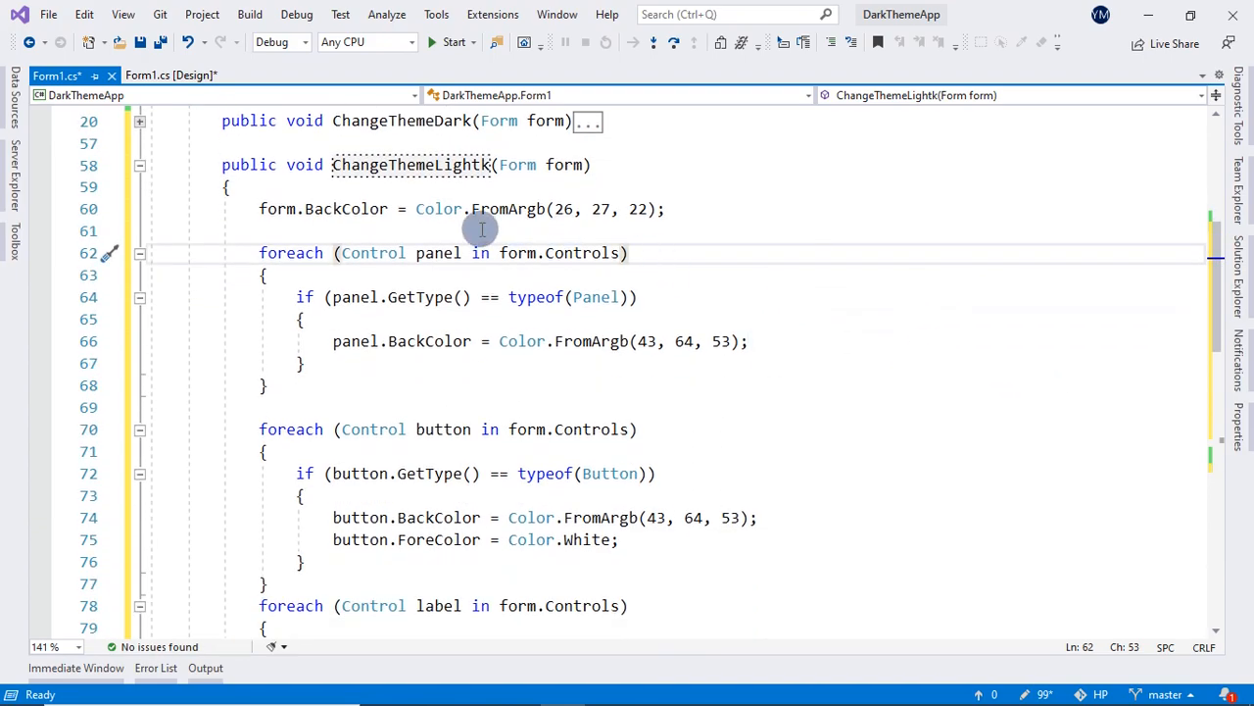
# Step: After checking the Notepad reference, set the form background to FromArgb(237, 255, 255)
pyautogui.click(596, 688)
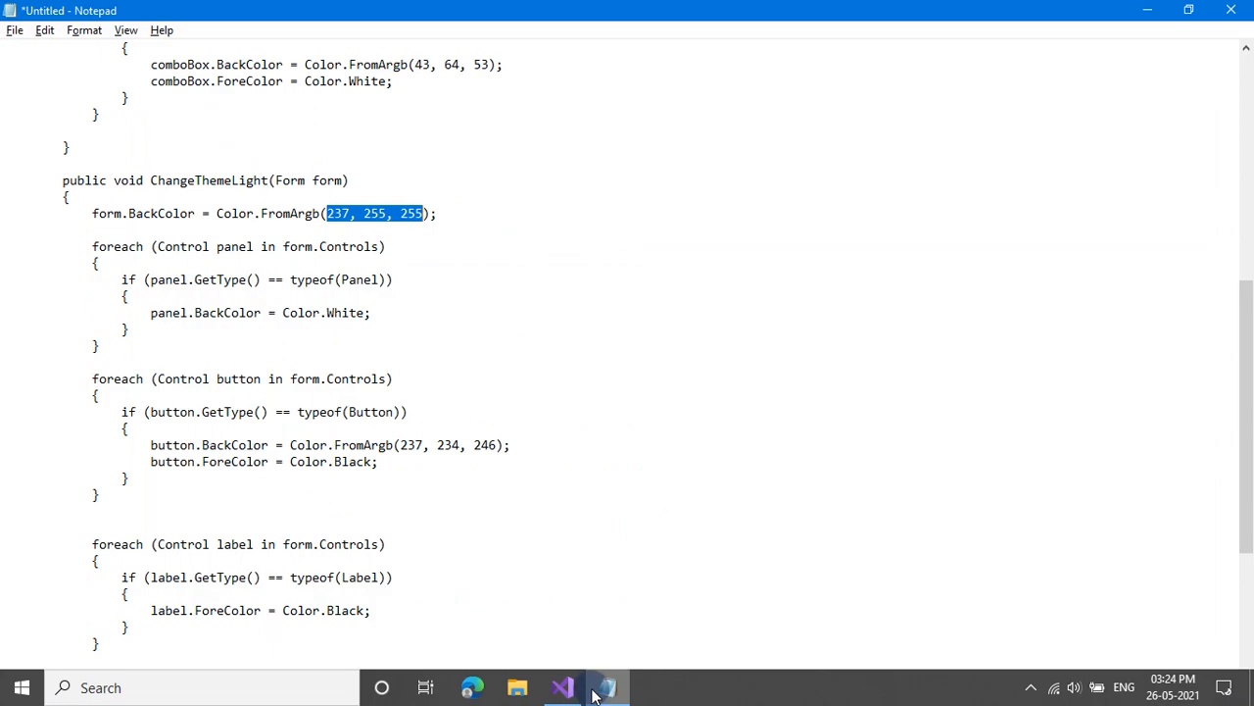
pyautogui.click(606, 686)
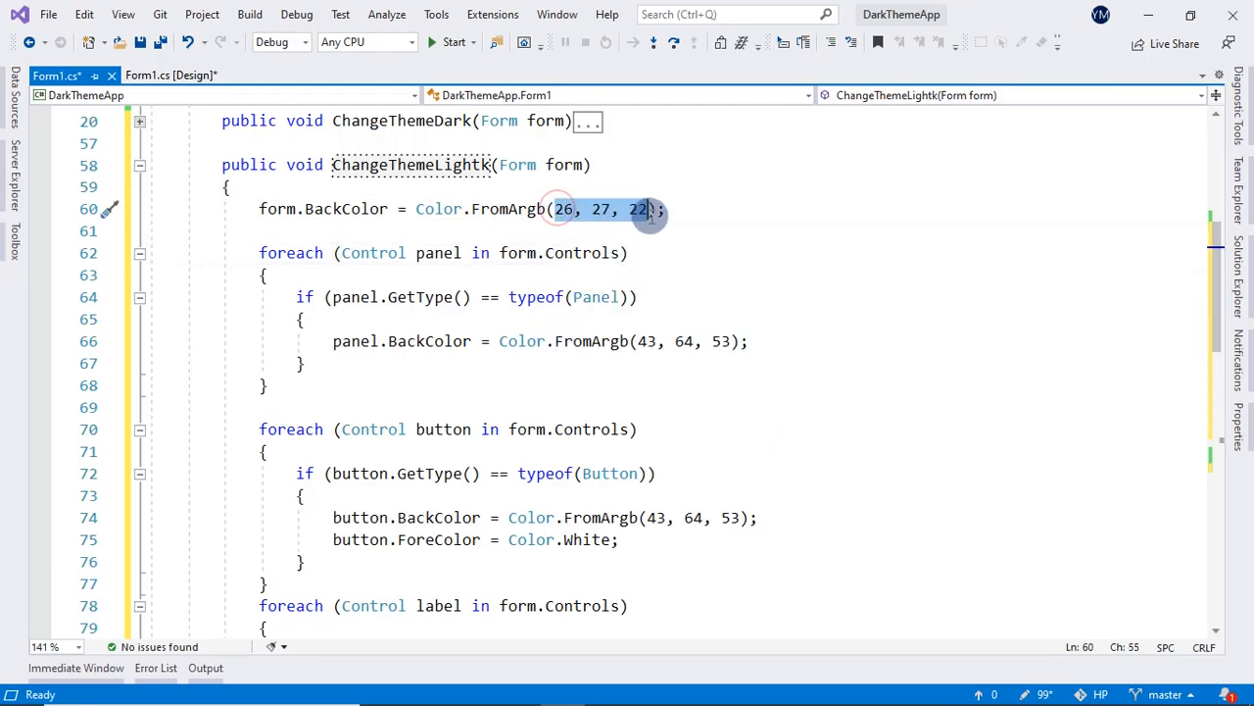
pyautogui.write('237, 255, 255')
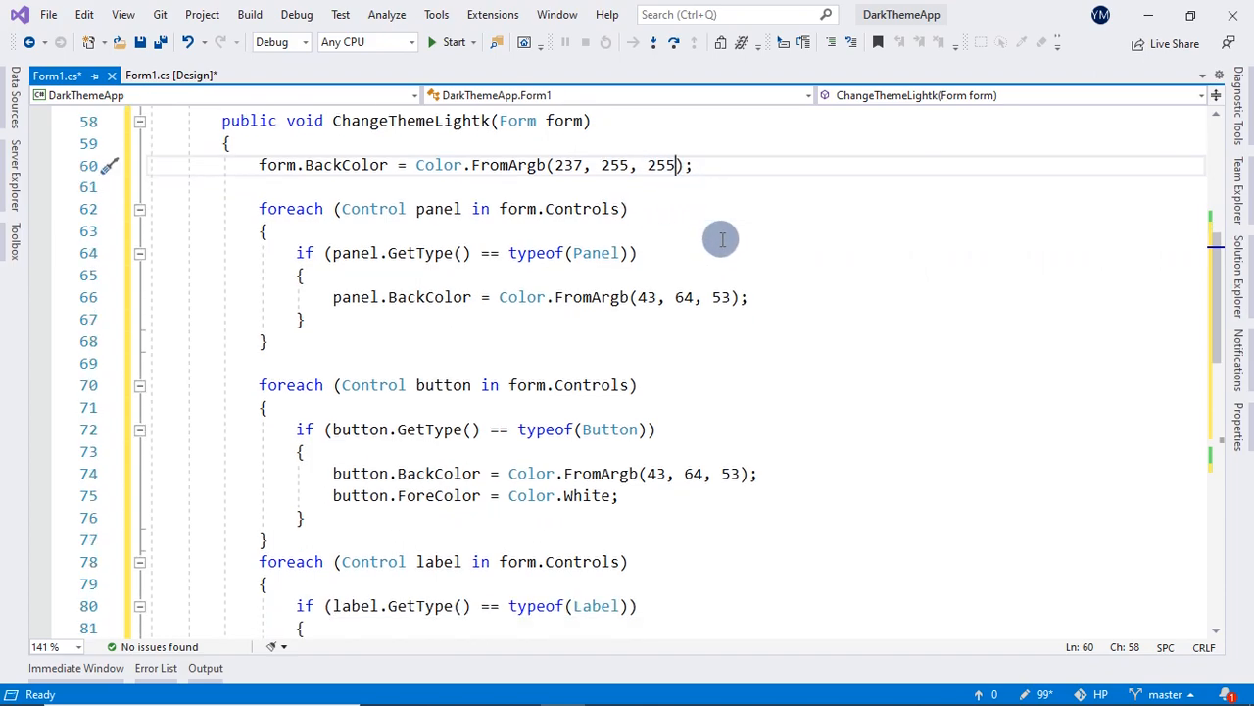
# Step: Set the panel background in ChangeThemeLightk to Color.White
pyautogui.scroll(-3)
pyautogui.write('>')
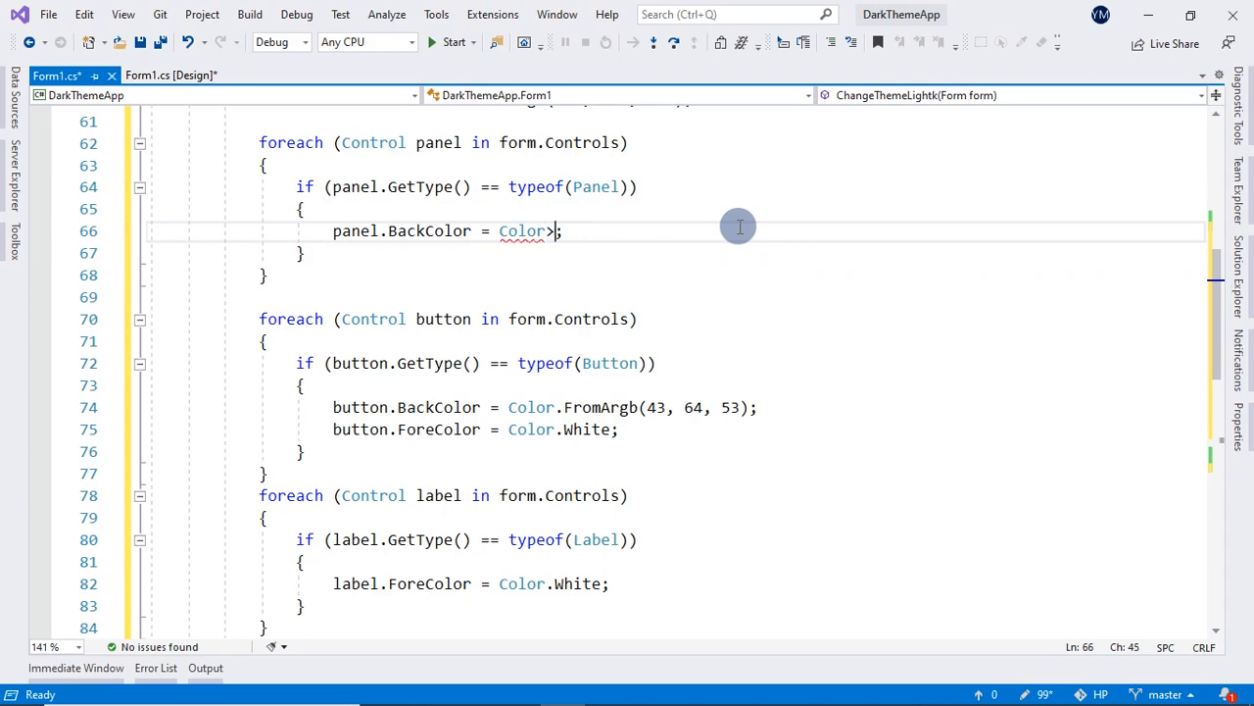
pyautogui.write('whit')
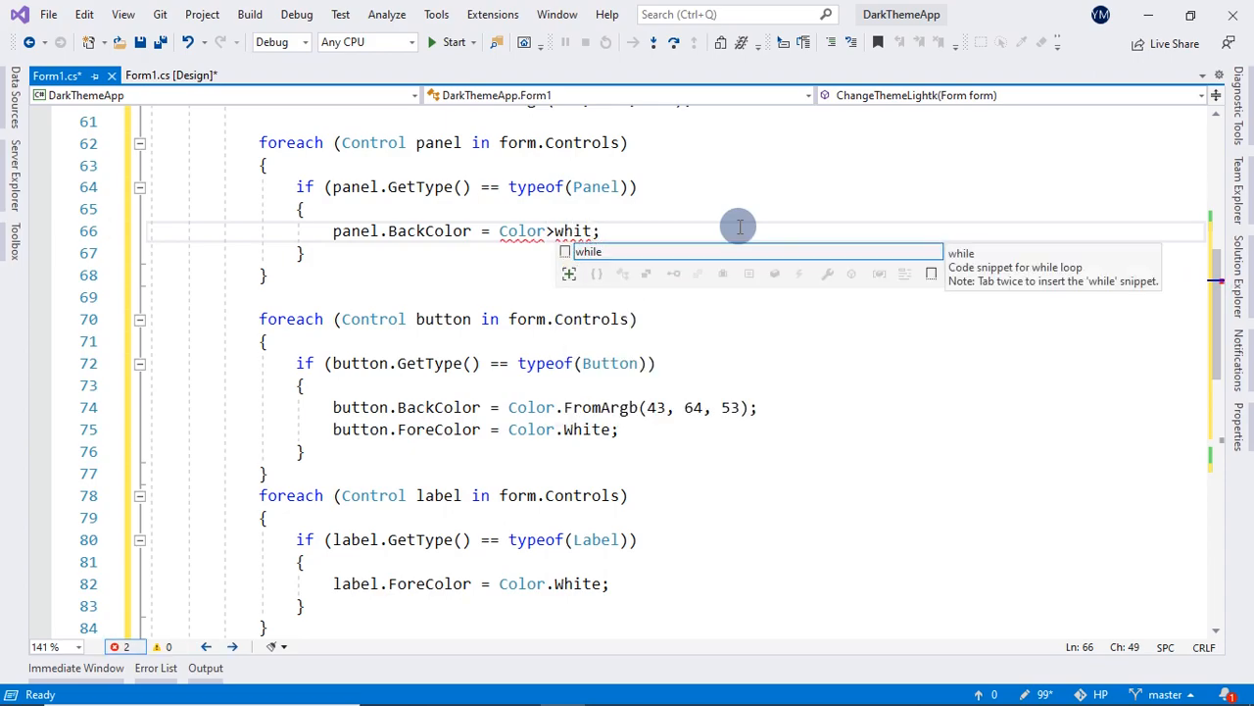
pyautogui.press('BackSpace')
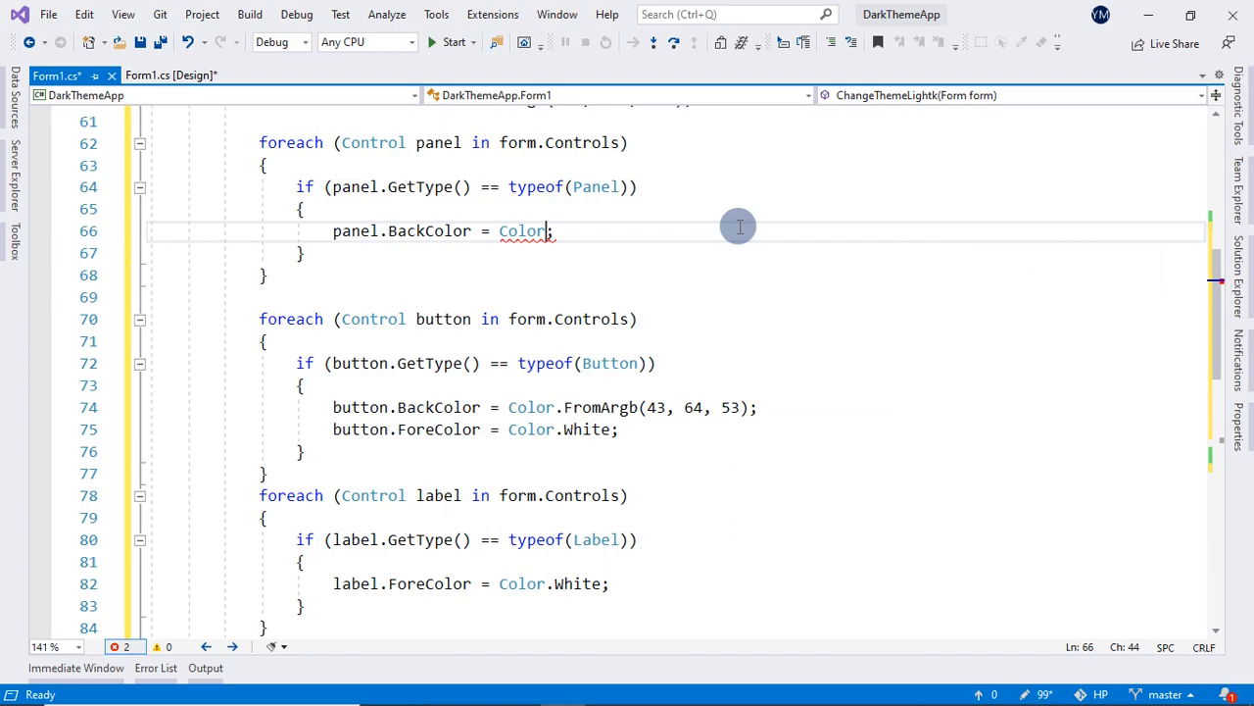
pyautogui.write('.')
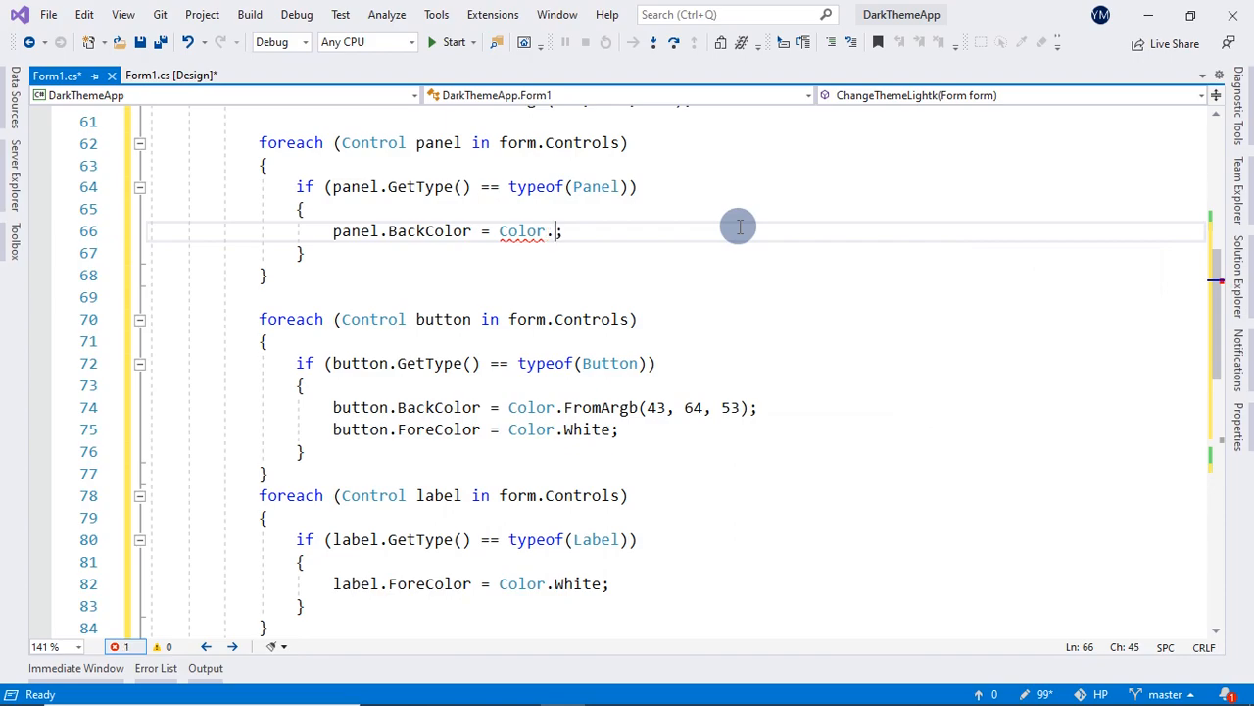
# Step: Finish panel.BackColor = Color.White; and give buttons FromArgb(237, 234, 246), checking the notes
pyautogui.write('White;')
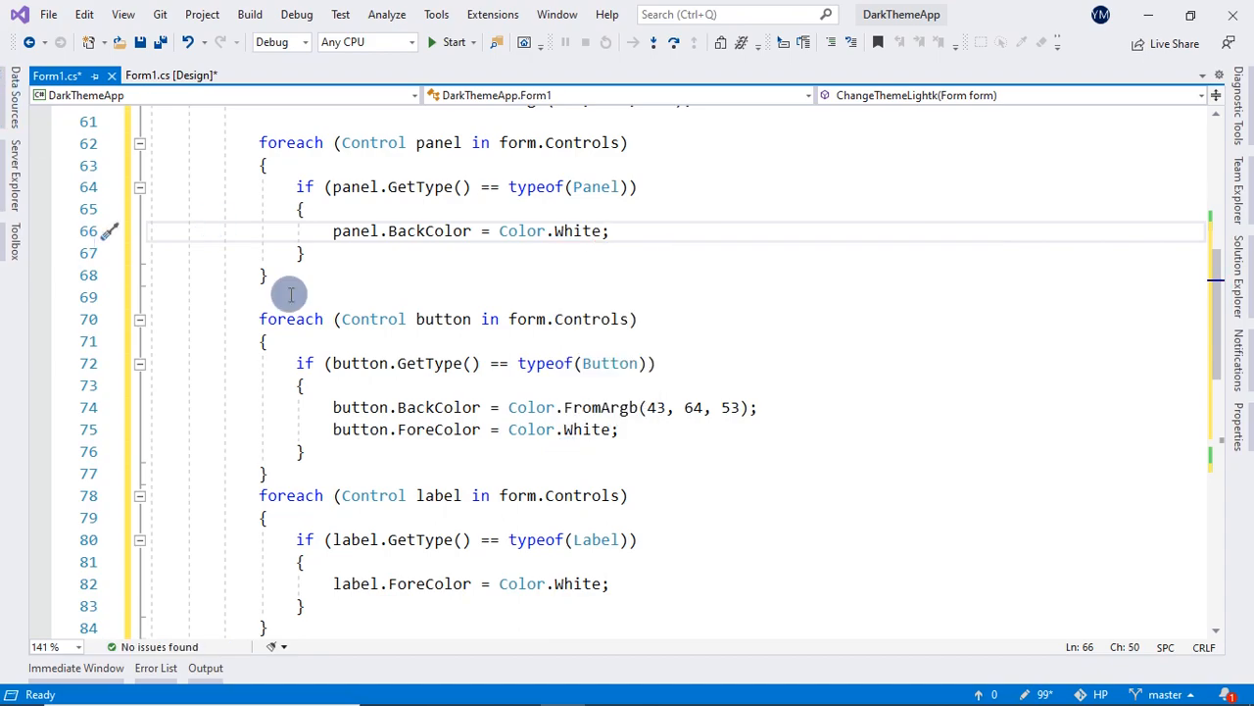
pyautogui.scroll(-3)
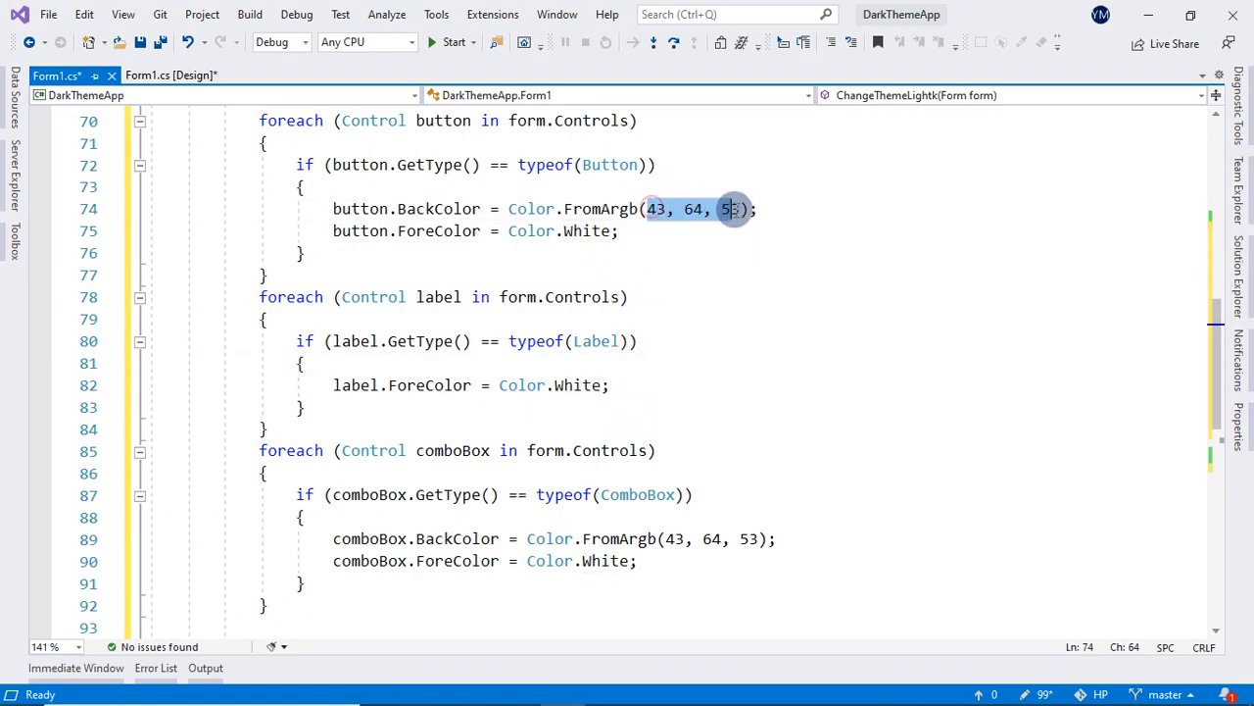
pyautogui.write('37, 234, 2463')
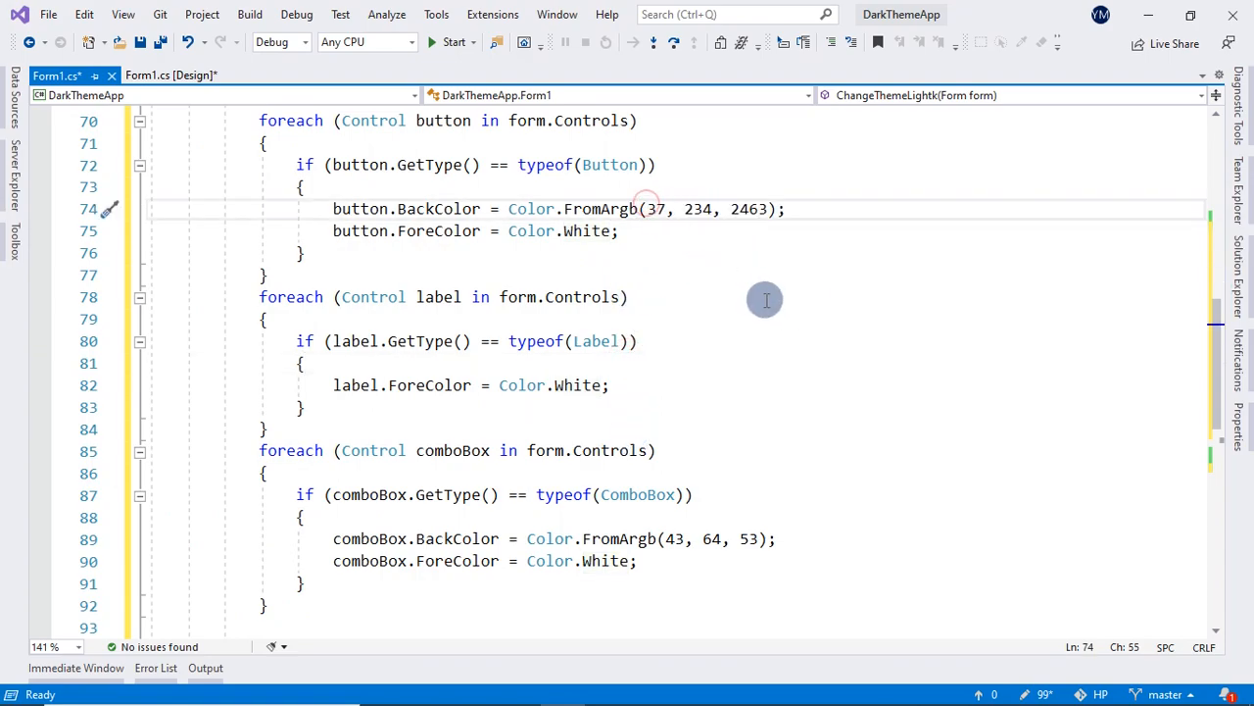
pyautogui.write('2')
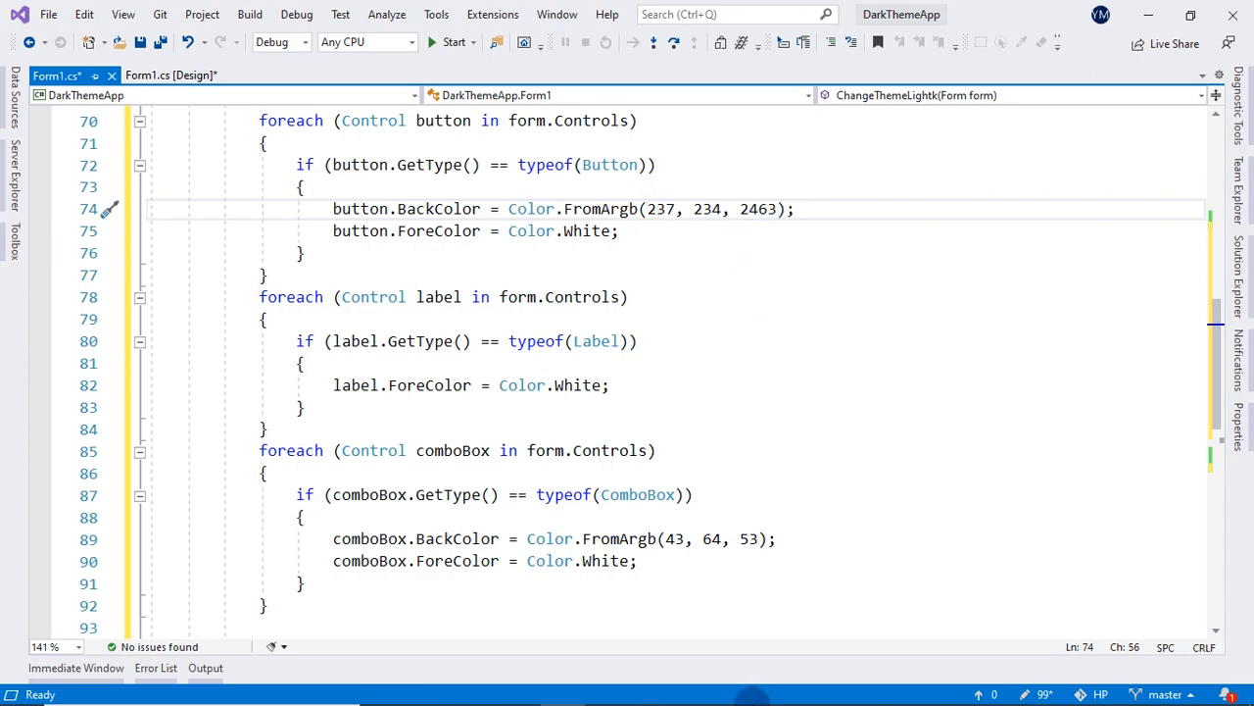
pyautogui.click(603, 686)
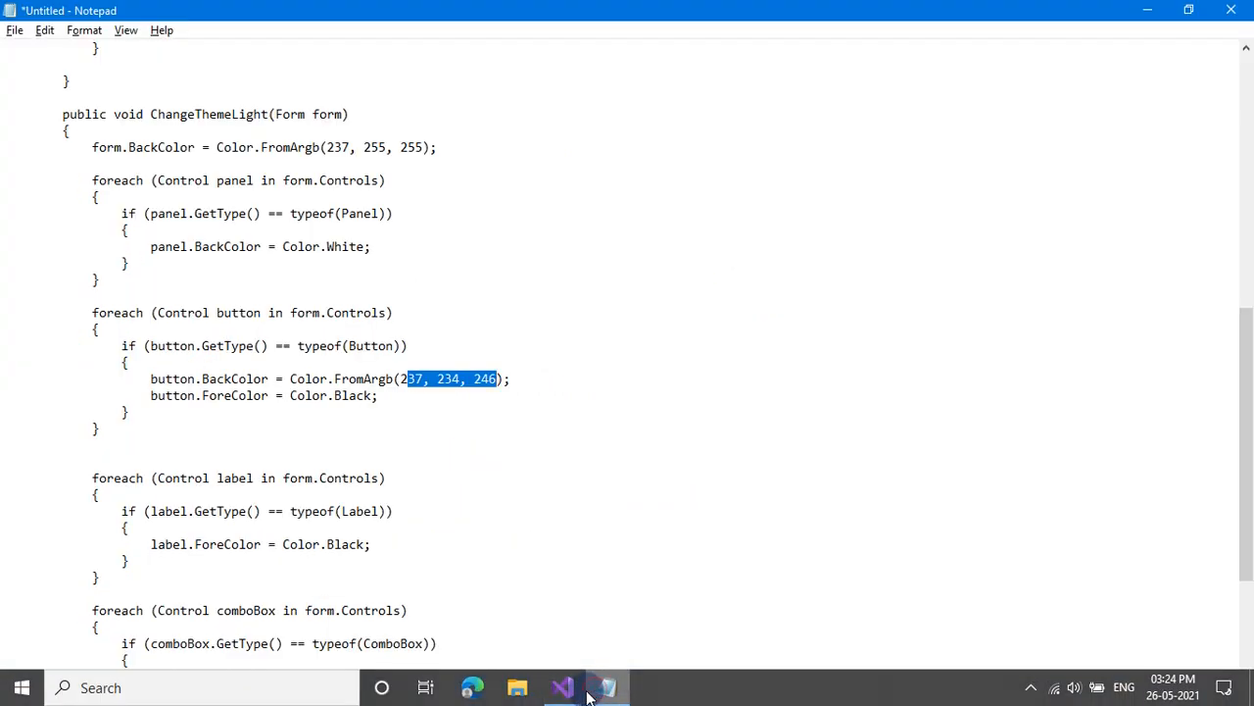
pyautogui.moveTo(565, 688)
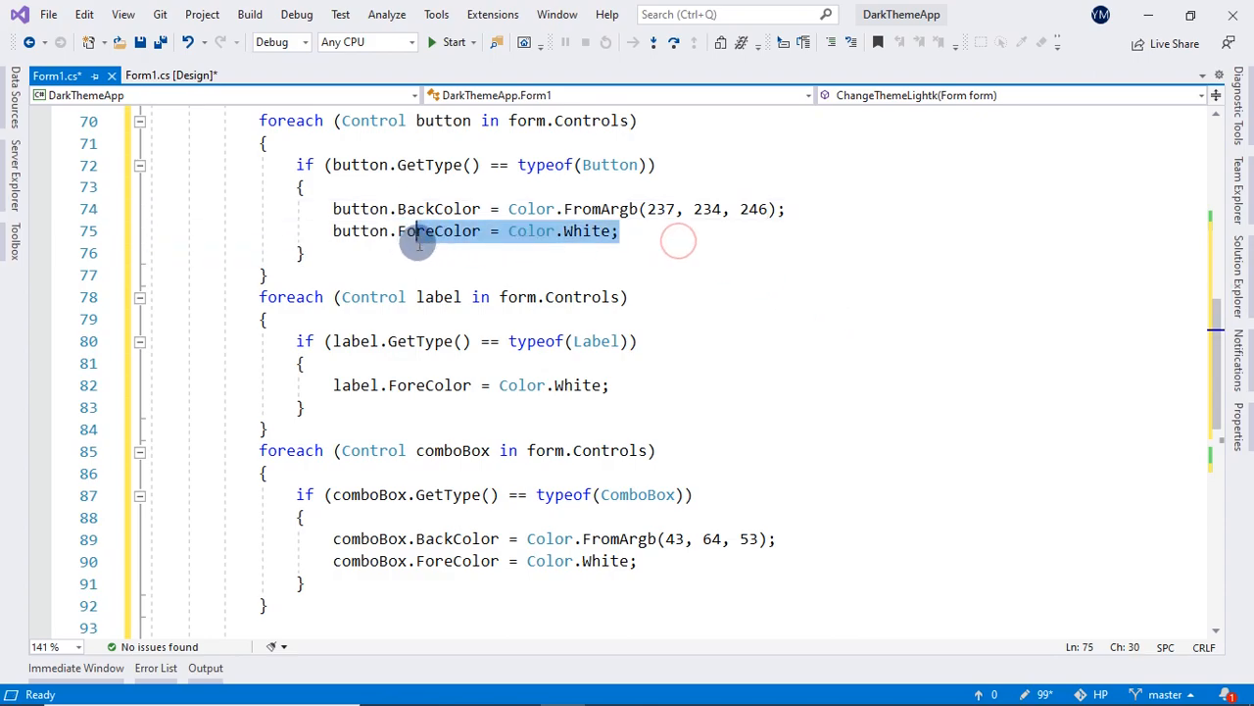
# Step: Set button and label ForeColor to Color.Black and start the white combo box colour
pyautogui.doubleClick(588, 231)
pyautogui.write('B')
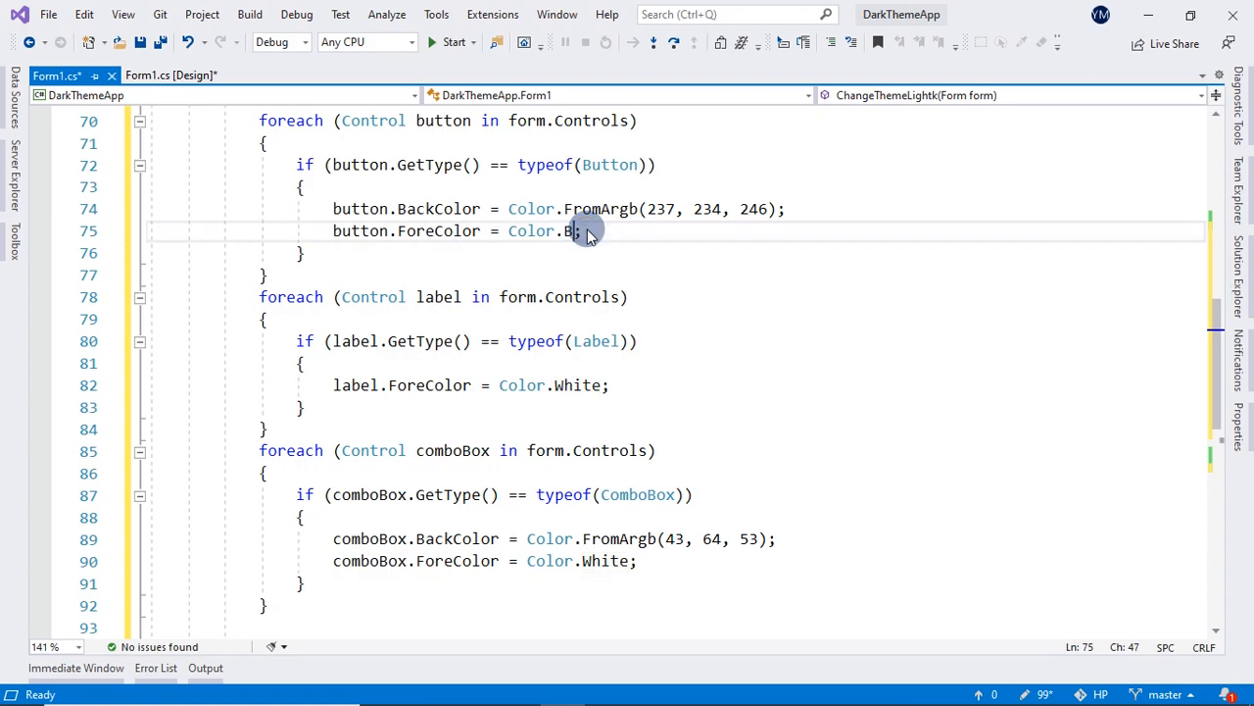
pyautogui.write('lack')
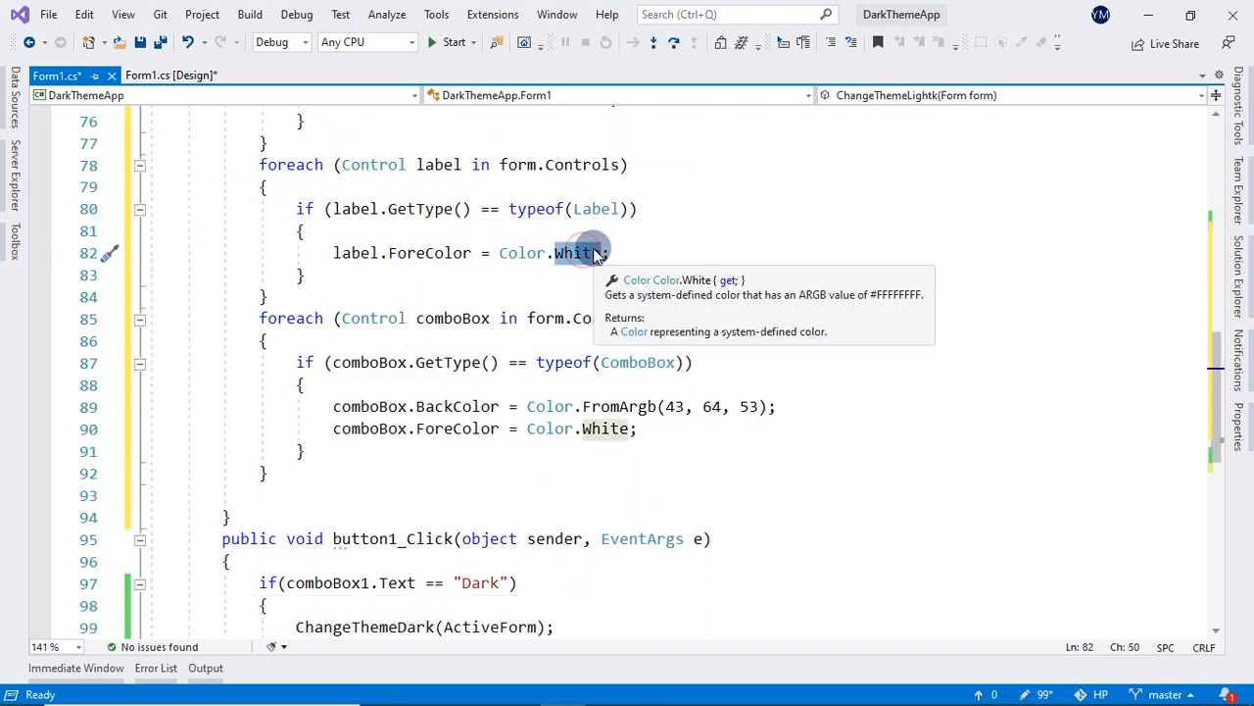
pyautogui.write('Black')
pyautogui.click(555, 406)
pyautogui.write('W')
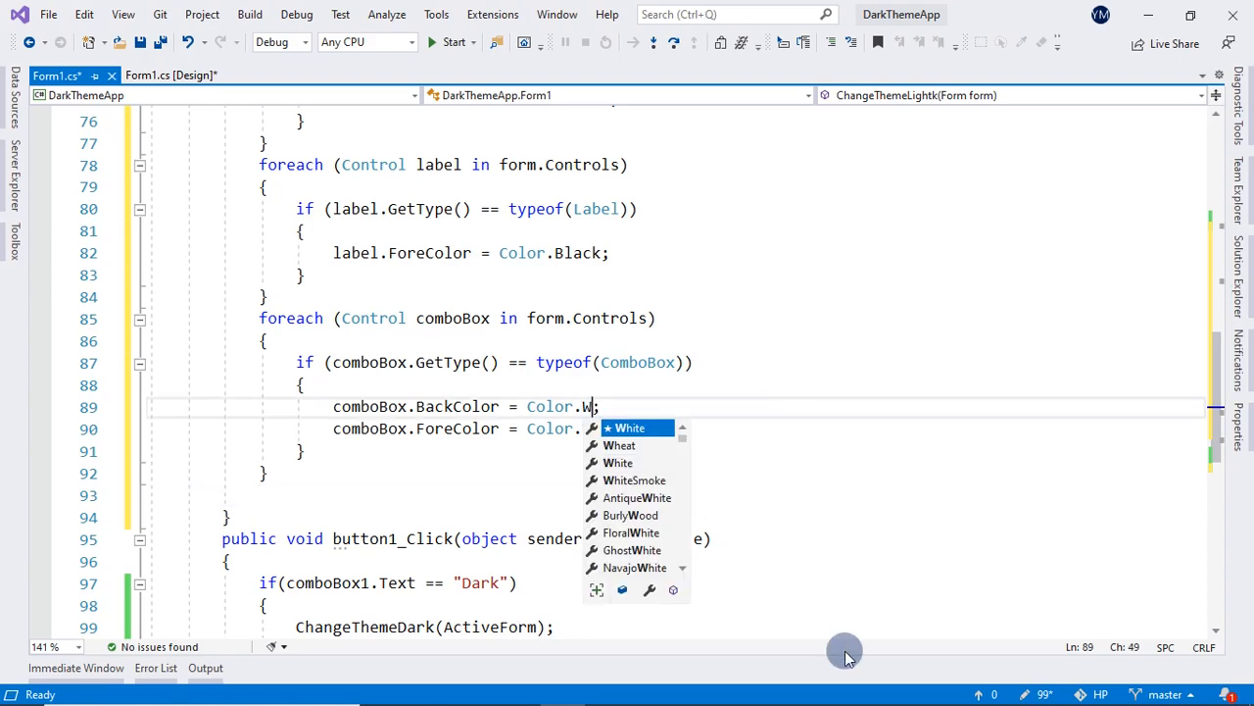
pyautogui.write('Bl')
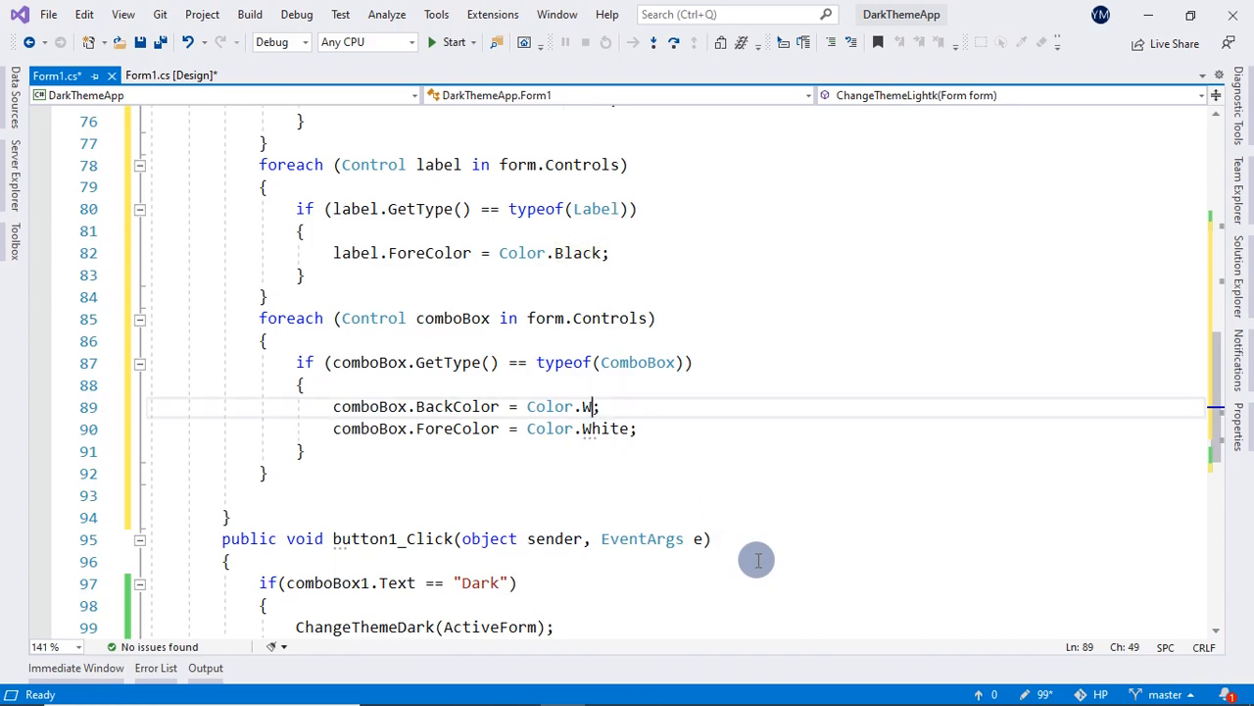
pyautogui.moveTo(600, 427)
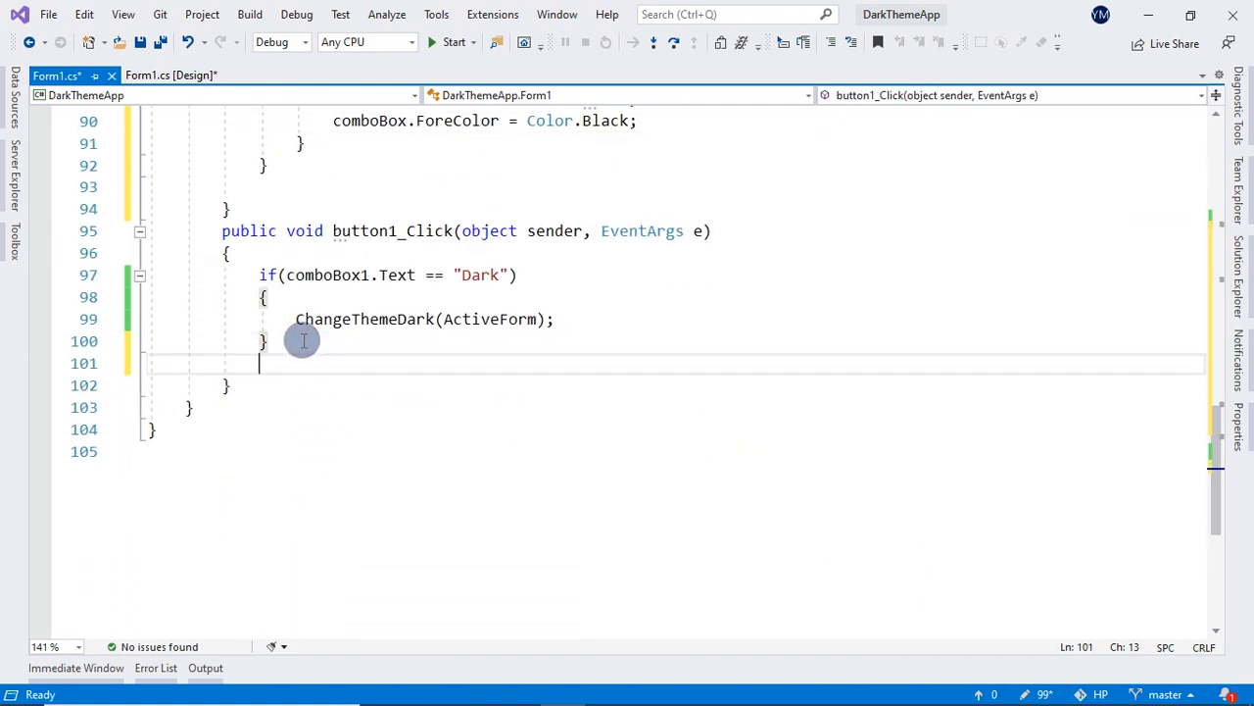
# Step: Add an else if (comboBox1.Text == "Light") branch to button1_Click
pyautogui.write('else if')
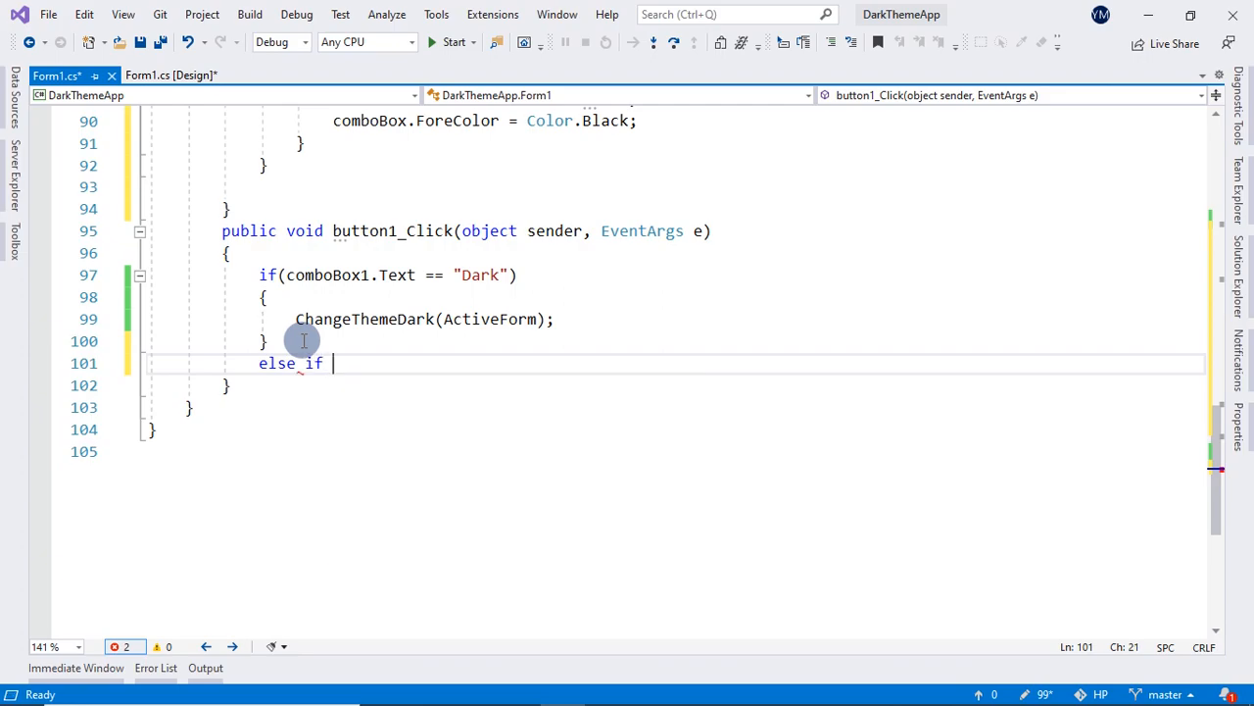
pyautogui.write('(')
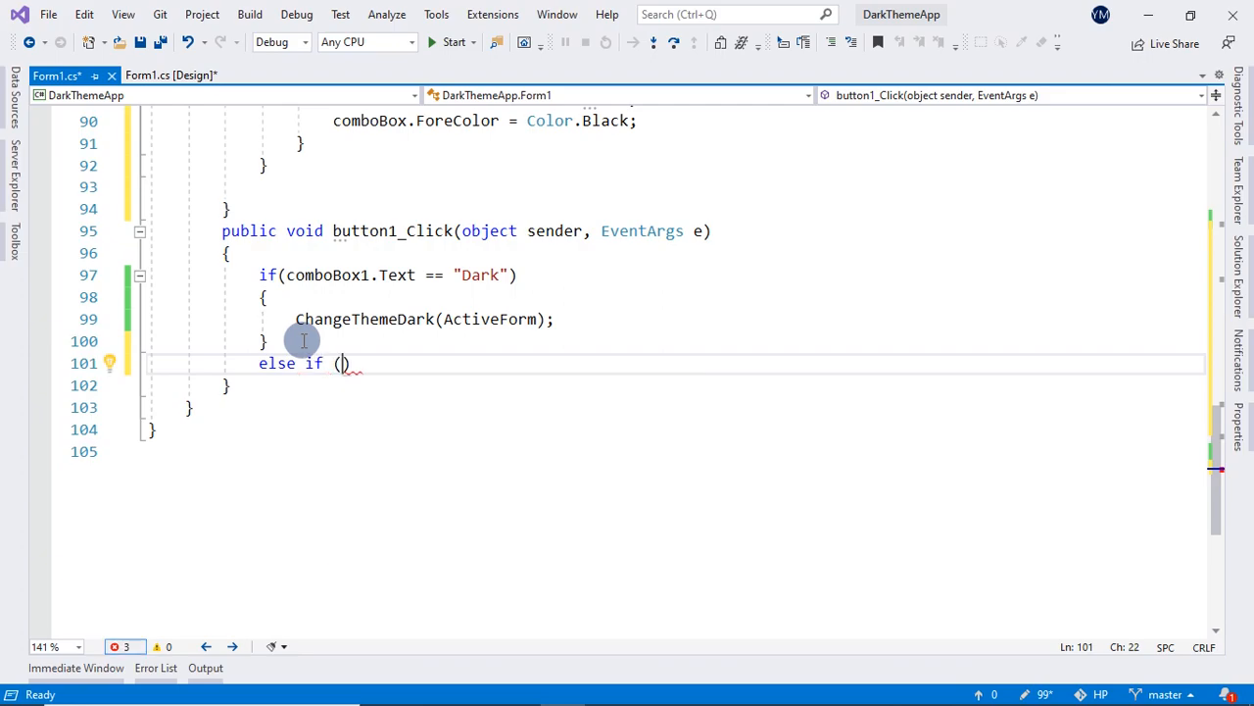
pyautogui.write('comboBox1')
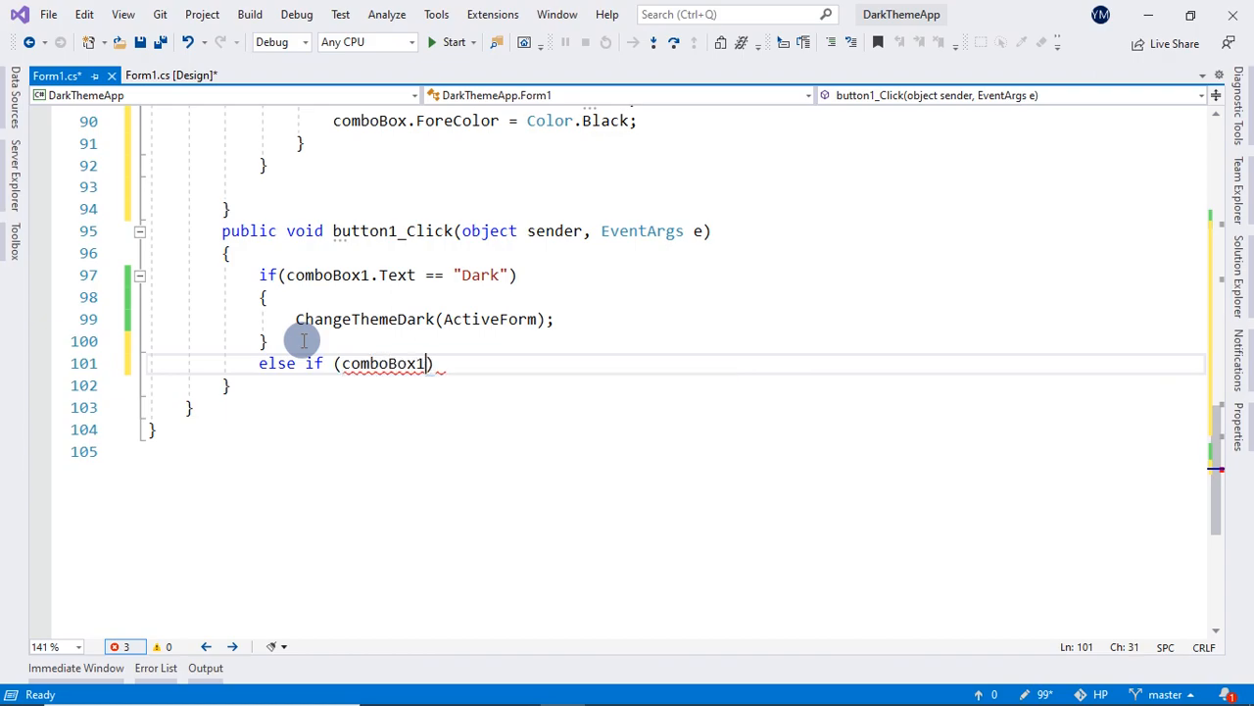
pyautogui.write('.Text == "')
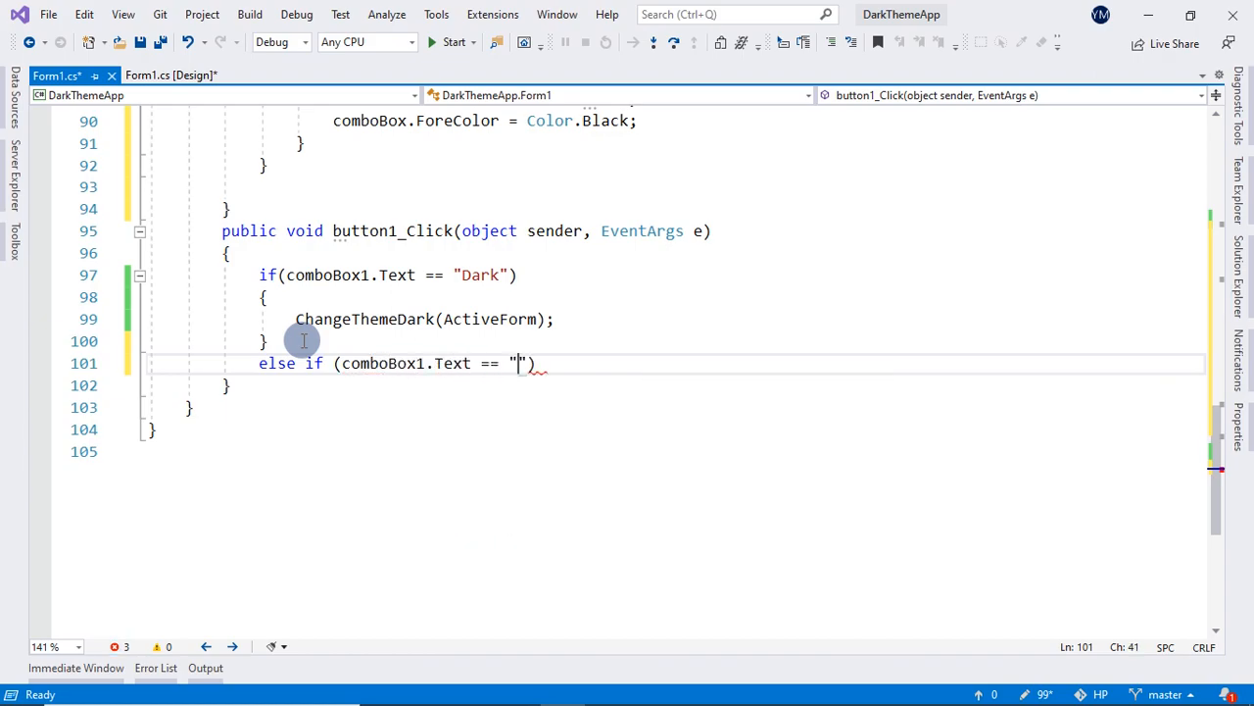
pyautogui.write('LIg')
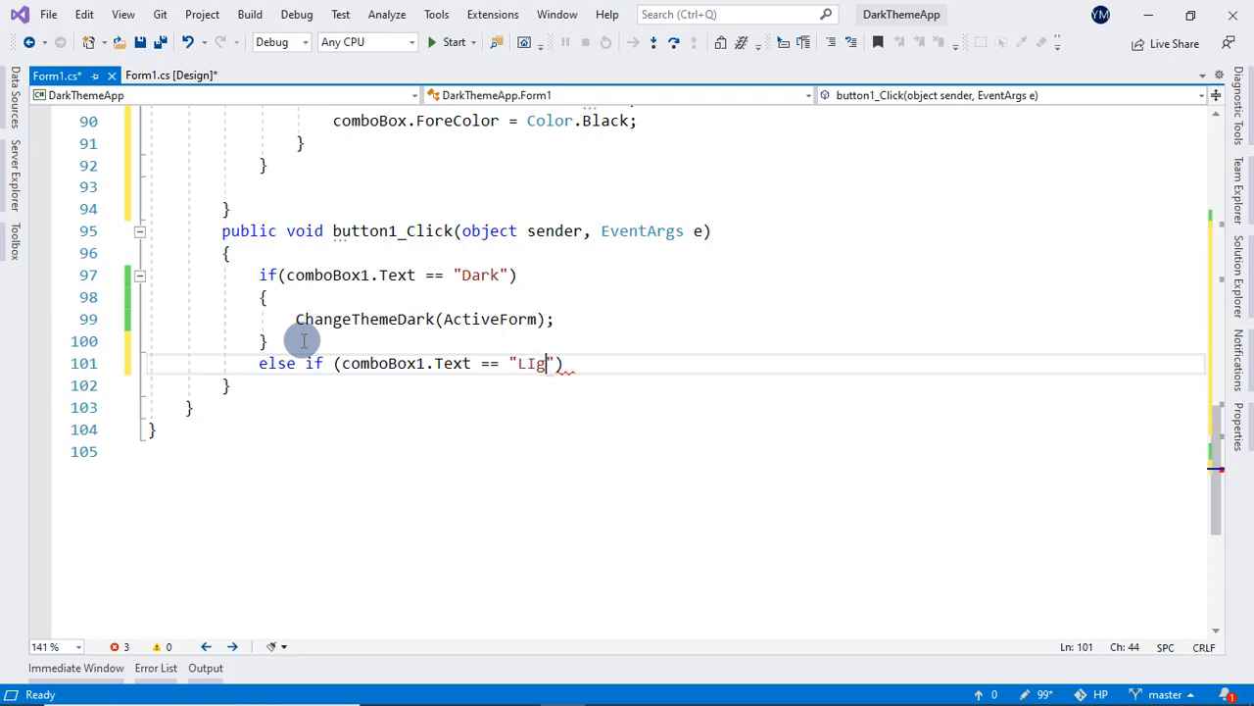
pyautogui.press('Backspace')
pyautogui.write('ight')
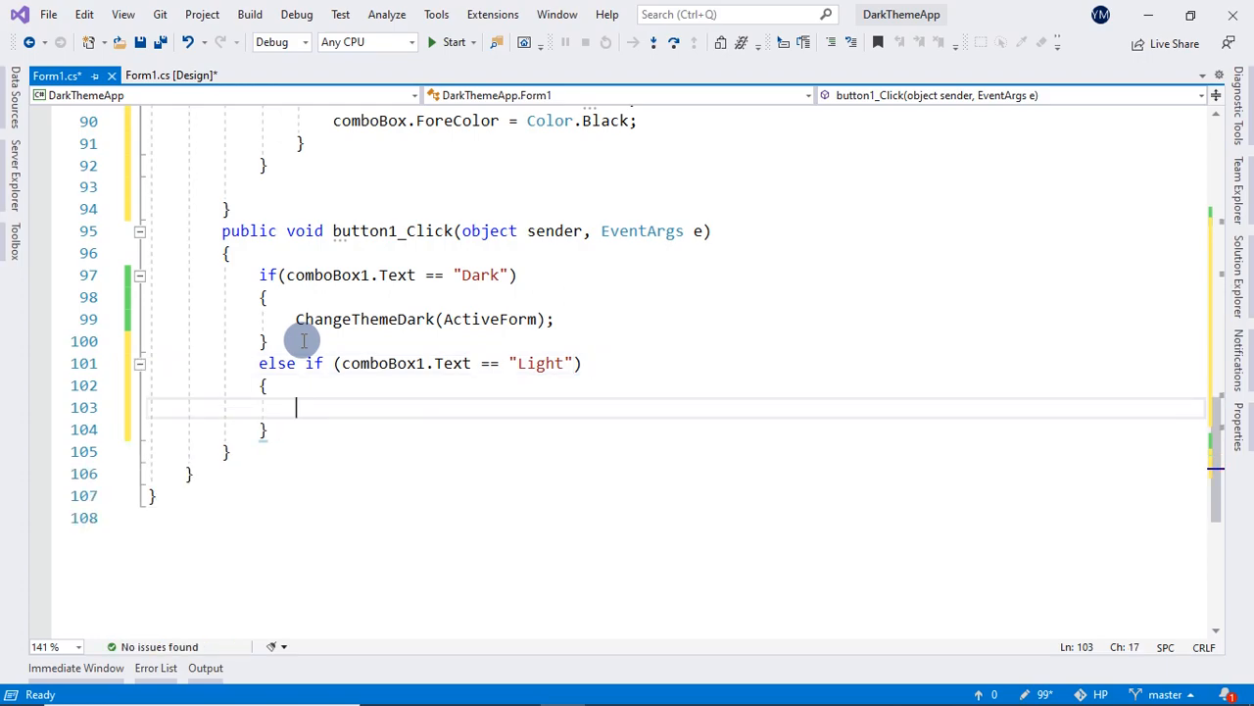
# Step: Call ChangeThemeLight(ActiveForm) in the Light branch and run the app to test
pyautogui.write('chang')
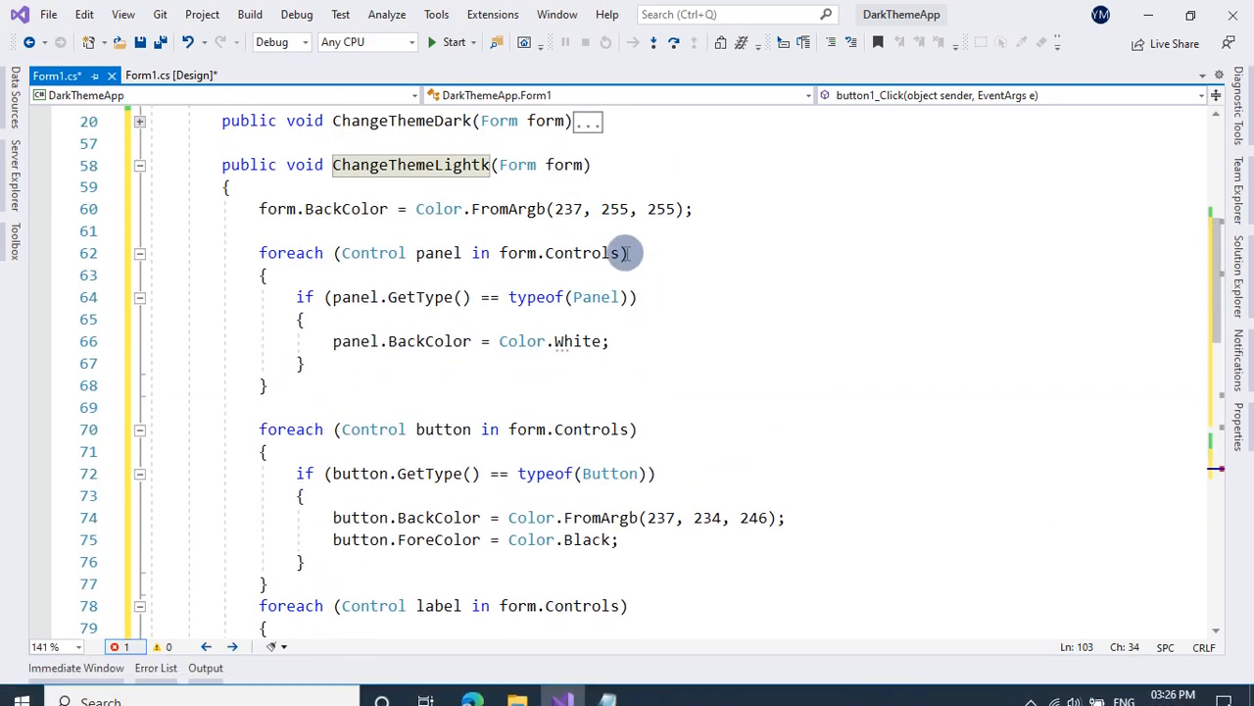
pyautogui.scroll(-3)
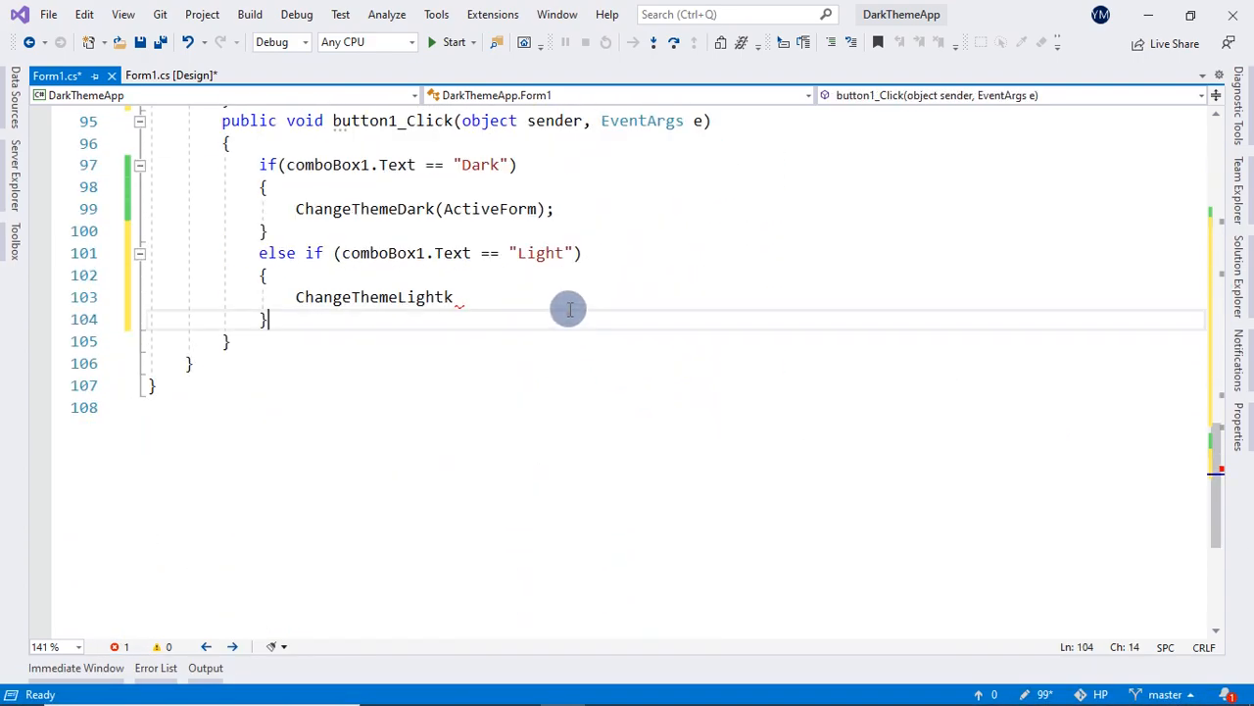
pyautogui.write('()')
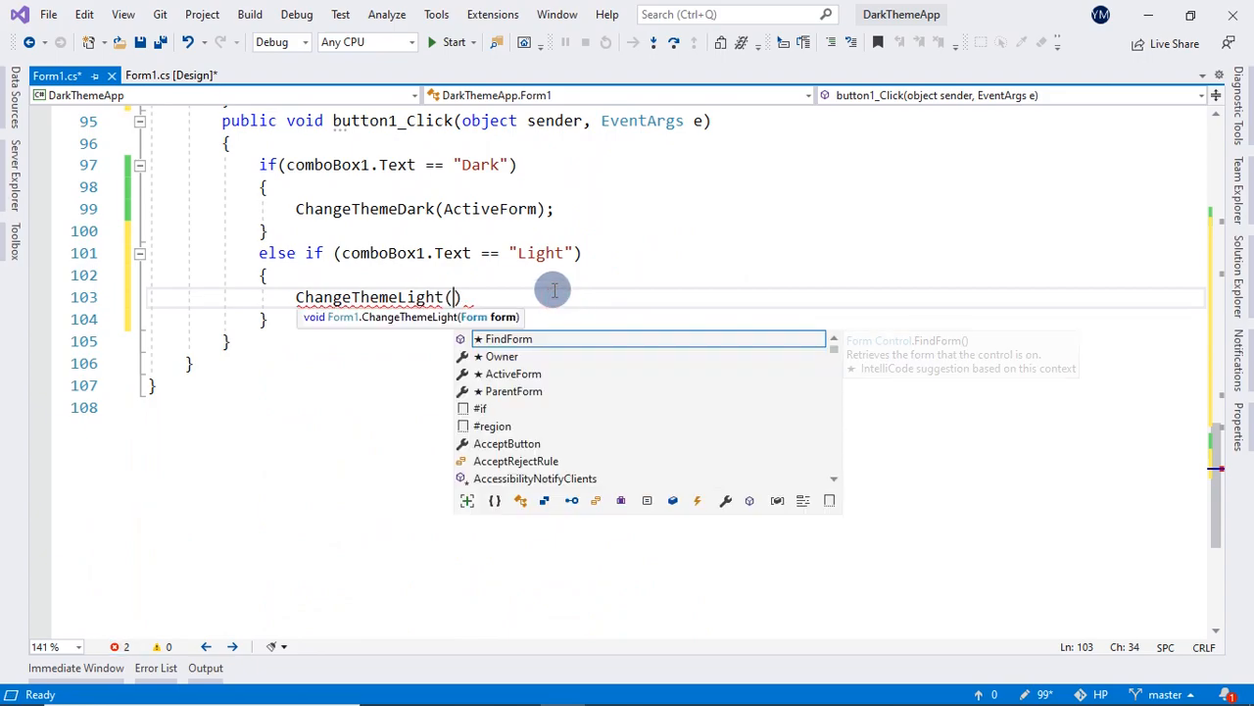
pyautogui.write('a')
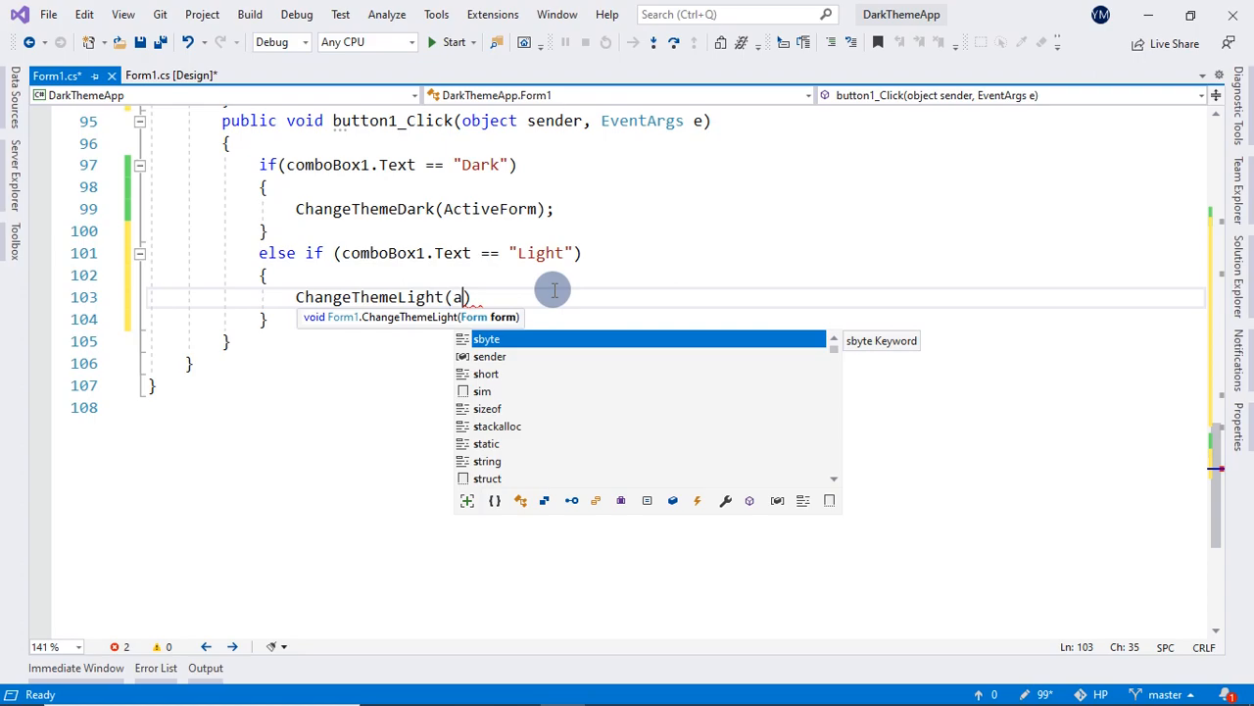
pyautogui.write('ctiveForm')
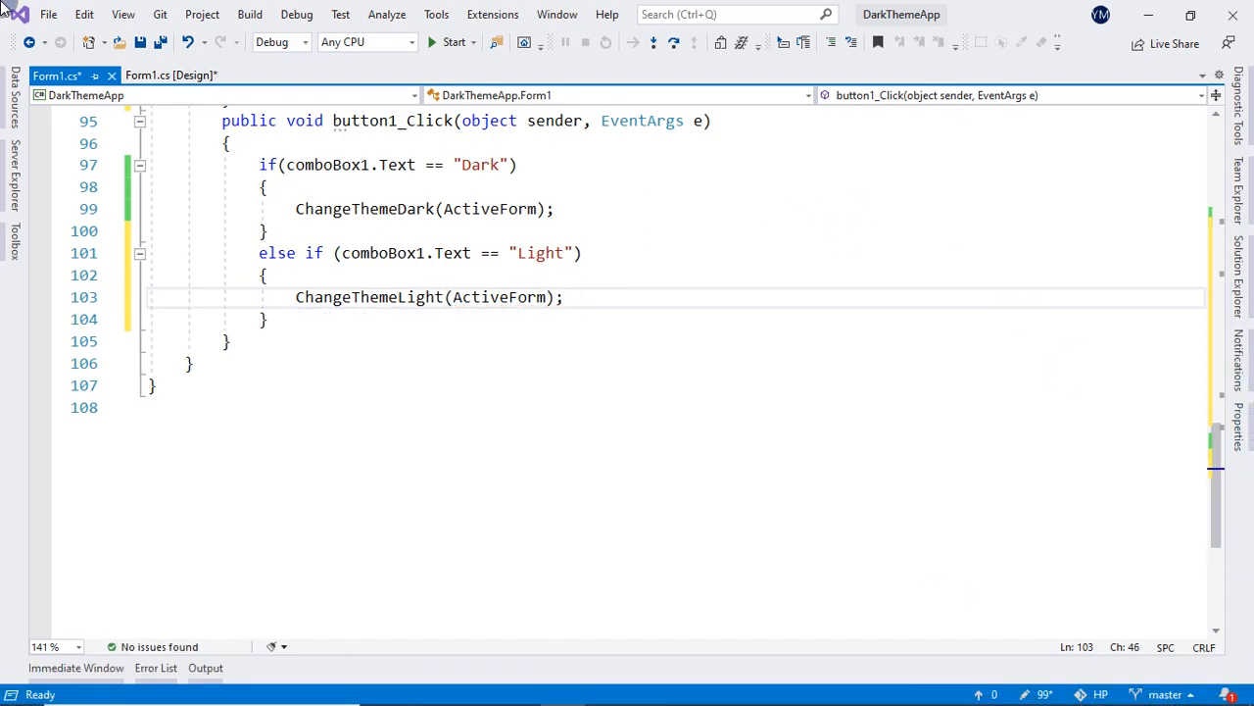
pyautogui.click(443, 41)
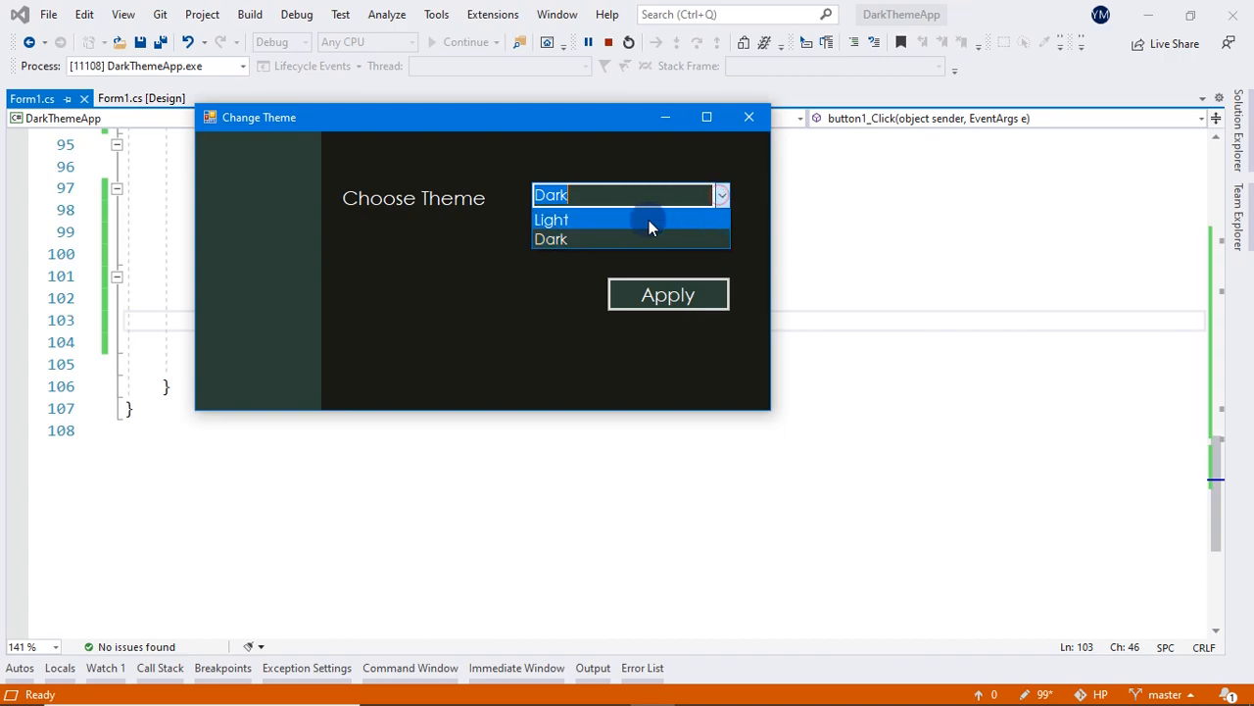
pyautogui.click(550, 219)
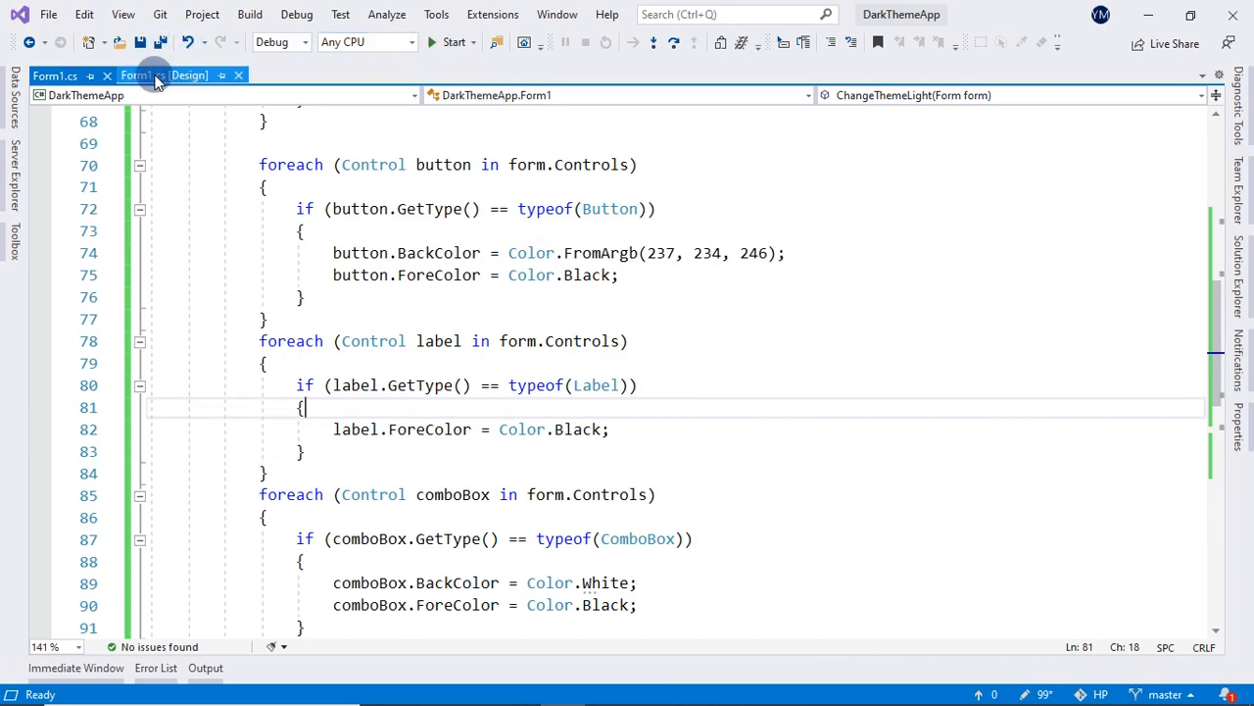
# Step: Scroll through the ChangeThemeLight code and switch to the Form1.cs [Design] view
pyautogui.click(159, 74)
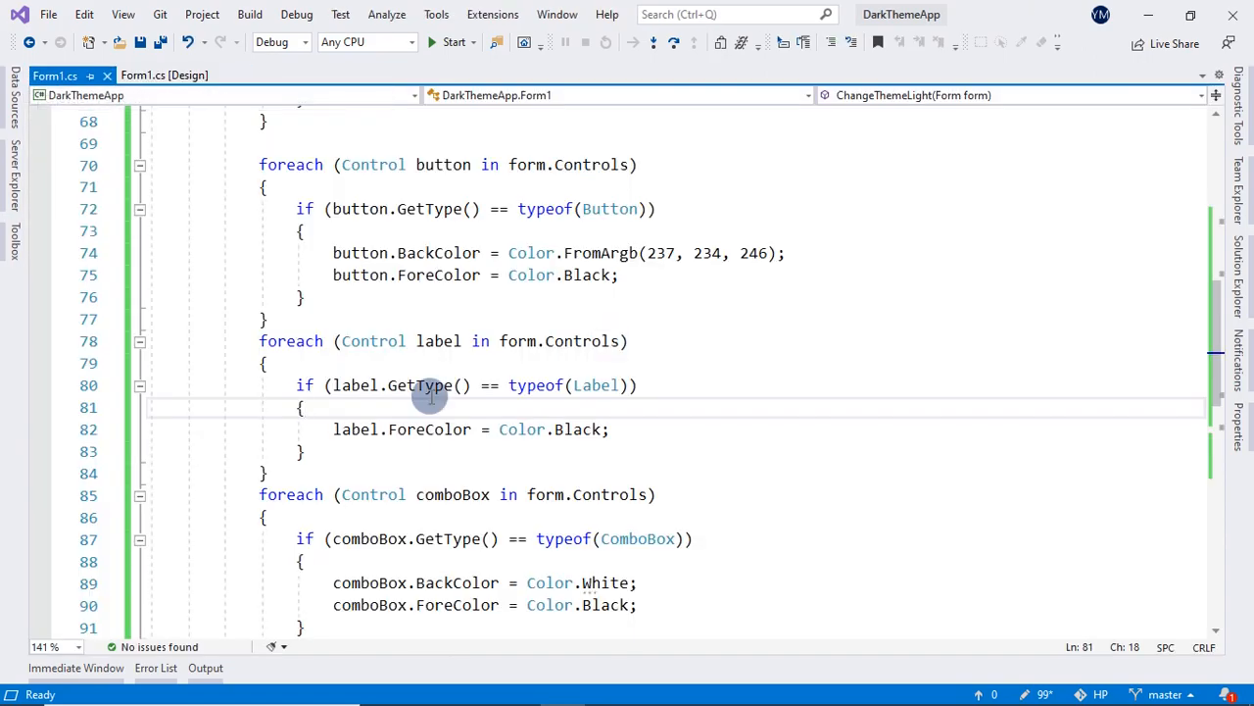
pyautogui.scroll(-3)
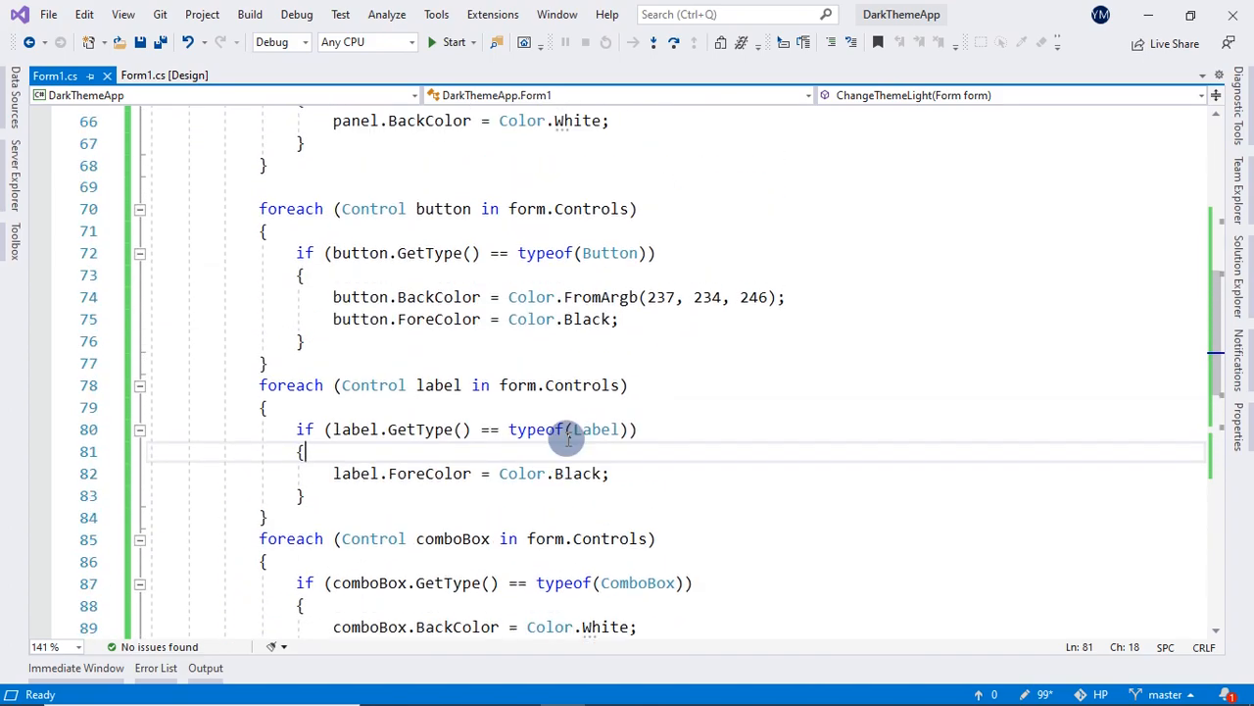
pyautogui.scroll(-3)
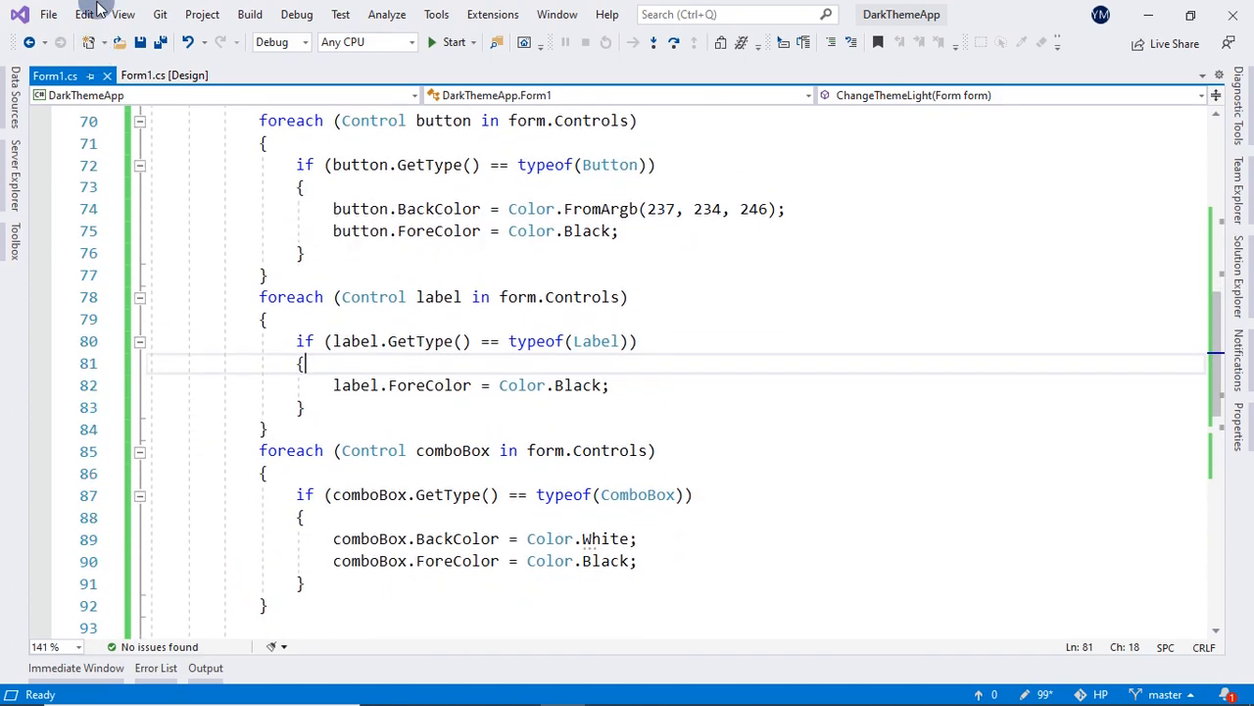
pyautogui.click(165, 75)
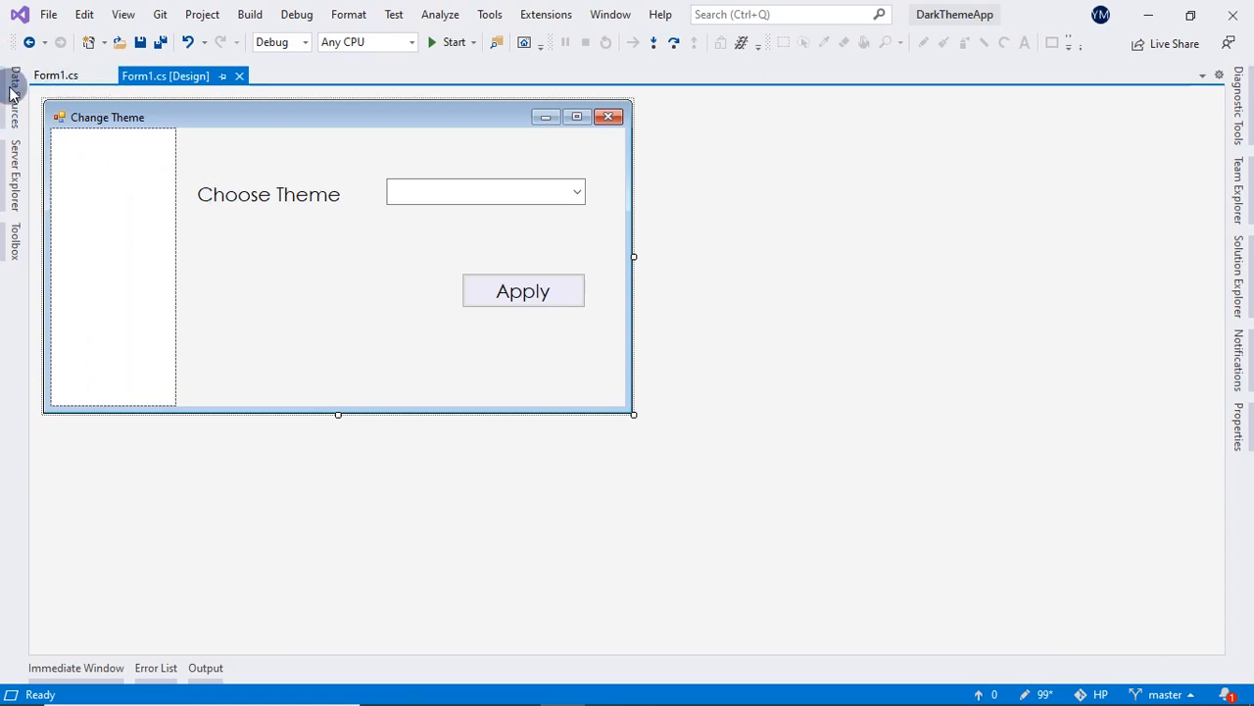